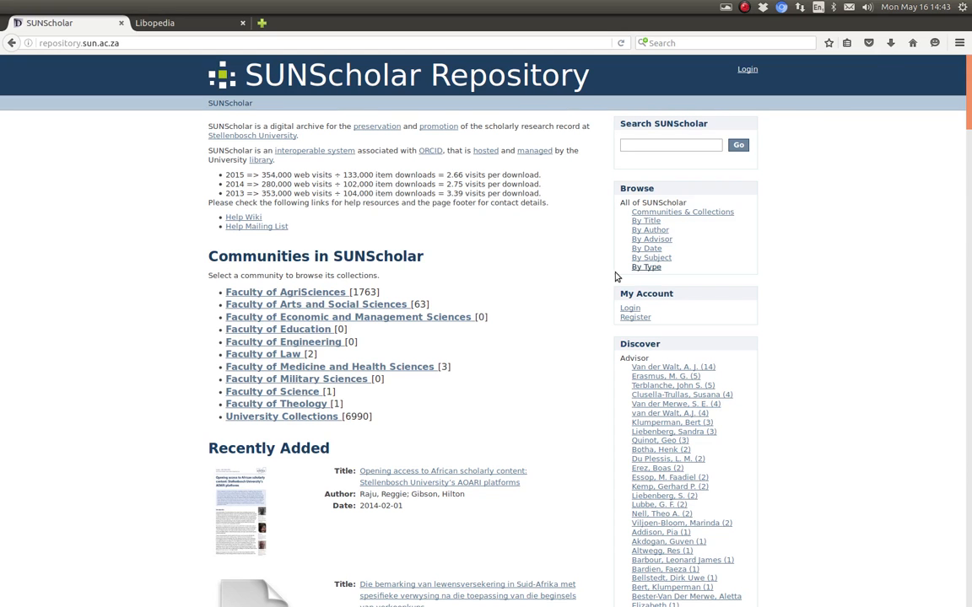
{"action": "mouse_move", "coordinate": [71, 335]}
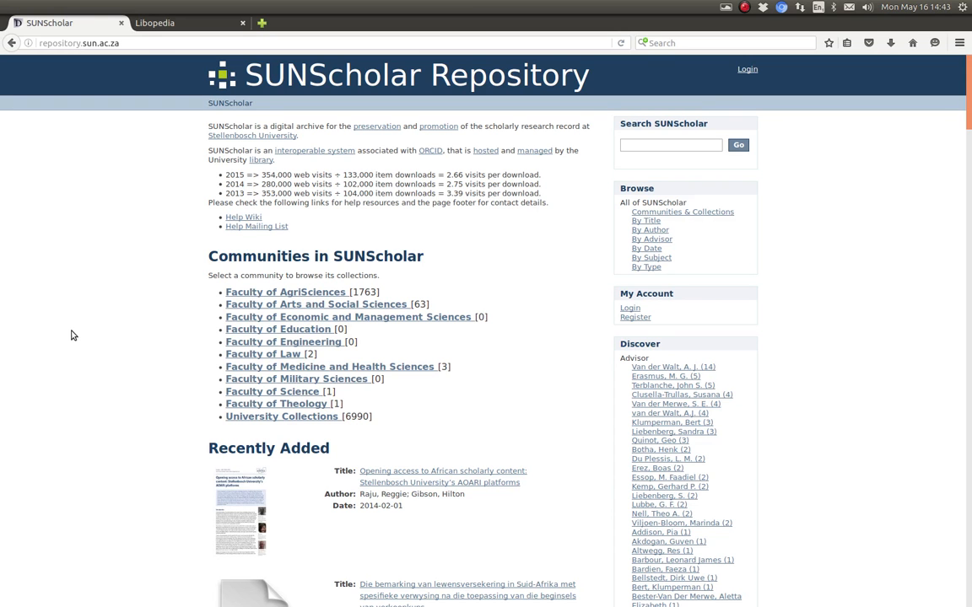
{"action": "mouse_move", "coordinate": [166, 307]}
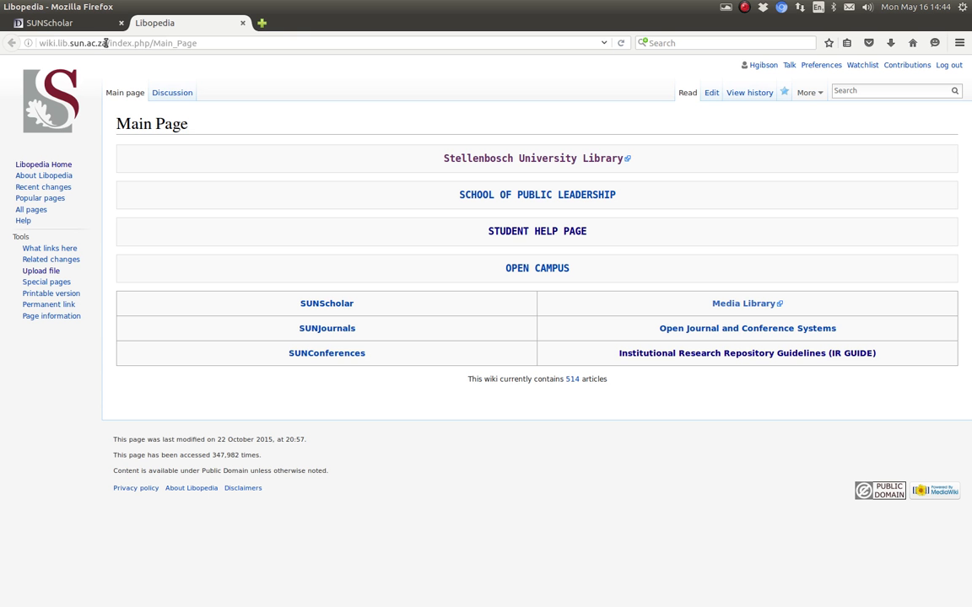
Enter the practical guidelines URL and follow the Customisation link.
{"action": "left_click", "coordinate": [115, 43]}
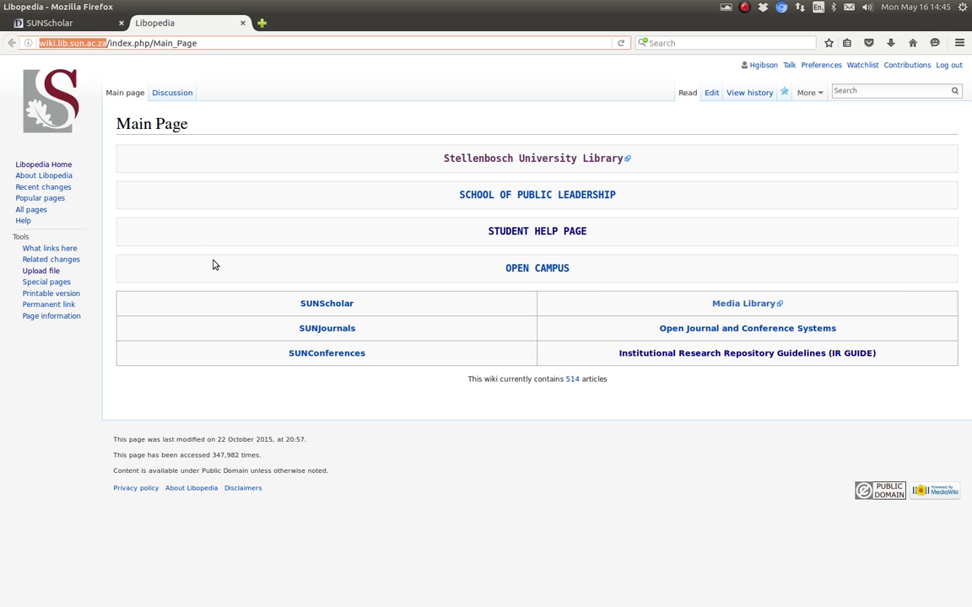
{"action": "mouse_move", "coordinate": [680, 353]}
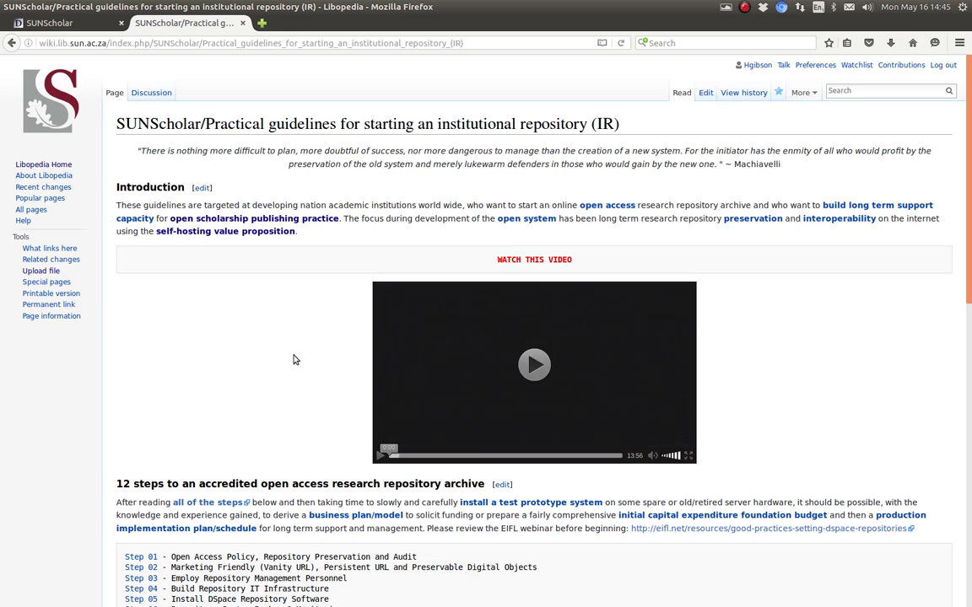
{"action": "scroll", "scroll_direction": "down", "scroll_amount": 3}
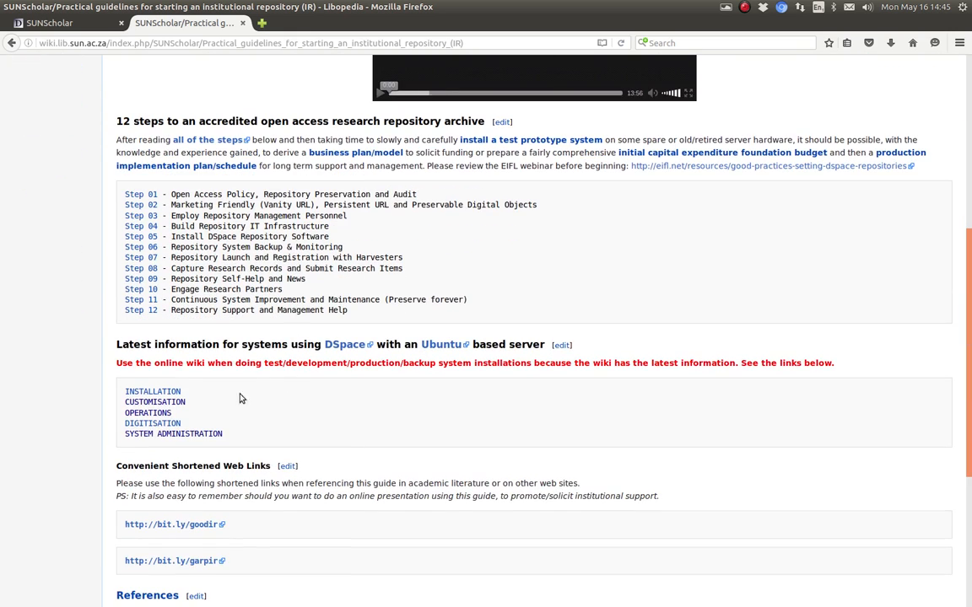
{"action": "left_click", "coordinate": [155, 402]}
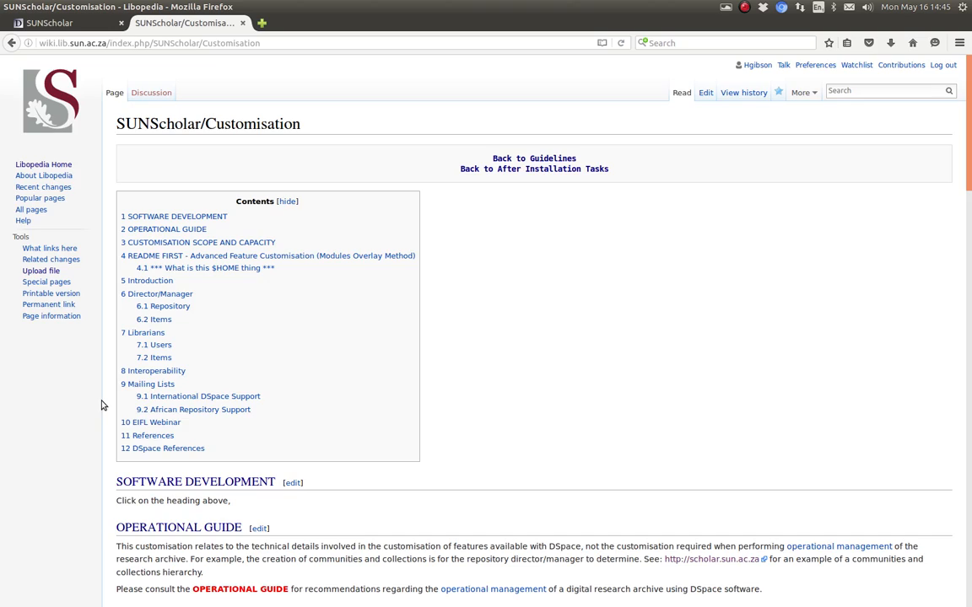
Follow the Operational Guide link and then the Access Control guide page.
{"action": "scroll", "scroll_direction": "down", "scroll_amount": 3}
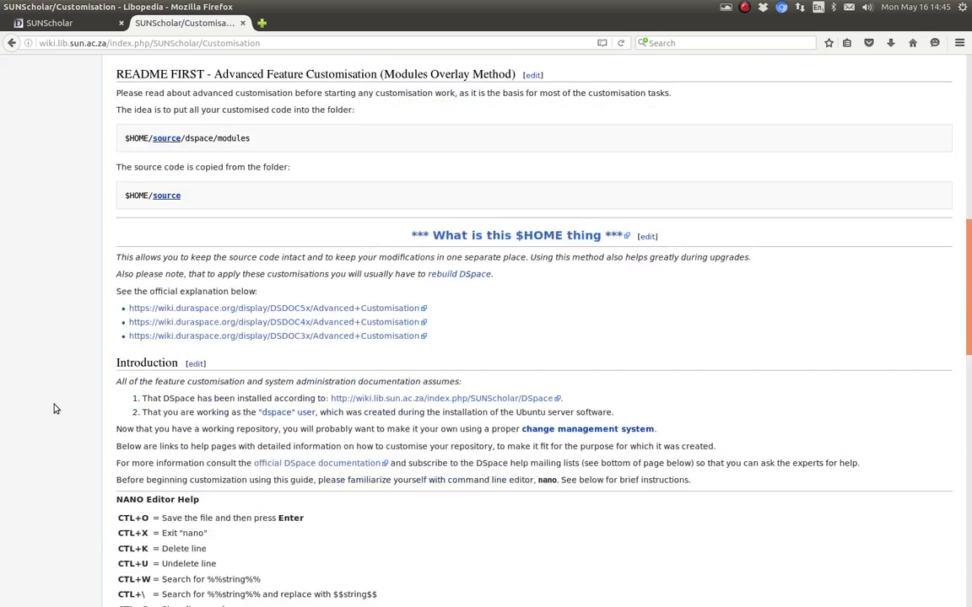
{"action": "scroll", "scroll_direction": "down", "scroll_amount": 3}
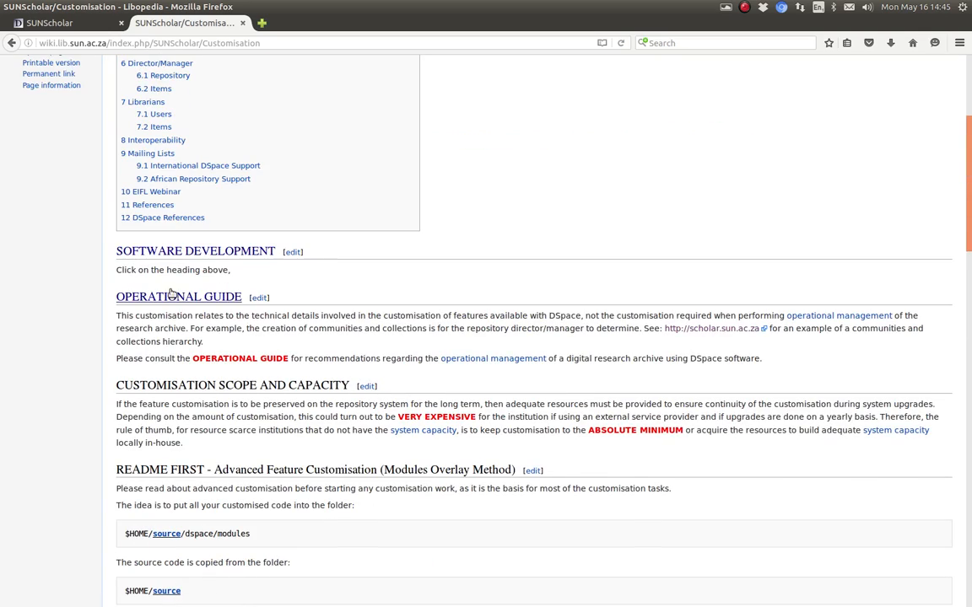
{"action": "left_click", "coordinate": [178, 297]}
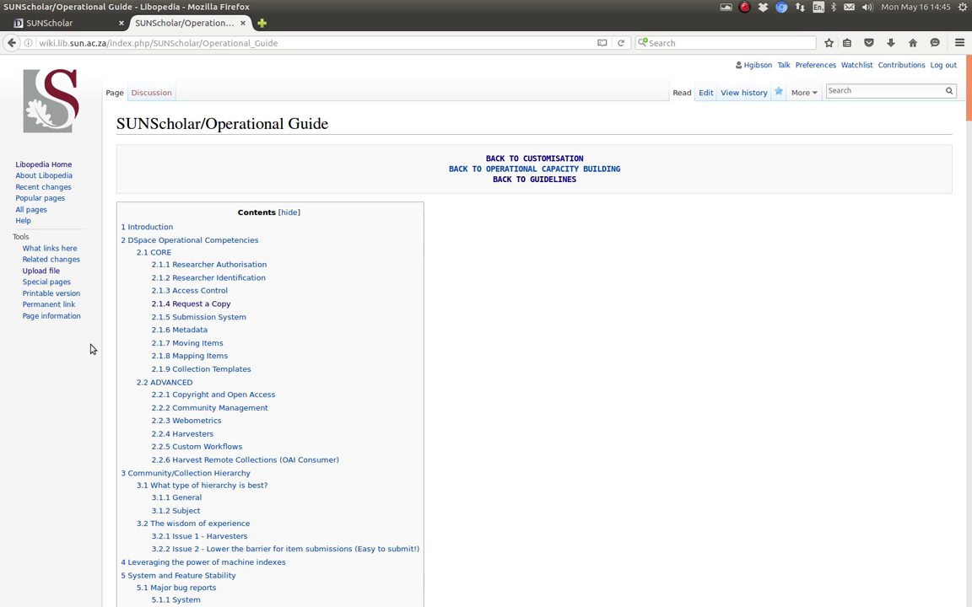
{"action": "mouse_move", "coordinate": [91, 412]}
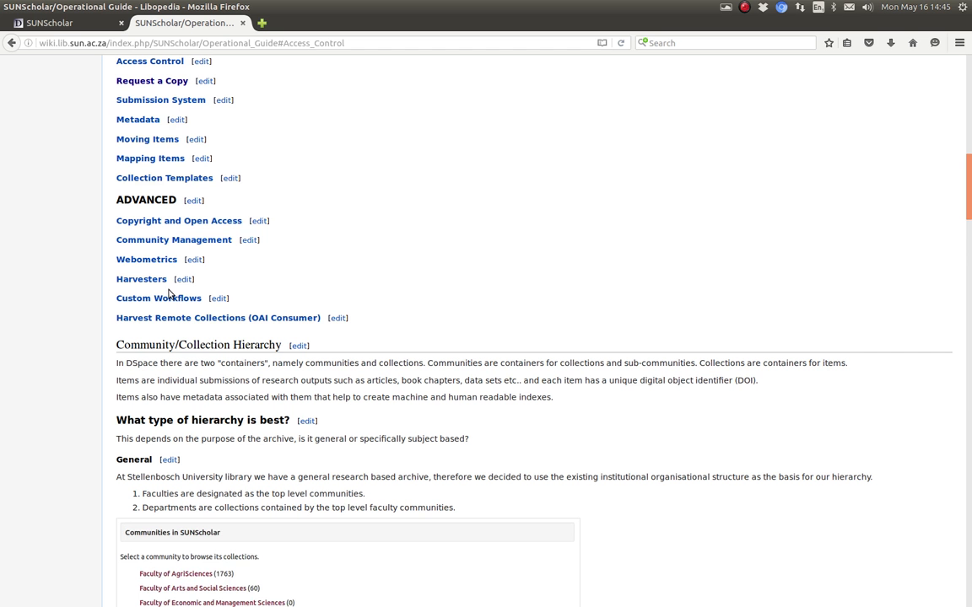
{"action": "left_click", "coordinate": [150, 61]}
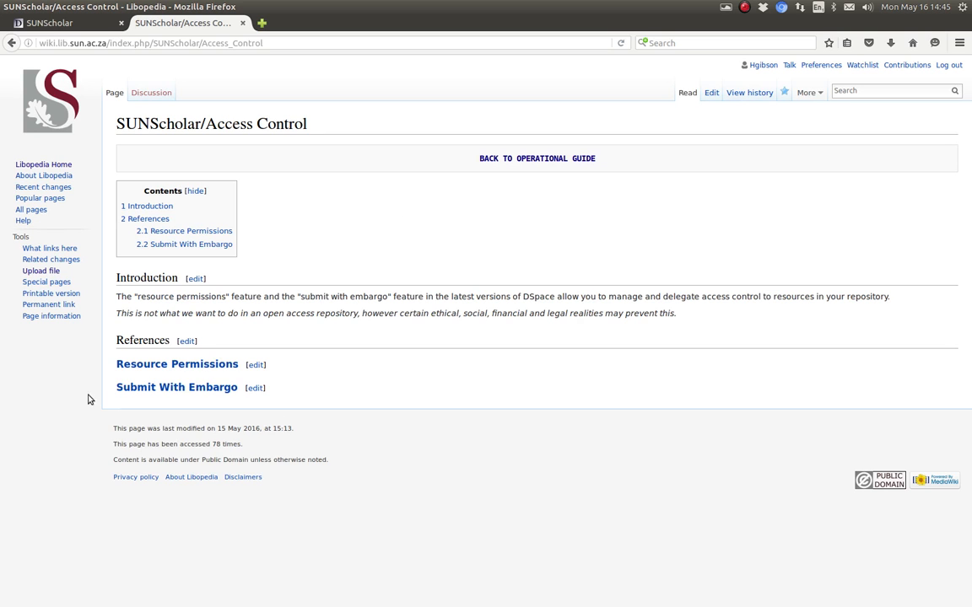
{"action": "mouse_move", "coordinate": [297, 334]}
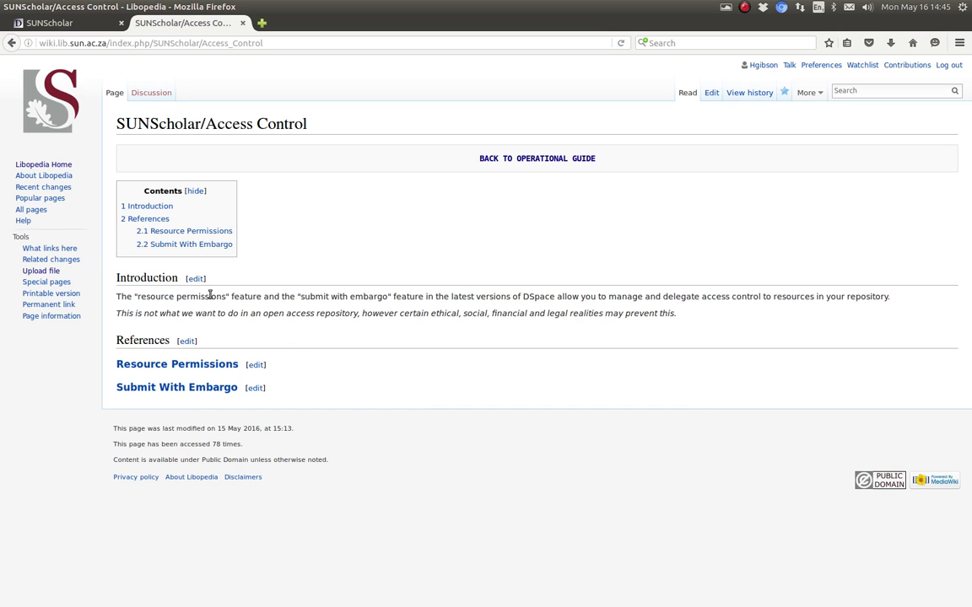
{"action": "mouse_move", "coordinate": [402, 298]}
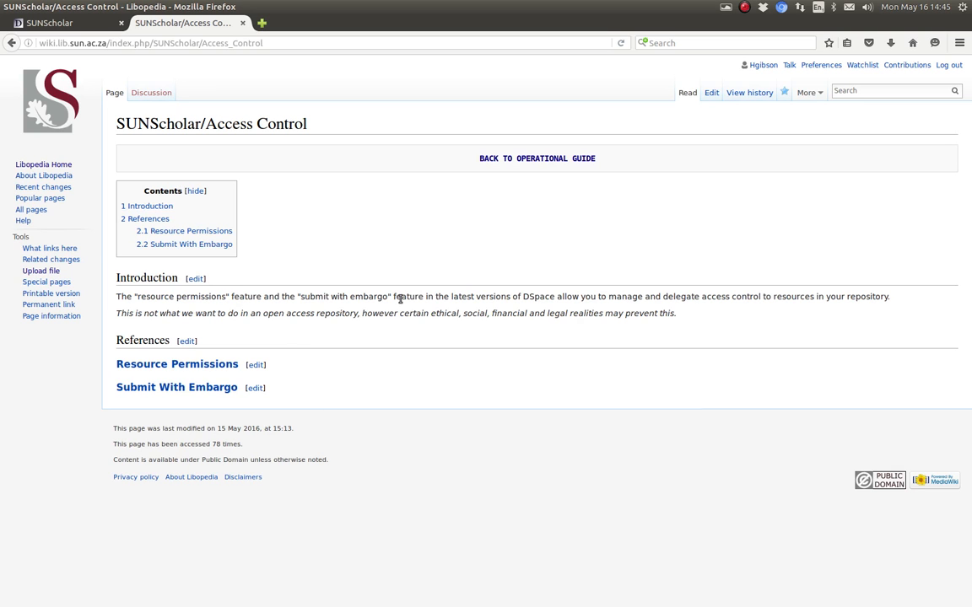
{"action": "mouse_move", "coordinate": [553, 293]}
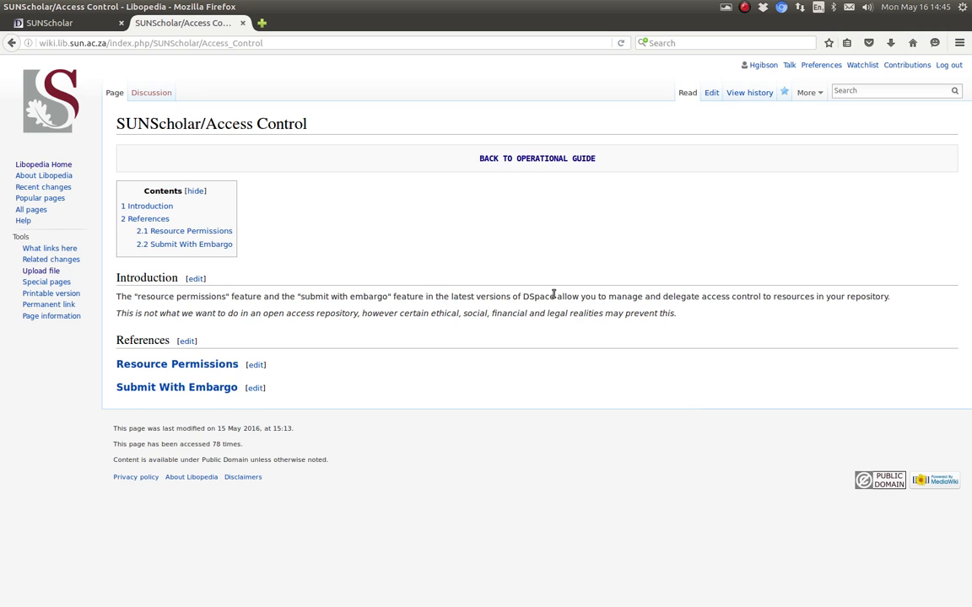
{"action": "mouse_move", "coordinate": [688, 297]}
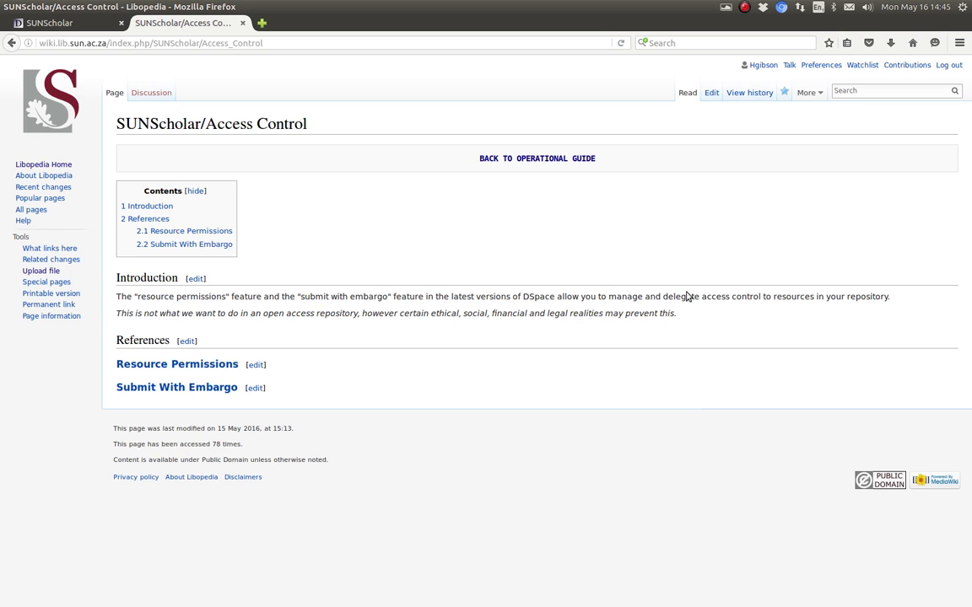
{"action": "mouse_move", "coordinate": [699, 271]}
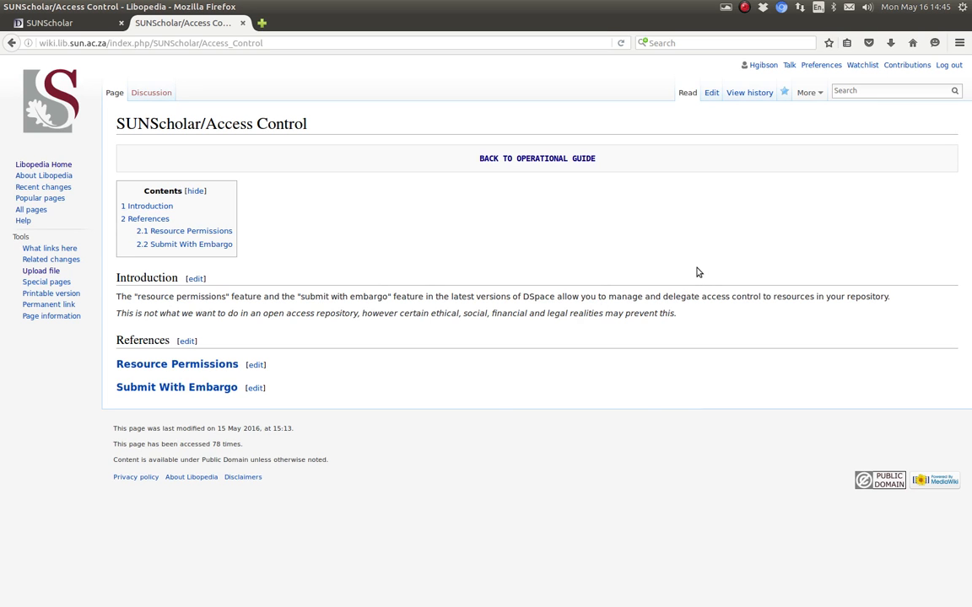
{"action": "mouse_move", "coordinate": [273, 361]}
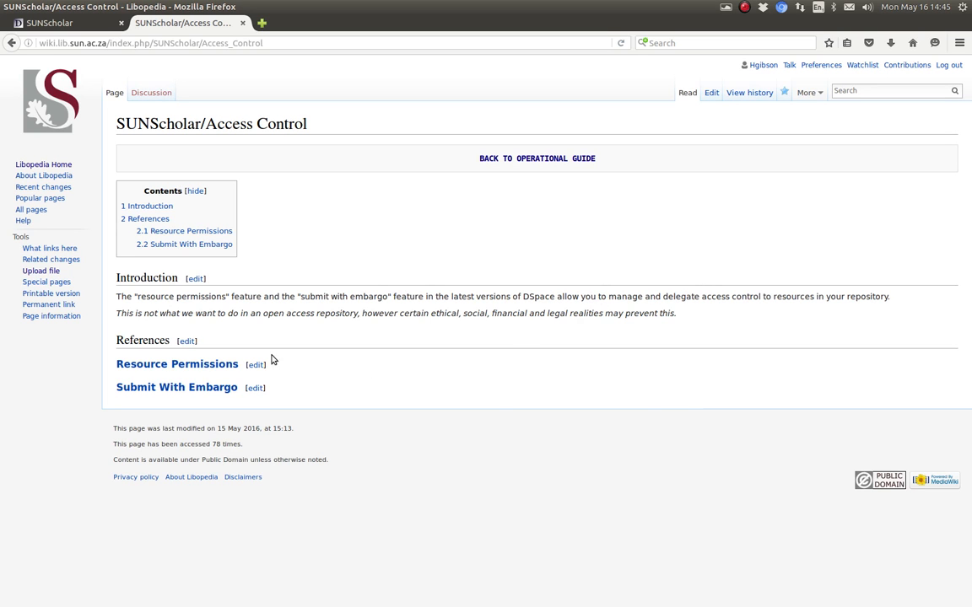
{"action": "mouse_move", "coordinate": [328, 316]}
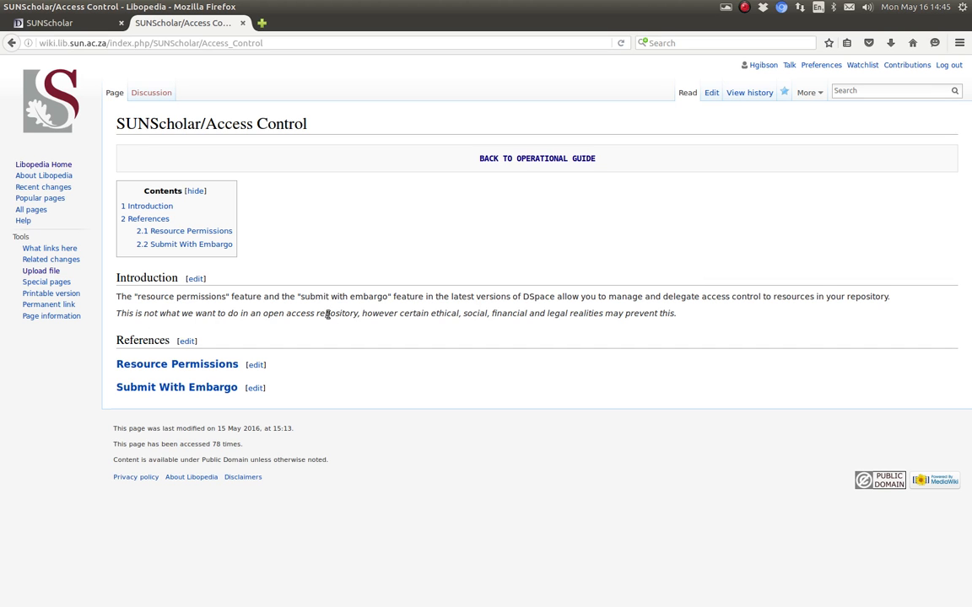
{"action": "mouse_move", "coordinate": [358, 317]}
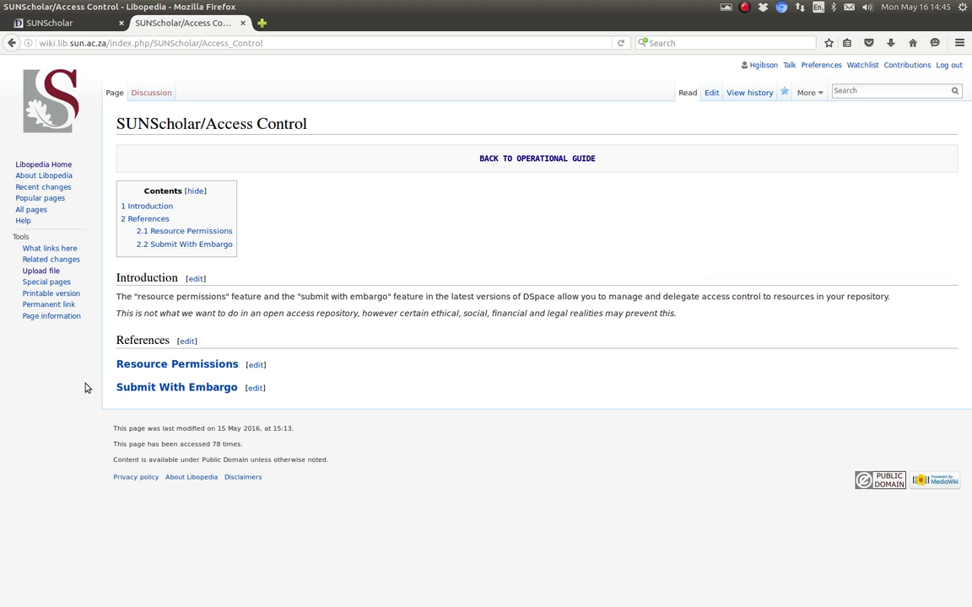
{"action": "mouse_move", "coordinate": [162, 371]}
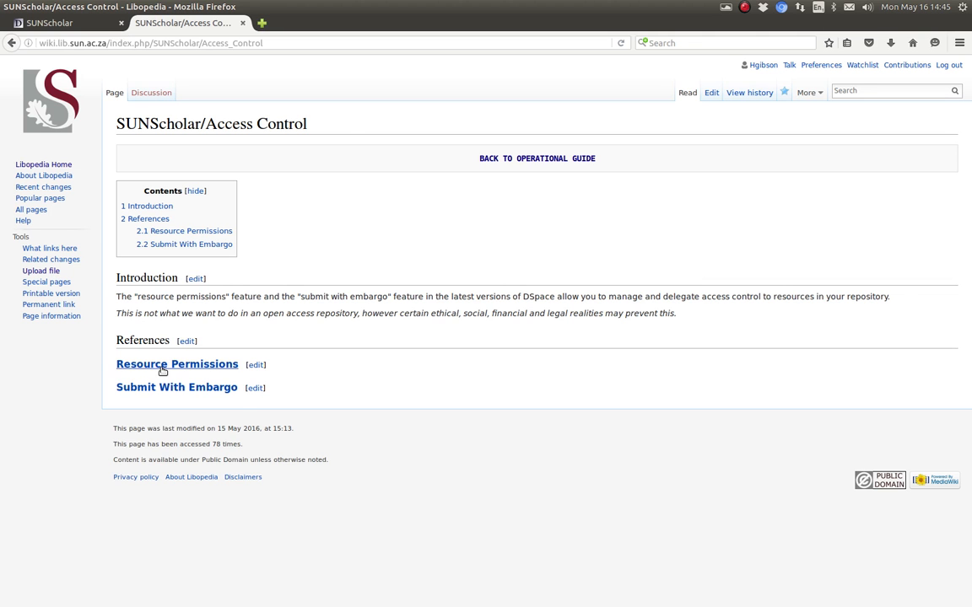
Bring up the Resource Permissions page and consult the super-administrator setup instructions.
{"action": "left_click", "coordinate": [177, 364]}
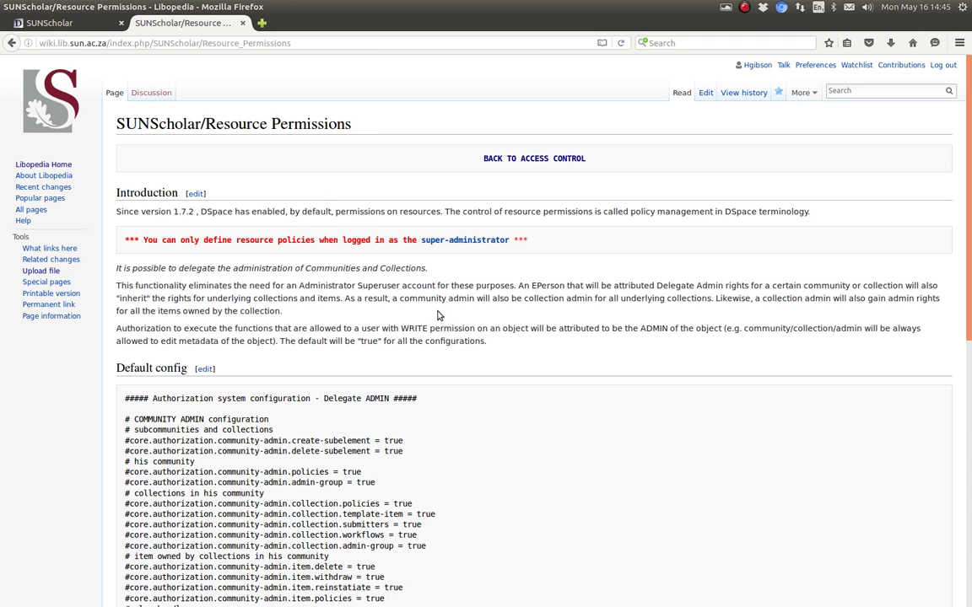
{"action": "mouse_move", "coordinate": [590, 243]}
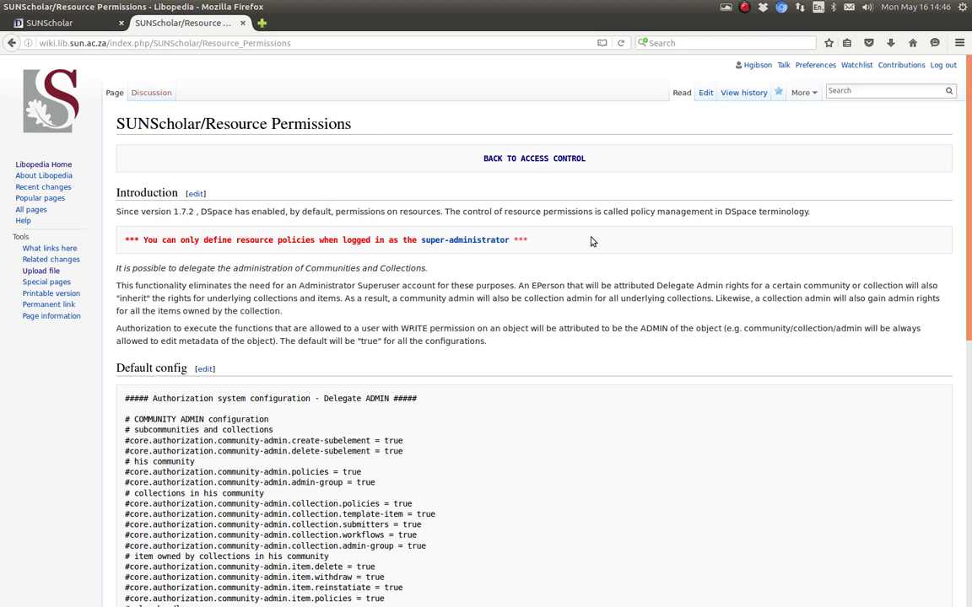
{"action": "mouse_move", "coordinate": [192, 250]}
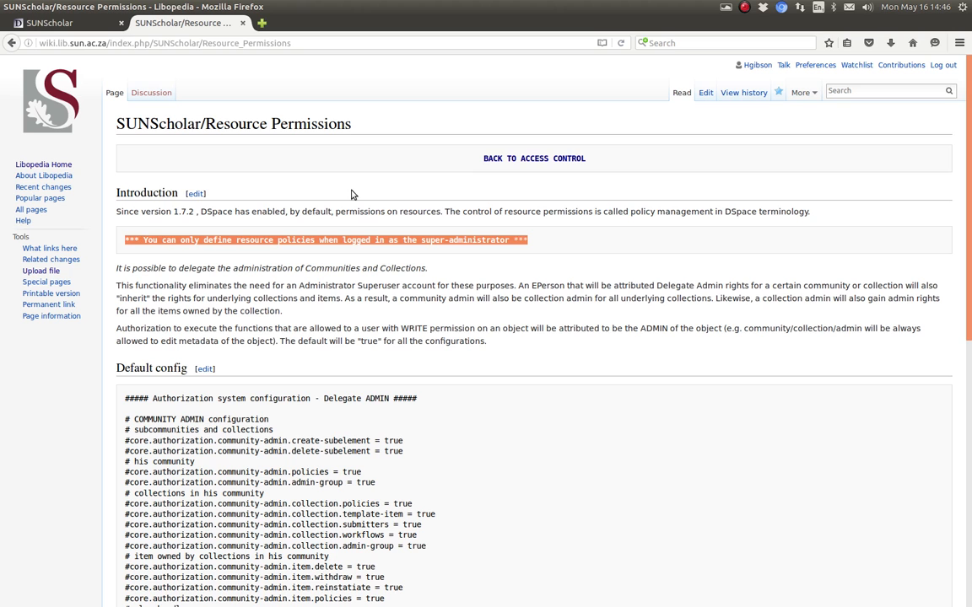
{"action": "mouse_move", "coordinate": [391, 194]}
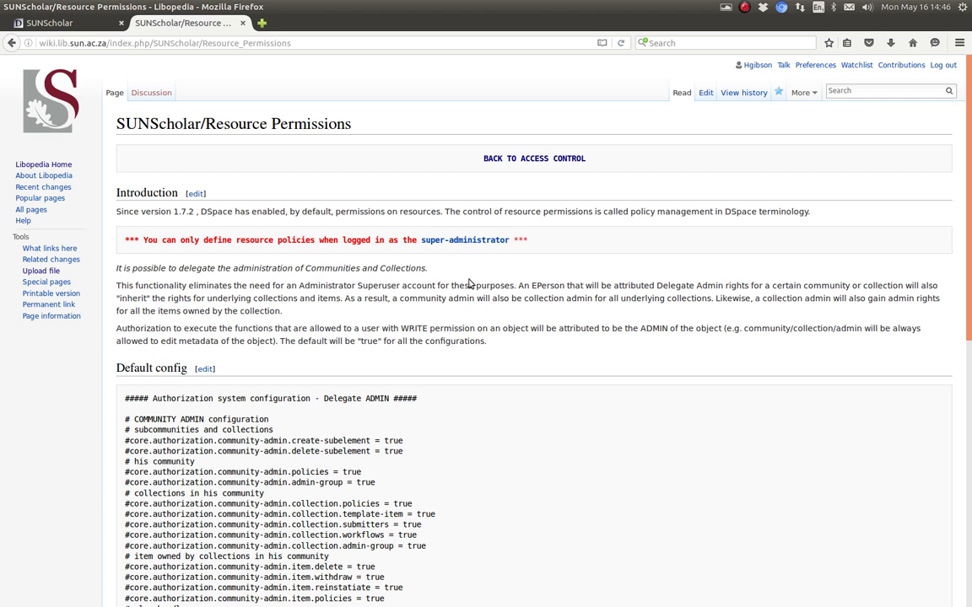
{"action": "left_click", "coordinate": [466, 239]}
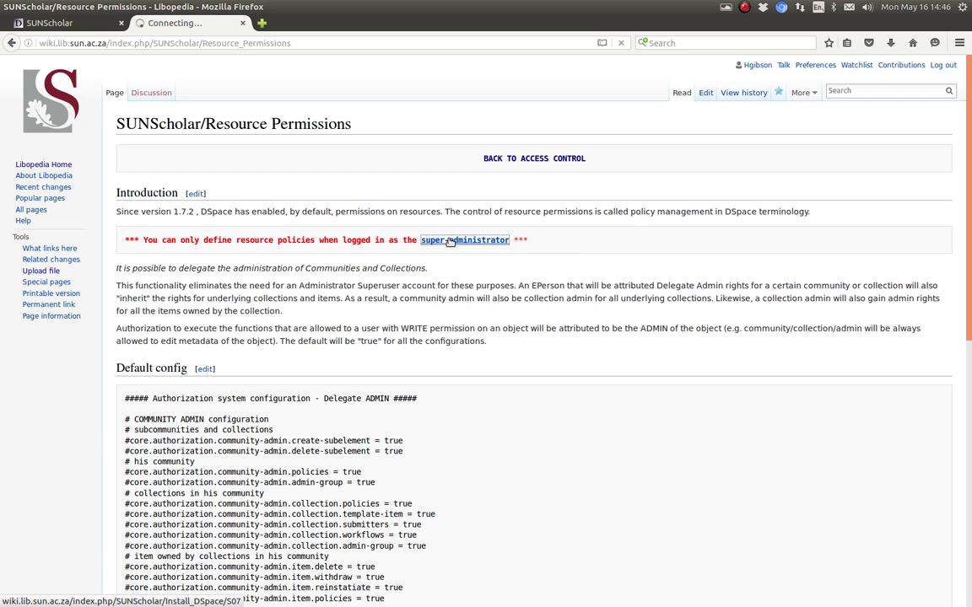
{"action": "left_click", "coordinate": [466, 239]}
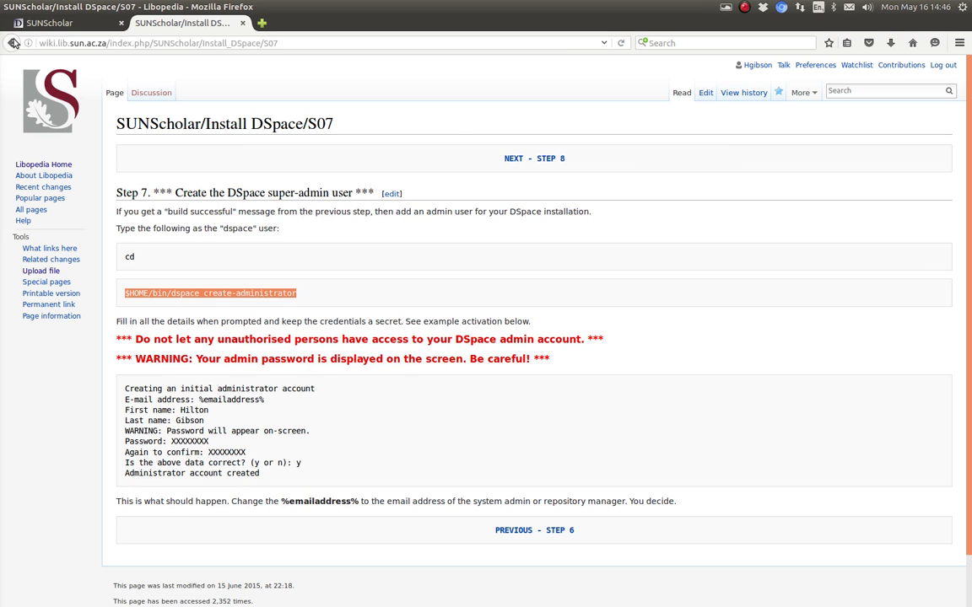
{"action": "mouse_move", "coordinate": [13, 44]}
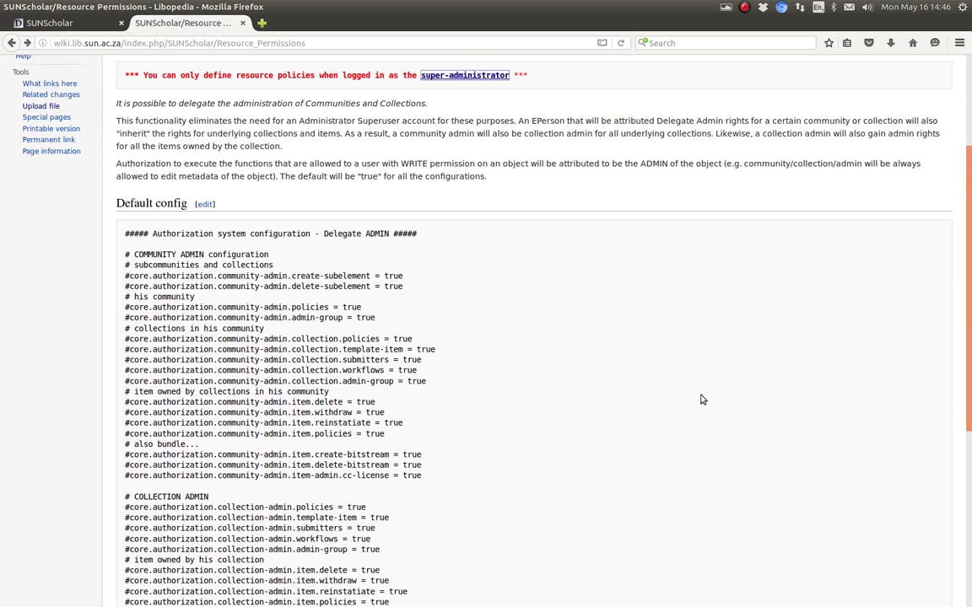
Read through the Resource Permissions page down to its references.
{"action": "scroll", "scroll_direction": "down", "scroll_amount": 3}
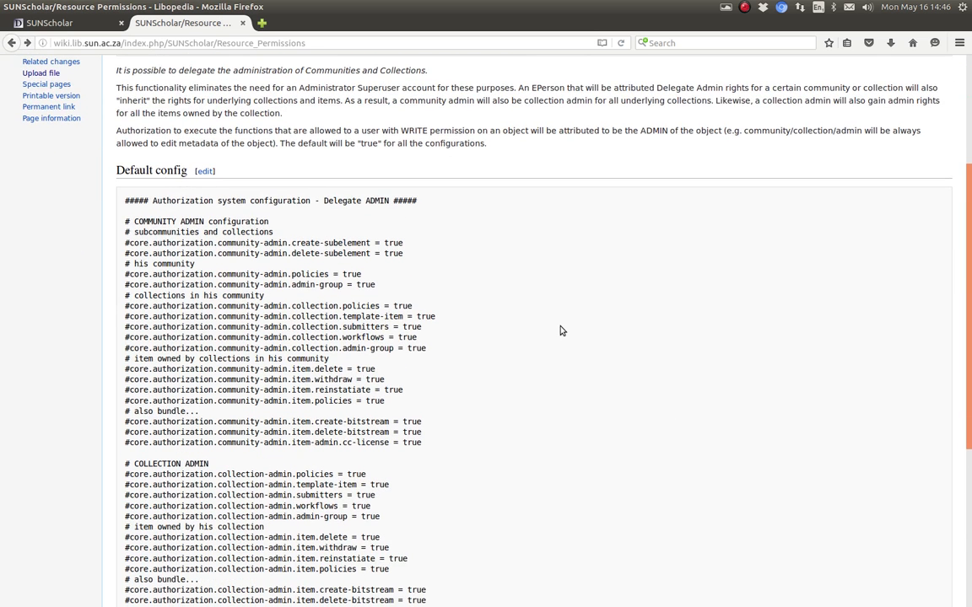
{"action": "scroll", "scroll_direction": "down", "scroll_amount": 3}
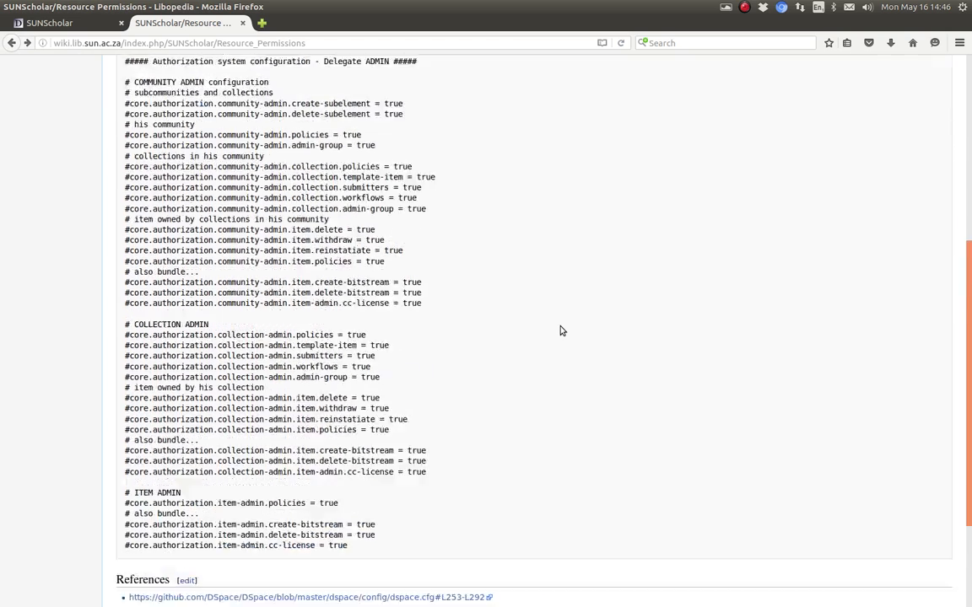
{"action": "scroll", "scroll_direction": "down", "scroll_amount": 3}
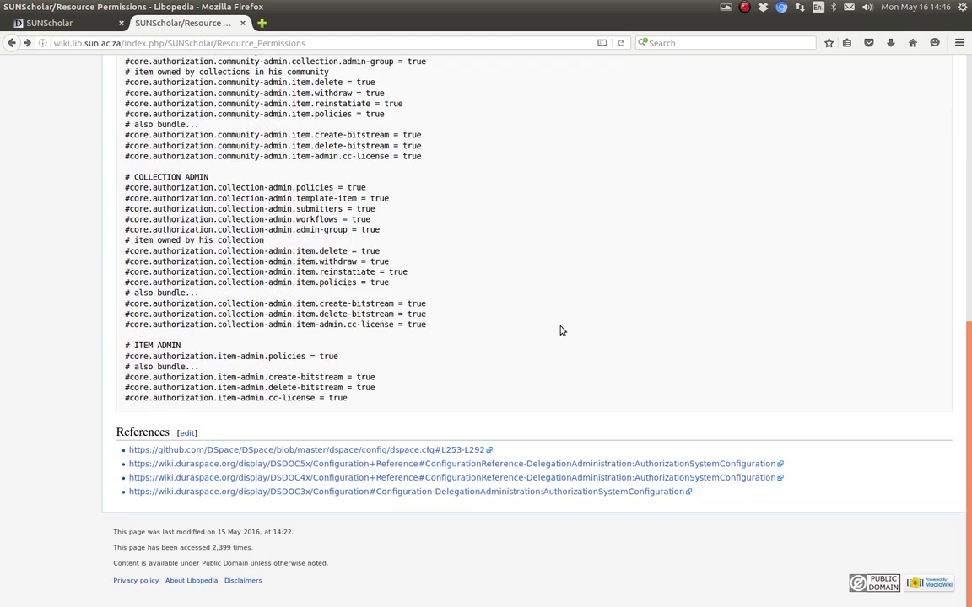
{"action": "mouse_move", "coordinate": [523, 206]}
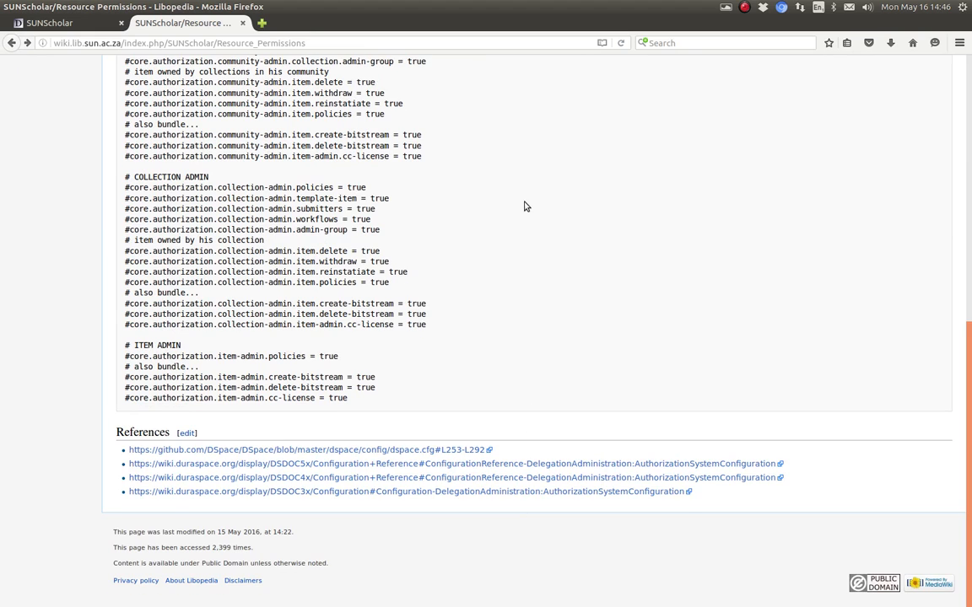
{"action": "scroll", "scroll_direction": "up", "scroll_amount": 3}
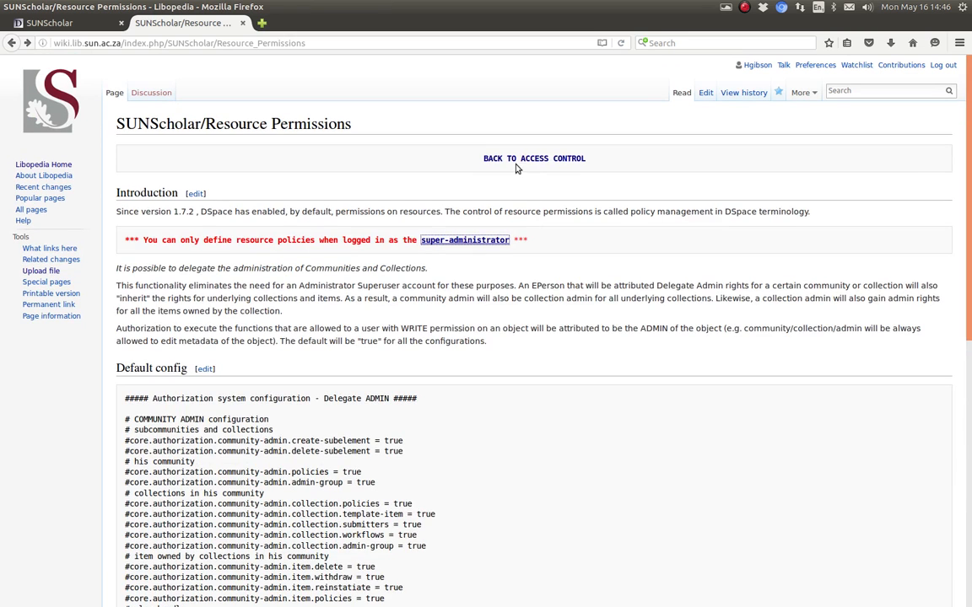
Return to Access Control and bring up the Submit With Embargo (Embargo Systems) guide.
{"action": "left_click", "coordinate": [534, 159]}
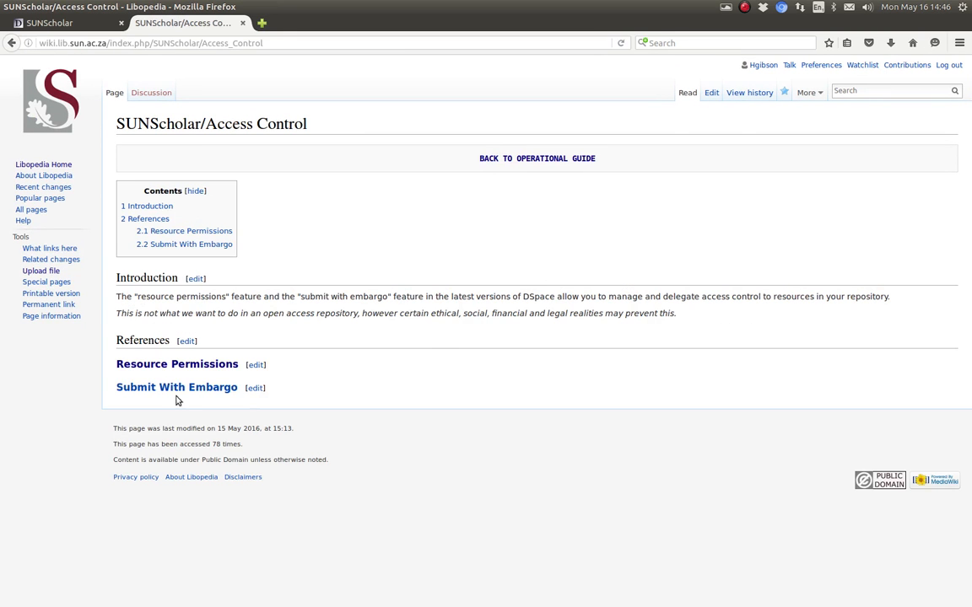
{"action": "left_click", "coordinate": [175, 387]}
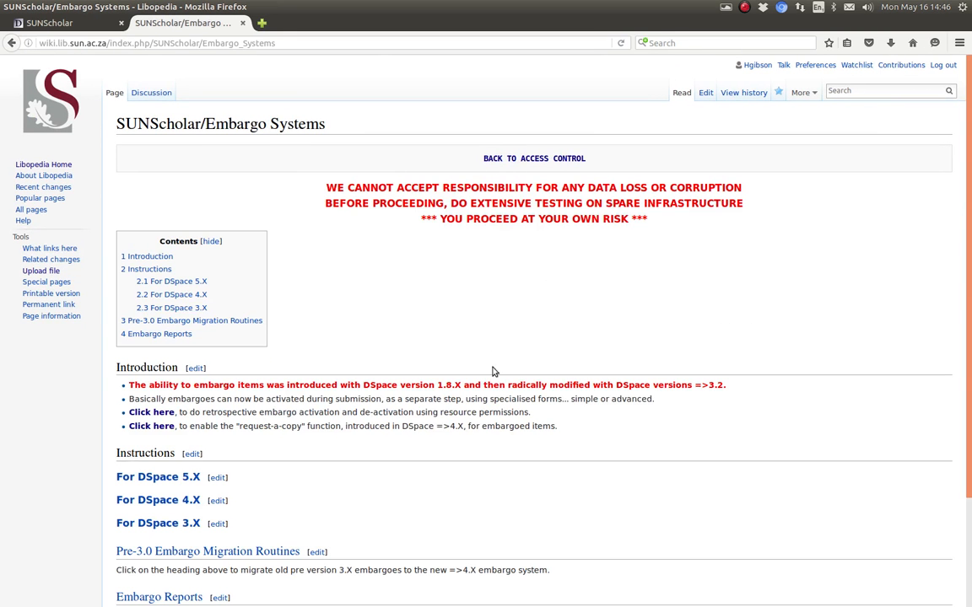
{"action": "scroll", "scroll_direction": "down", "scroll_amount": 3}
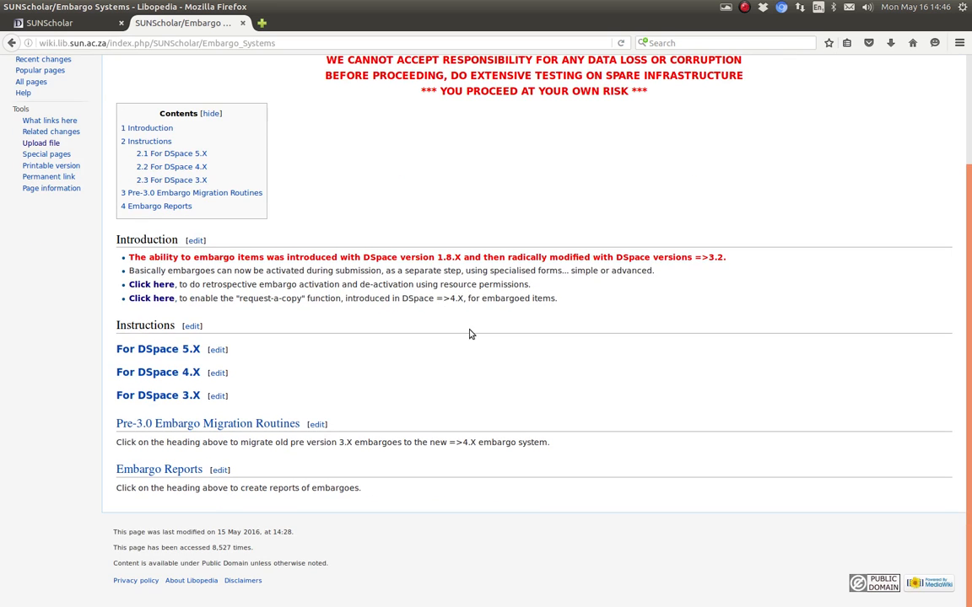
{"action": "mouse_move", "coordinate": [483, 357]}
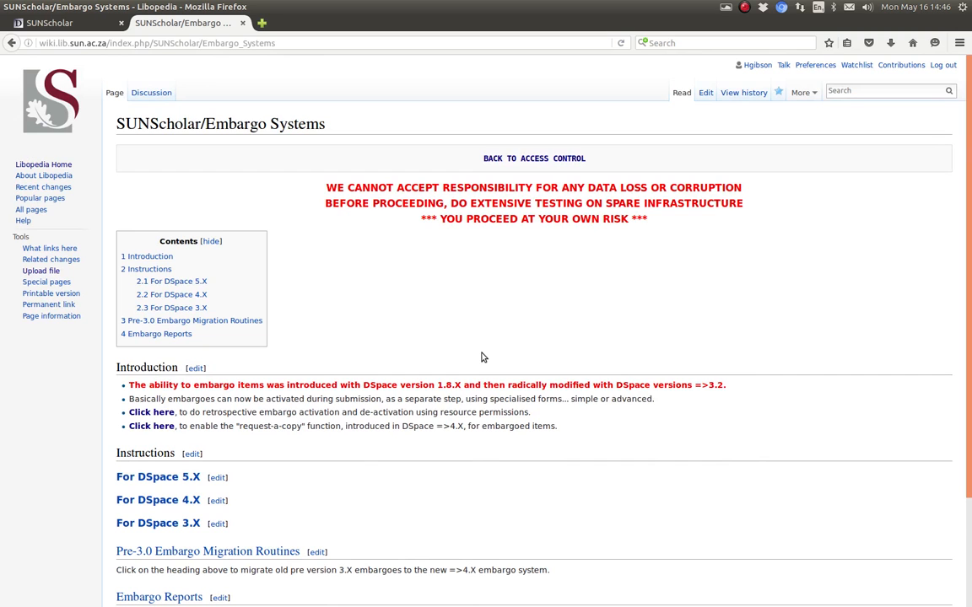
{"action": "mouse_move", "coordinate": [582, 410]}
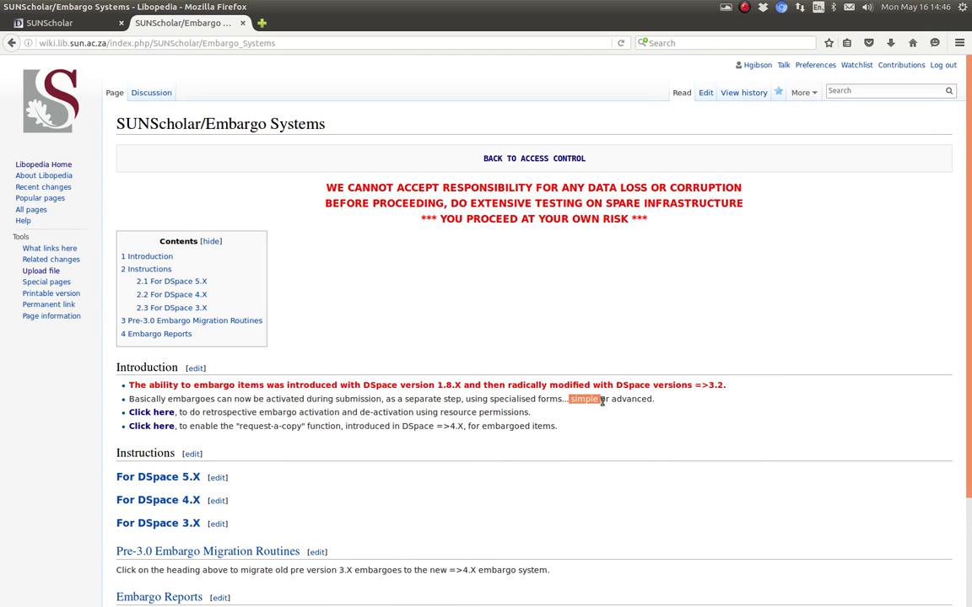
{"action": "mouse_move", "coordinate": [516, 373]}
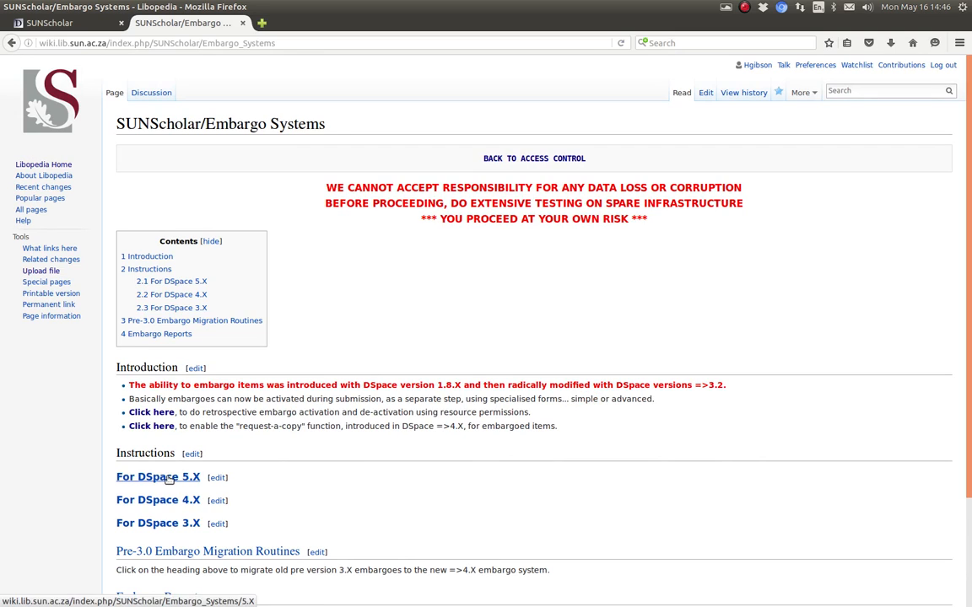
Read the DSpace 5.X embargo instructions, then return to the Embargo Systems overview.
{"action": "left_click", "coordinate": [158, 476]}
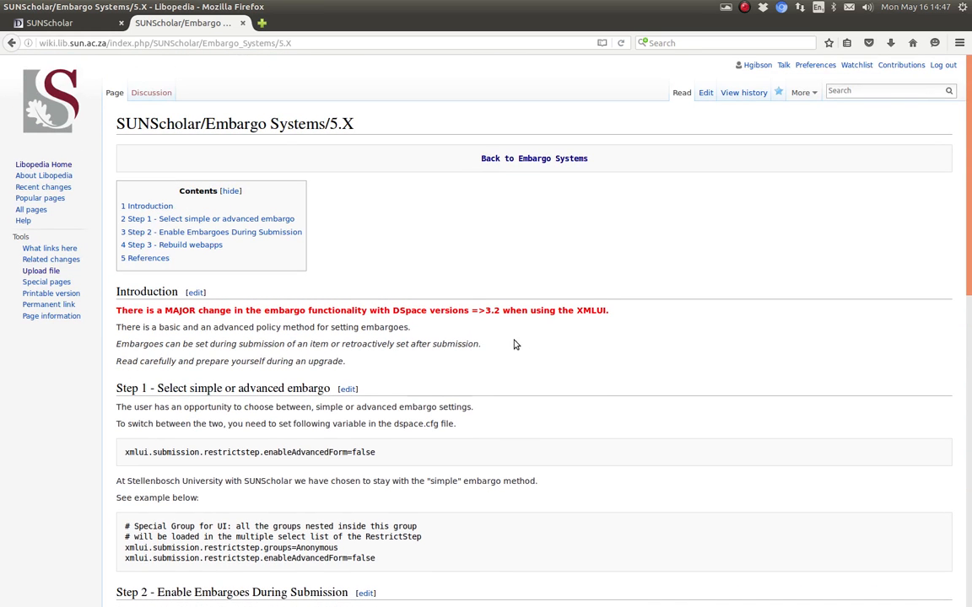
{"action": "left_click", "coordinate": [533, 159]}
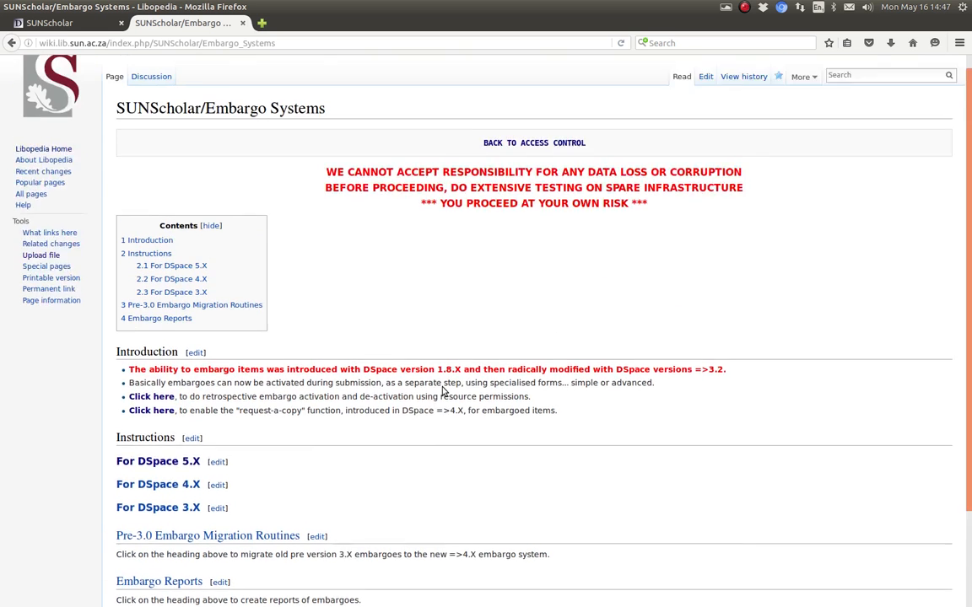
{"action": "scroll", "scroll_direction": "down", "scroll_amount": 3}
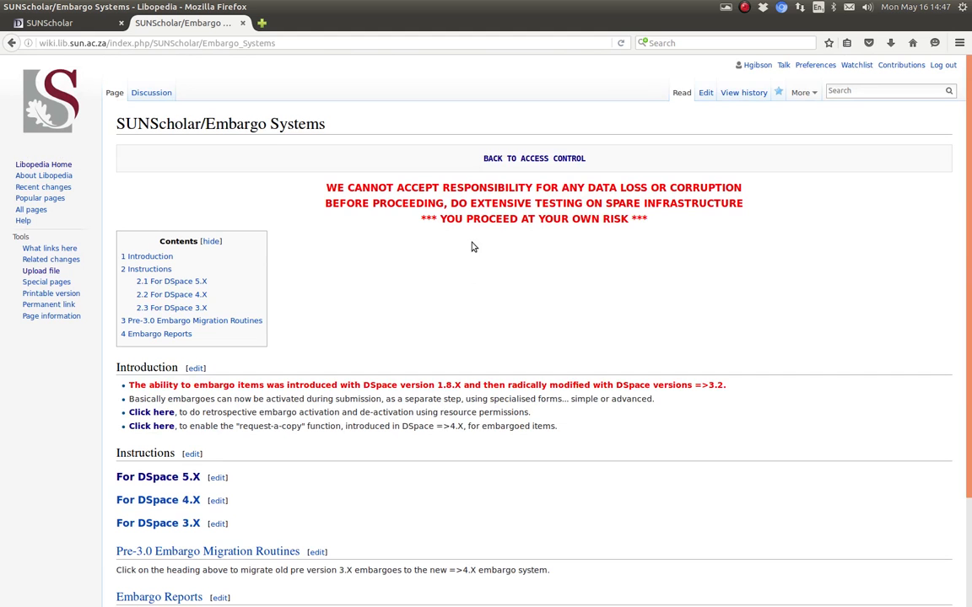
Switch to the SUNScholar repository home page and start the login.
{"action": "left_click", "coordinate": [534, 158]}
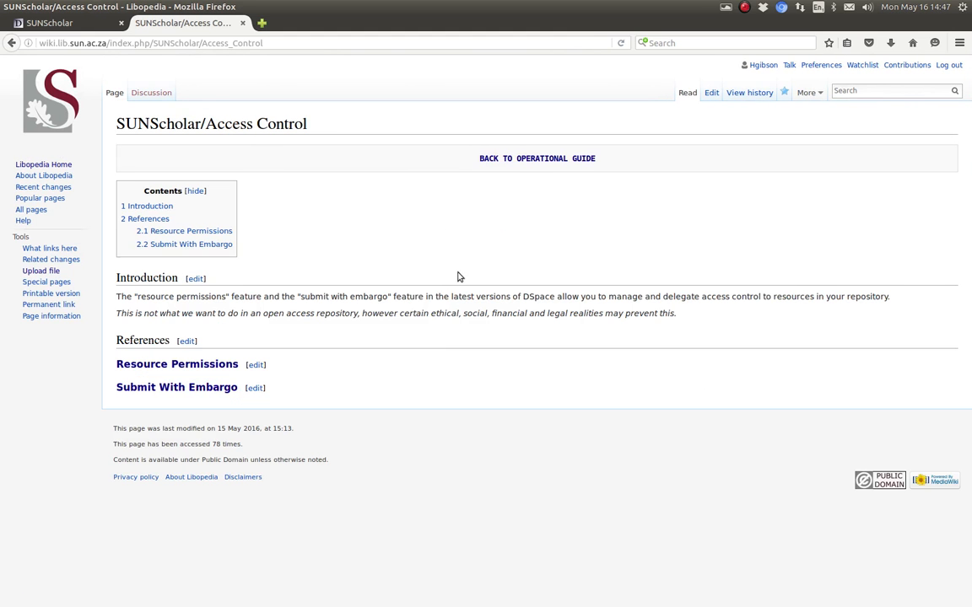
{"action": "mouse_move", "coordinate": [437, 324]}
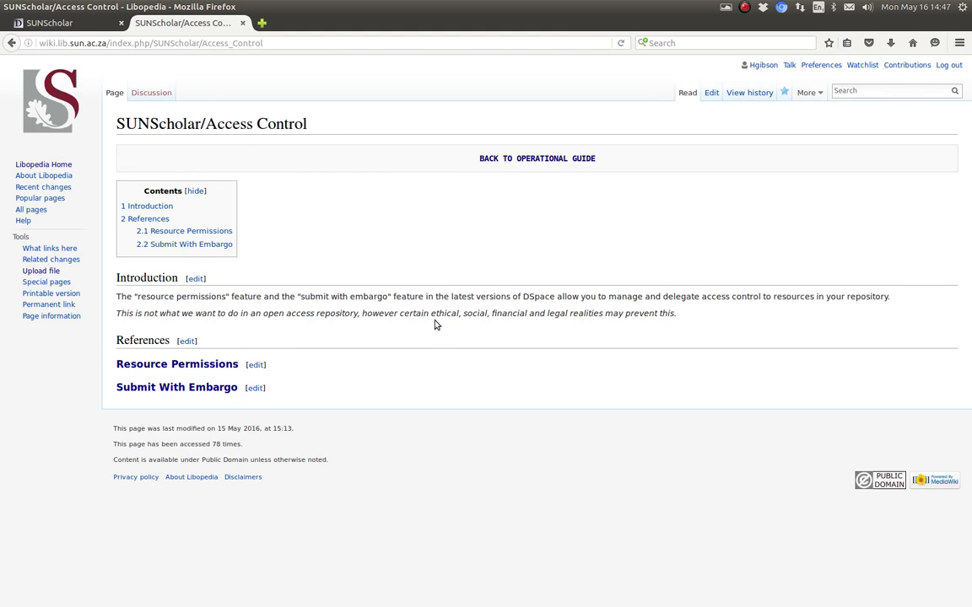
{"action": "left_click", "coordinate": [59, 23]}
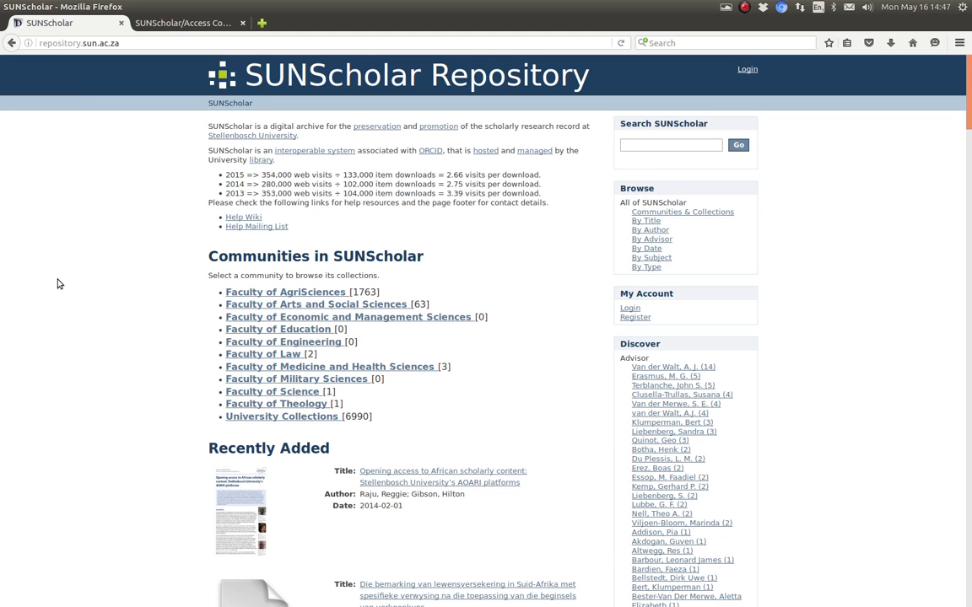
{"action": "mouse_move", "coordinate": [95, 266]}
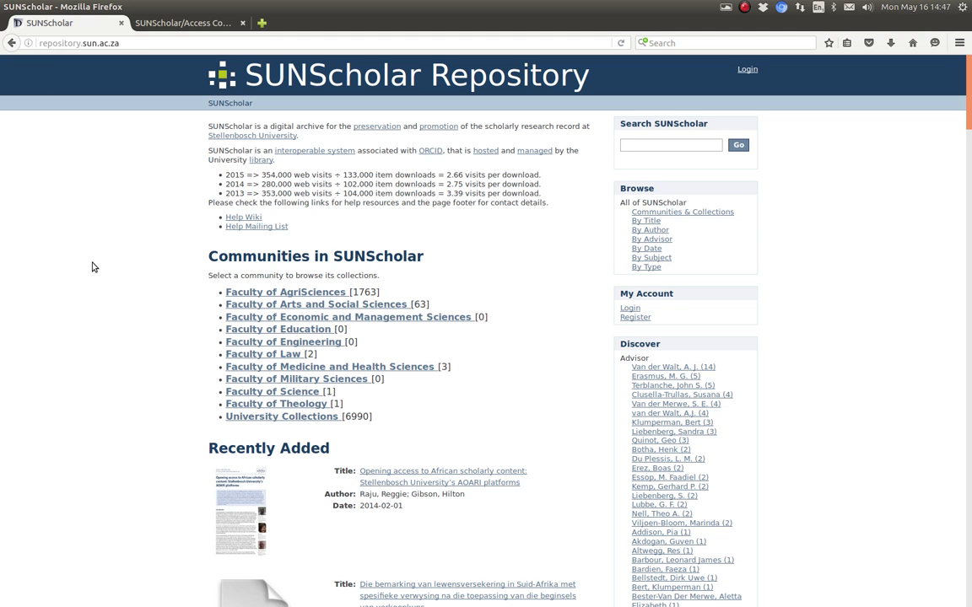
{"action": "mouse_move", "coordinate": [651, 314]}
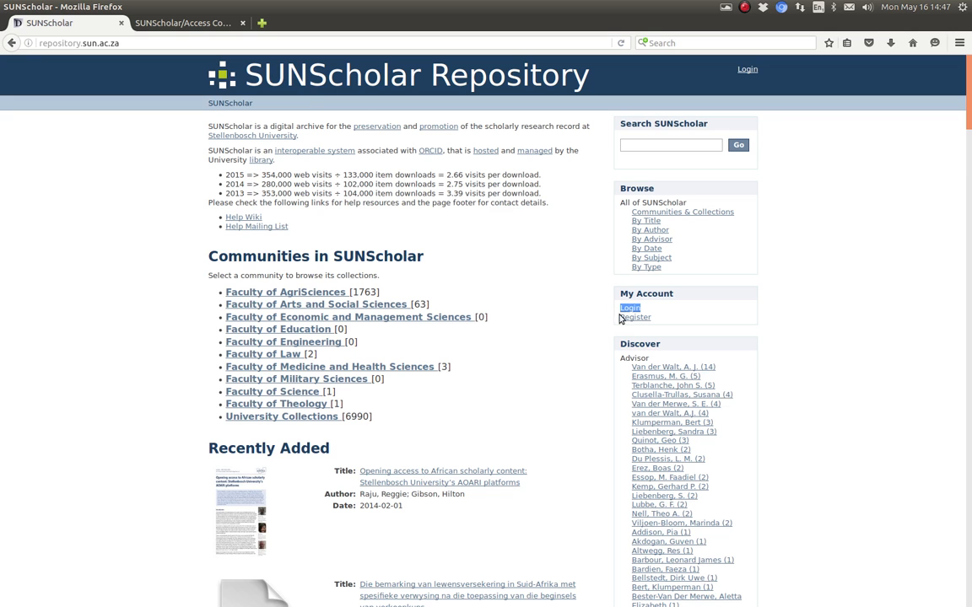
{"action": "left_click", "coordinate": [629, 308]}
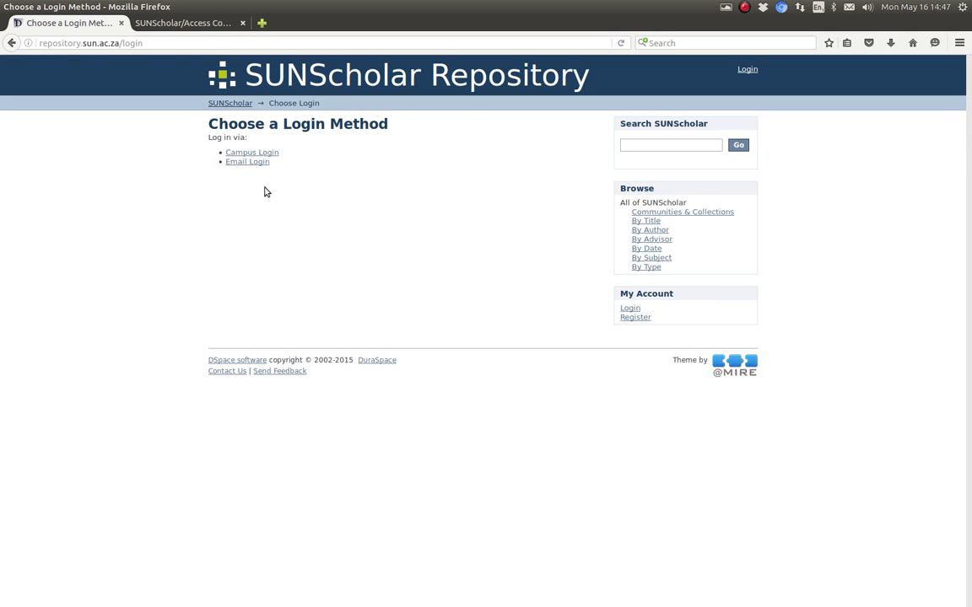
Sign in via Email Login with the Scholar Admin email and password.
{"action": "left_click", "coordinate": [246, 162]}
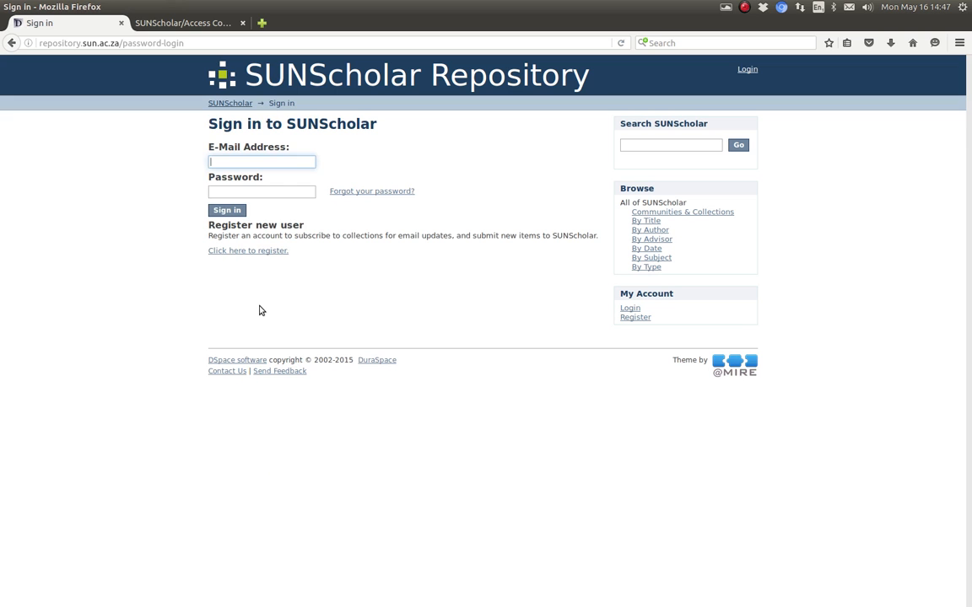
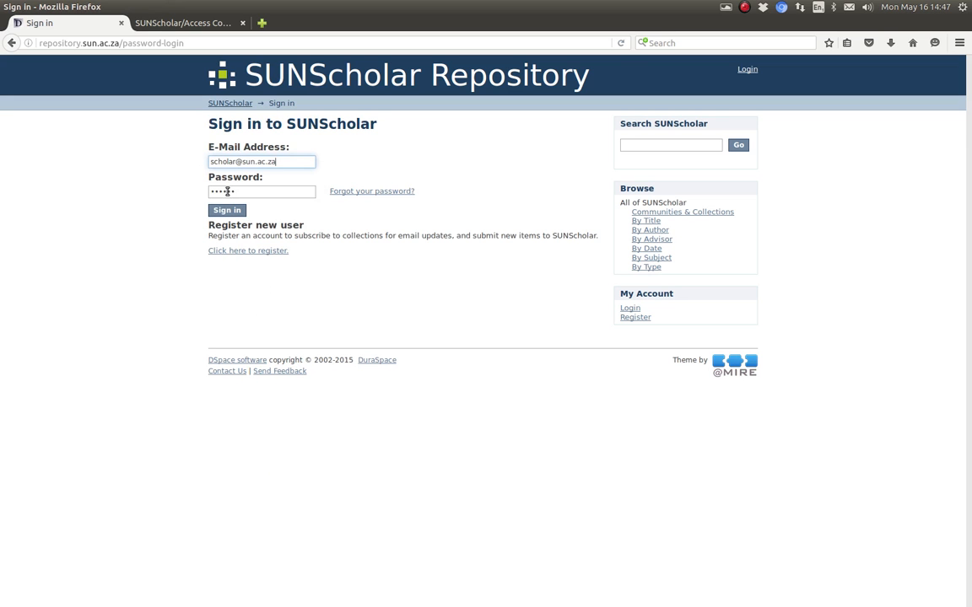
{"action": "left_click", "coordinate": [226, 209]}
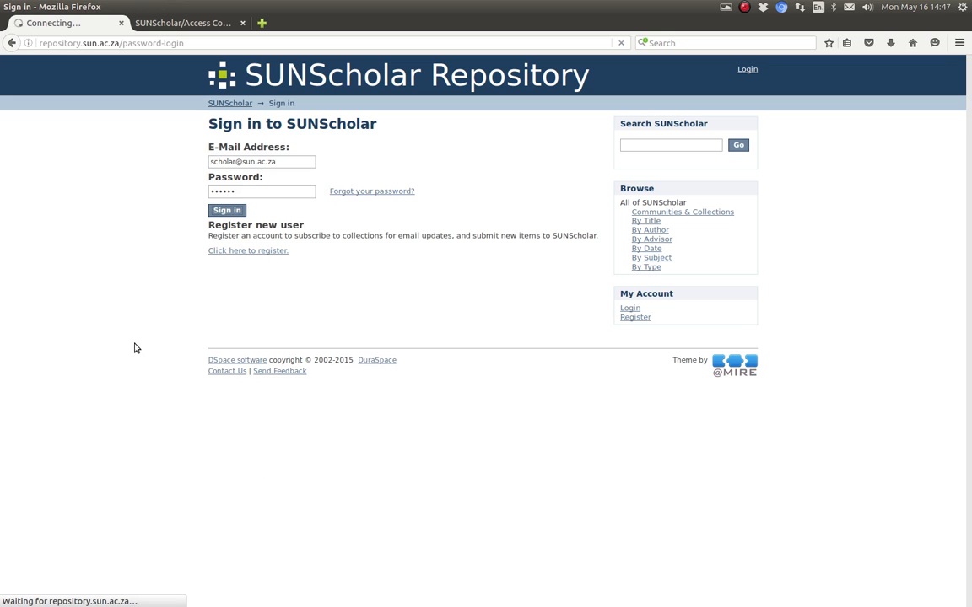
{"action": "mouse_move", "coordinate": [71, 437]}
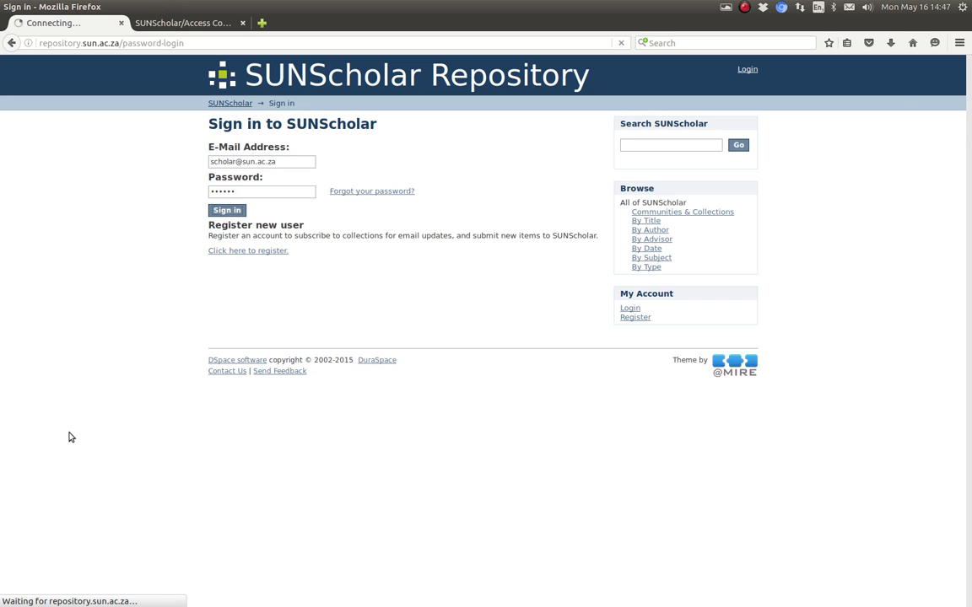
{"action": "left_click", "coordinate": [226, 210]}
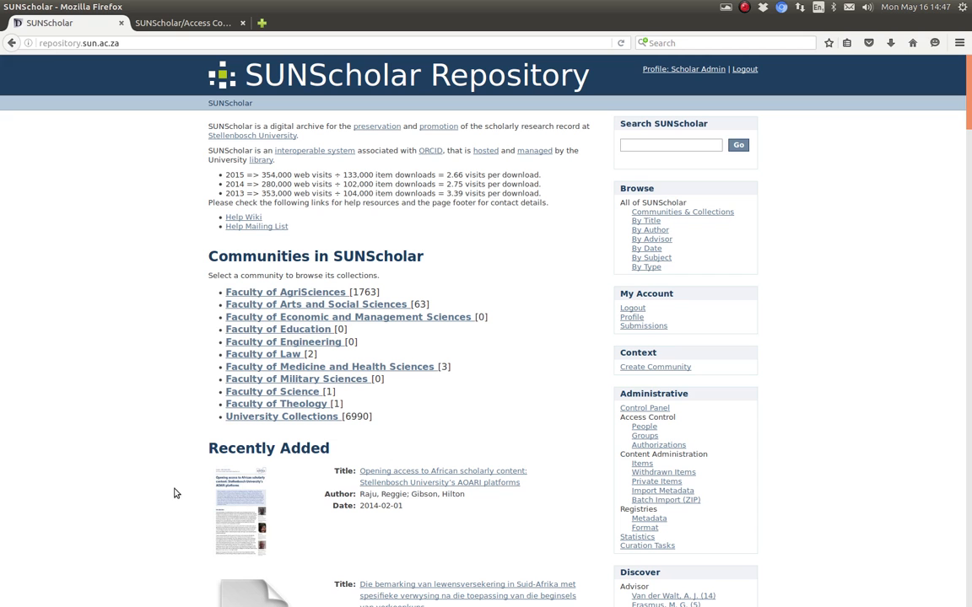
{"action": "mouse_move", "coordinate": [683, 69]}
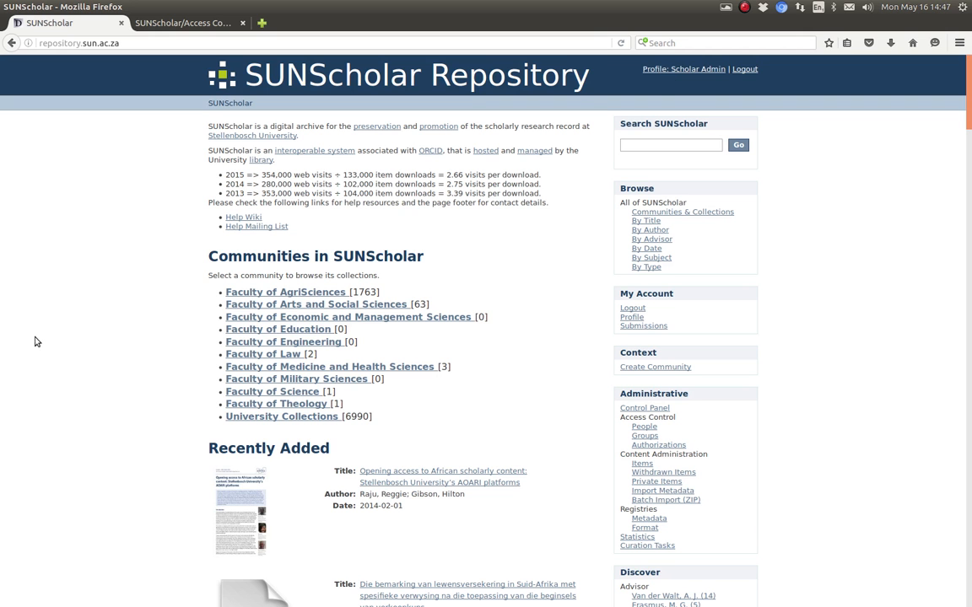
Go into the Faculty of Education community from the Communities list.
{"action": "scroll", "scroll_direction": "down", "scroll_amount": 3}
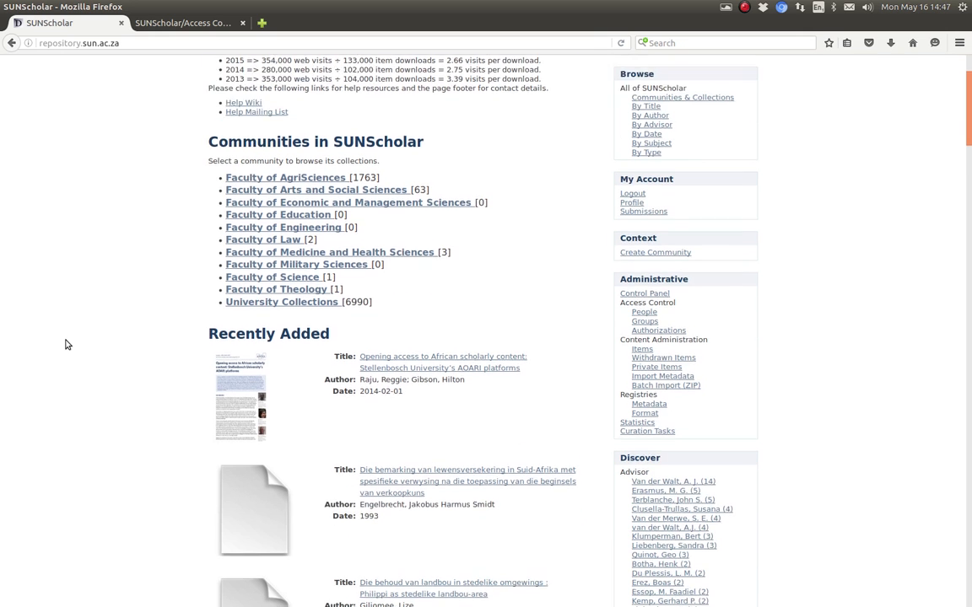
{"action": "scroll", "scroll_direction": "down", "scroll_amount": 3}
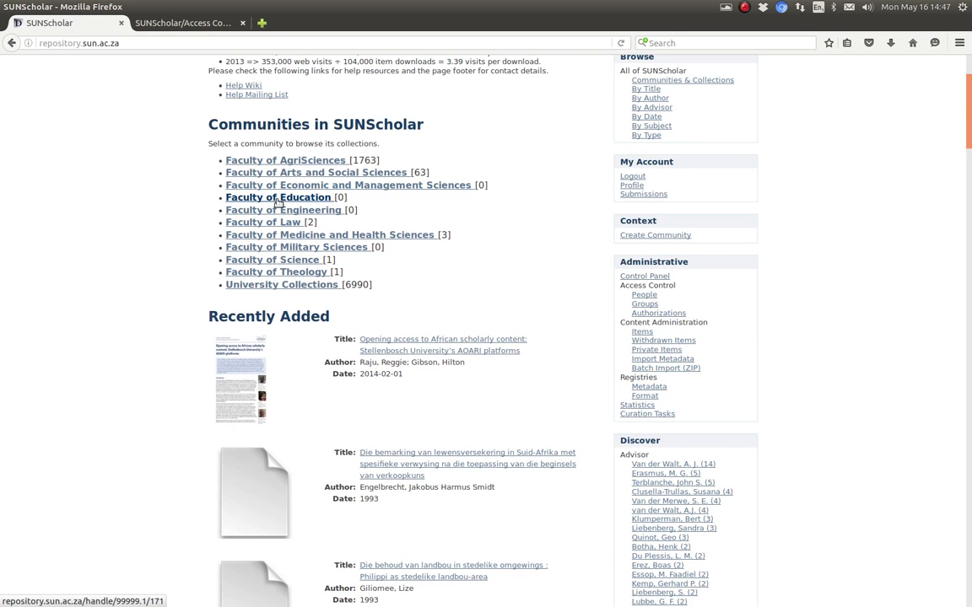
{"action": "left_click", "coordinate": [279, 195]}
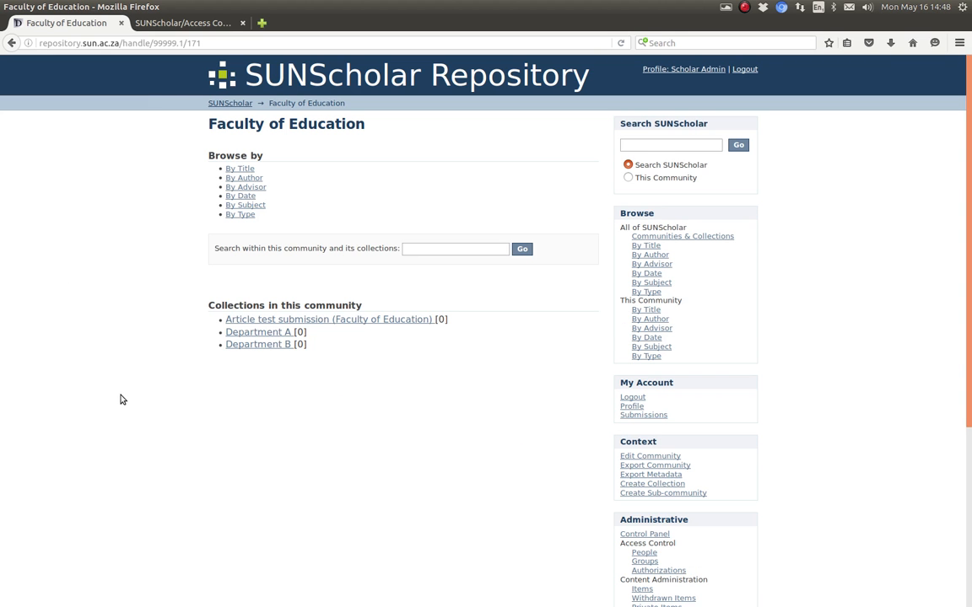
Start Edit Community from the Context box to reach its metadata page.
{"action": "scroll", "scroll_direction": "down", "scroll_amount": 3}
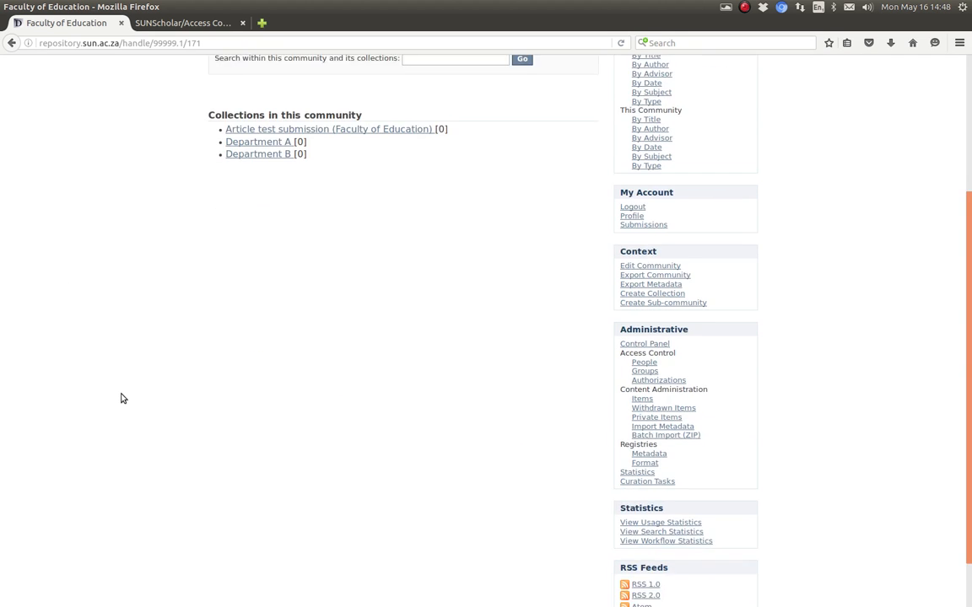
{"action": "scroll", "scroll_direction": "down", "scroll_amount": 3}
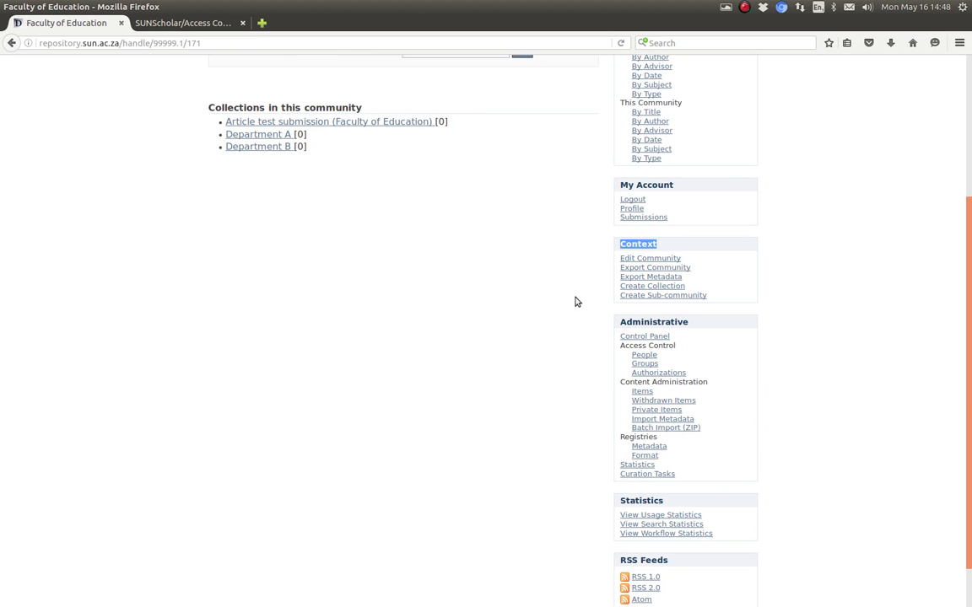
{"action": "left_click", "coordinate": [649, 258]}
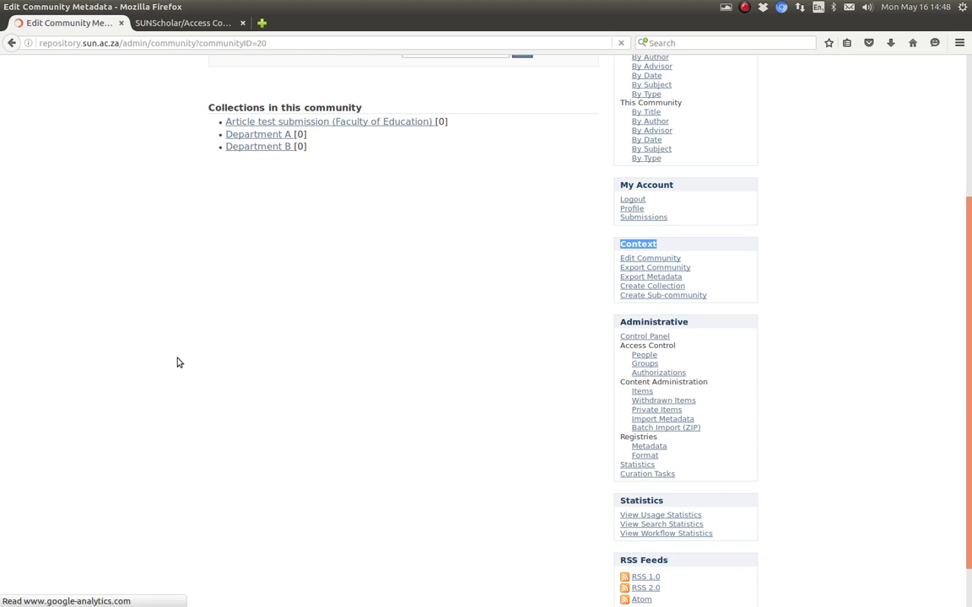
{"action": "left_click", "coordinate": [649, 259]}
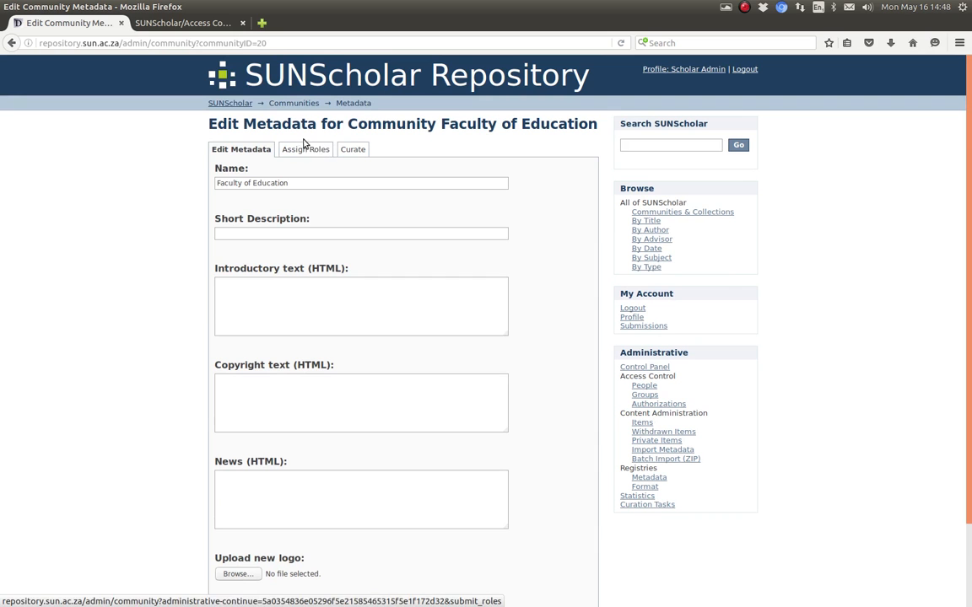
{"action": "left_click", "coordinate": [303, 148]}
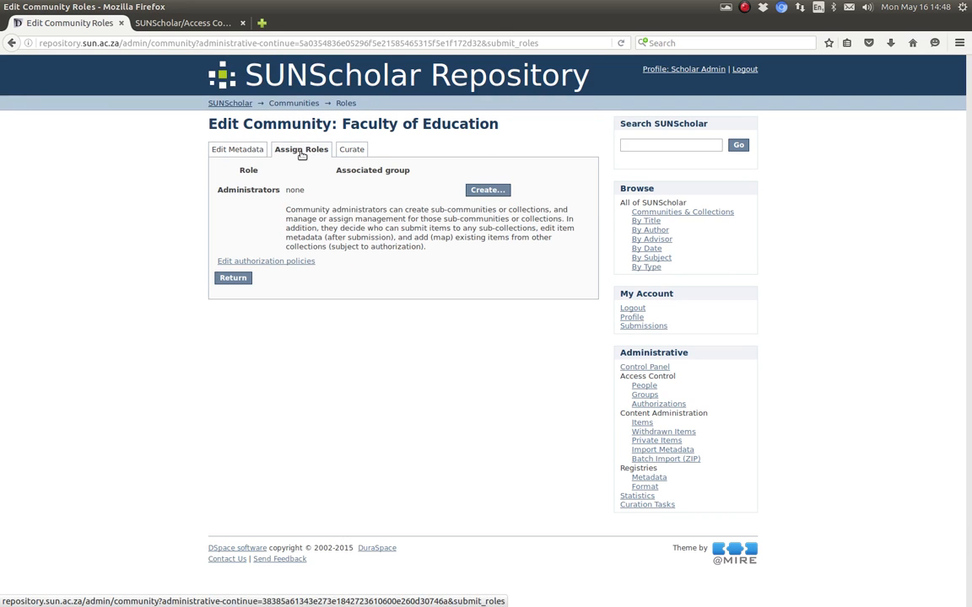
{"action": "mouse_move", "coordinate": [329, 267]}
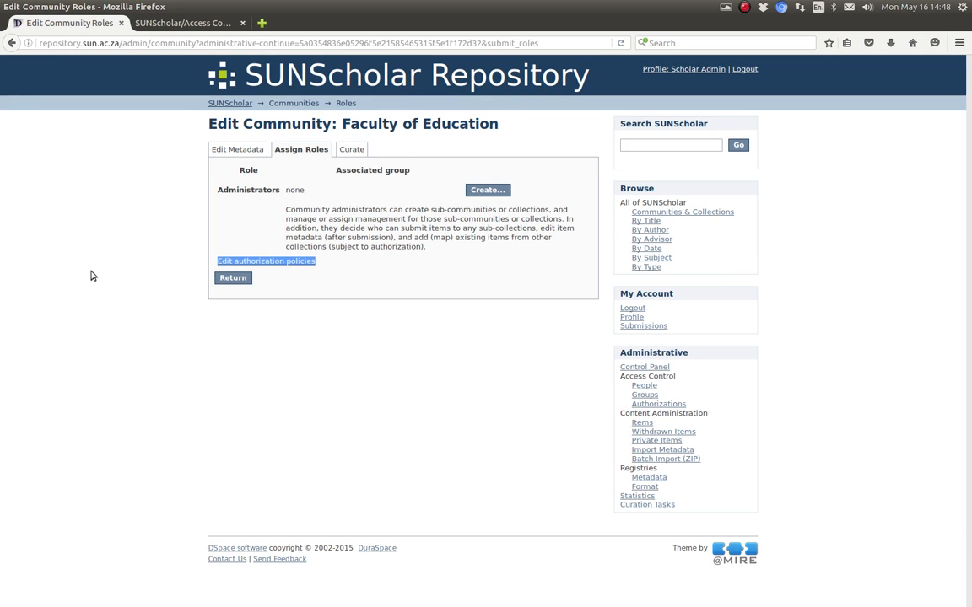
{"action": "left_click", "coordinate": [267, 259]}
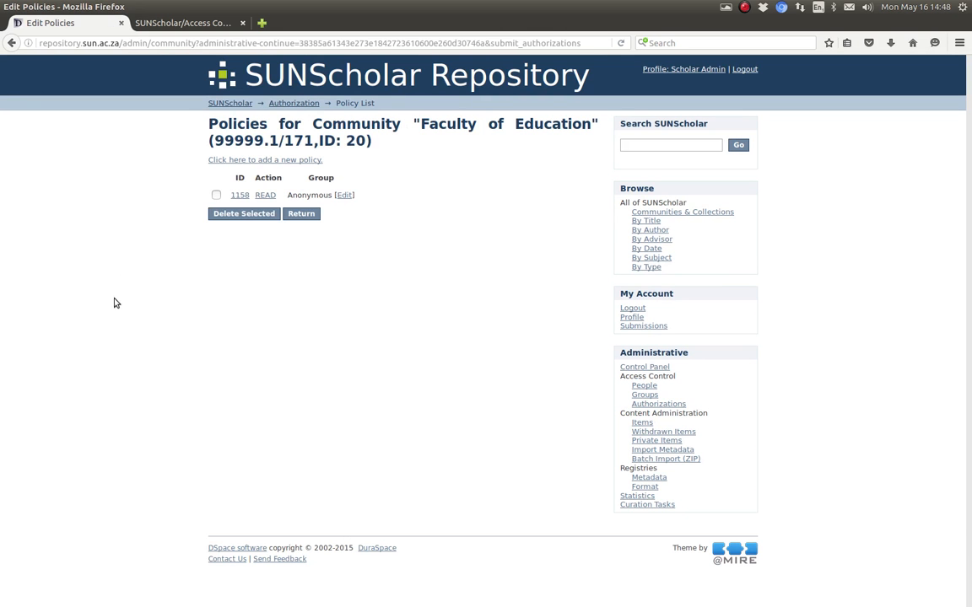
{"action": "mouse_move", "coordinate": [358, 270]}
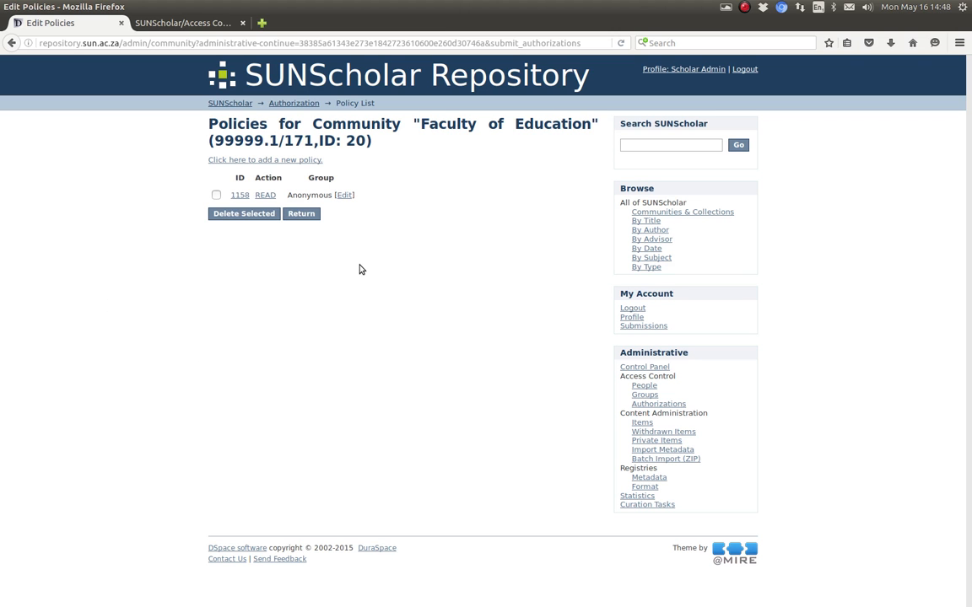
{"action": "mouse_move", "coordinate": [334, 236]}
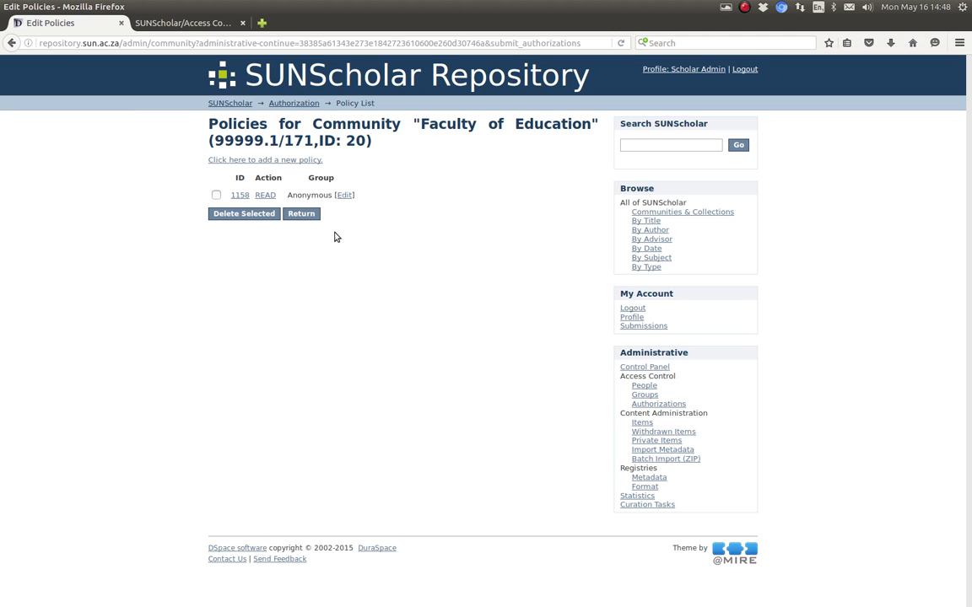
{"action": "mouse_move", "coordinate": [250, 135]}
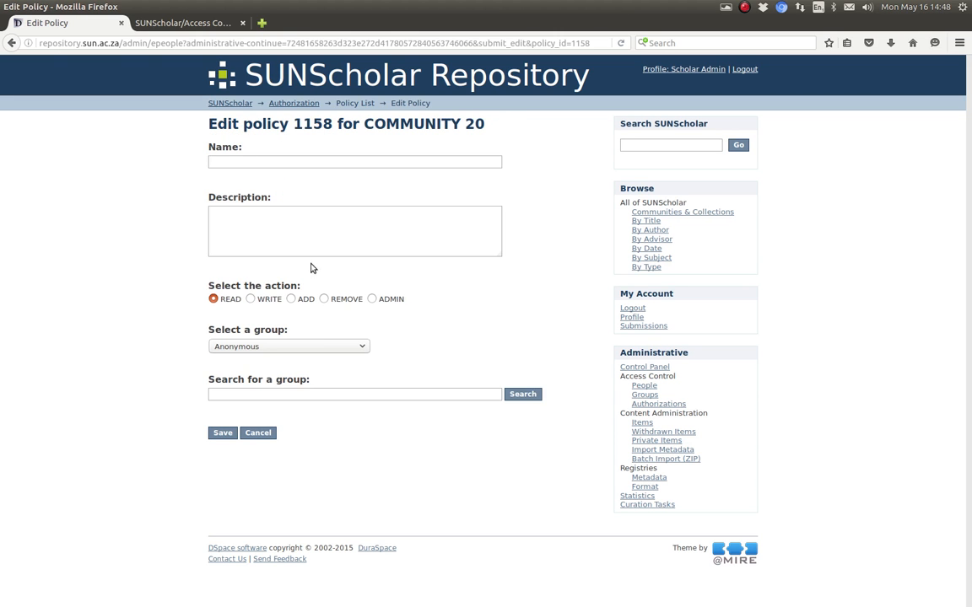
{"action": "mouse_move", "coordinate": [166, 243]}
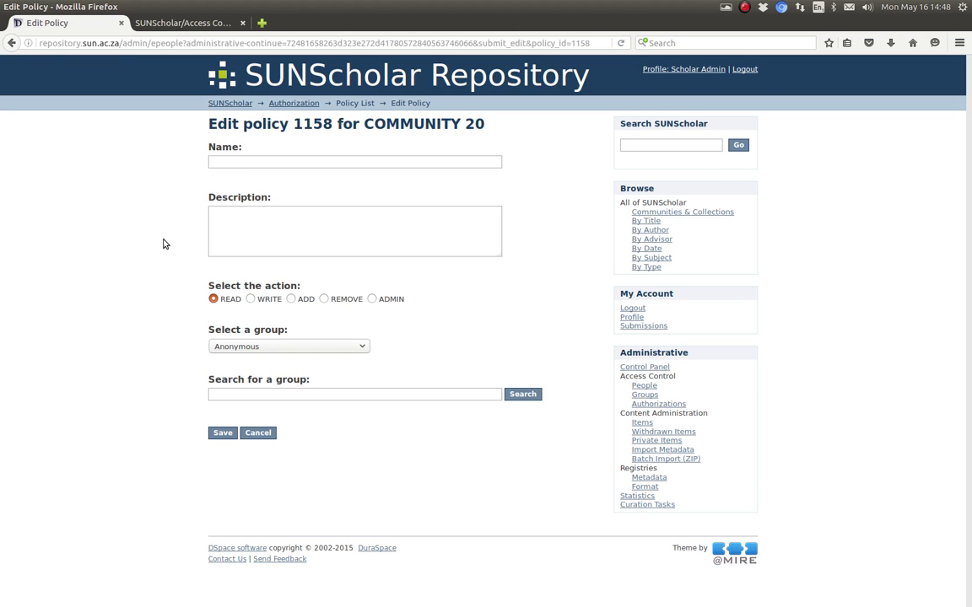
{"action": "mouse_move", "coordinate": [154, 344]}
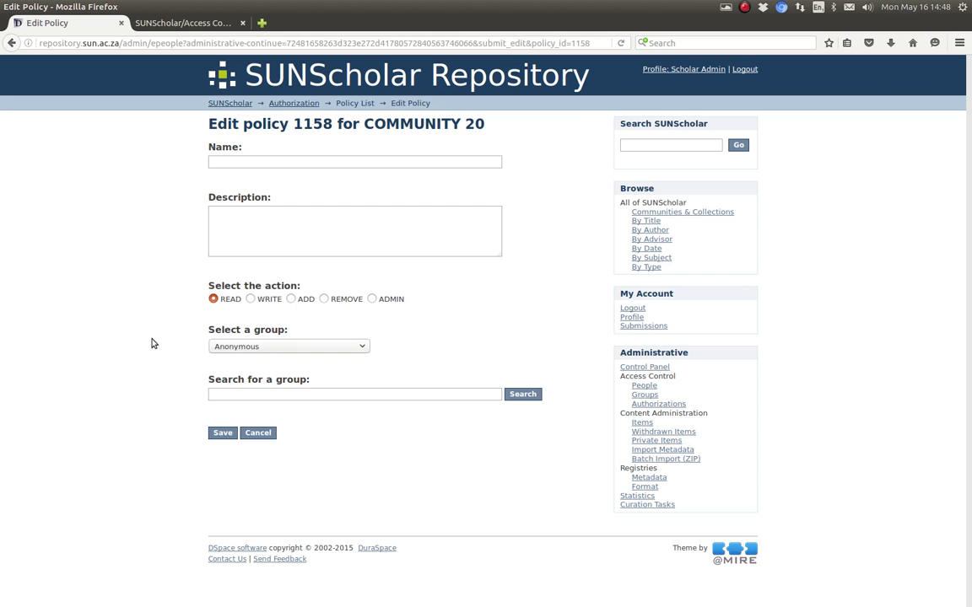
{"action": "left_click", "coordinate": [289, 348]}
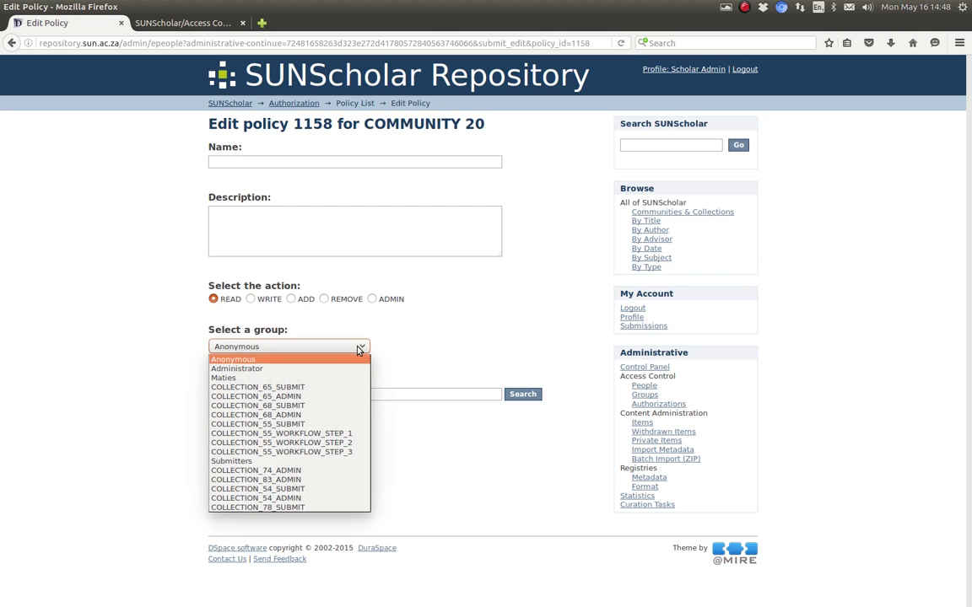
{"action": "left_click", "coordinate": [236, 346]}
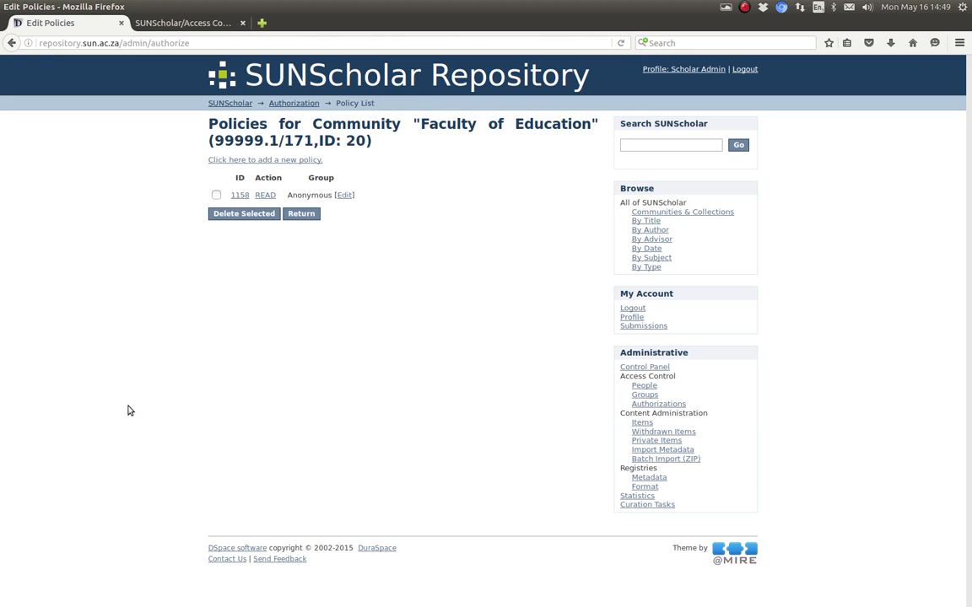
{"action": "mouse_move", "coordinate": [256, 159]}
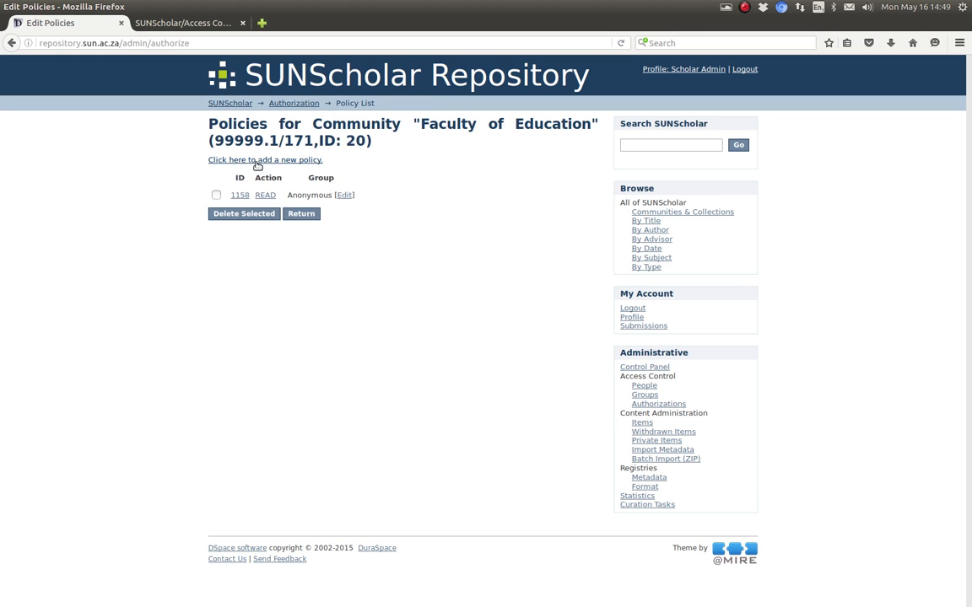
Start a new policy for community 20, cancel it, and return to the Faculty of Education page.
{"action": "left_click", "coordinate": [265, 158]}
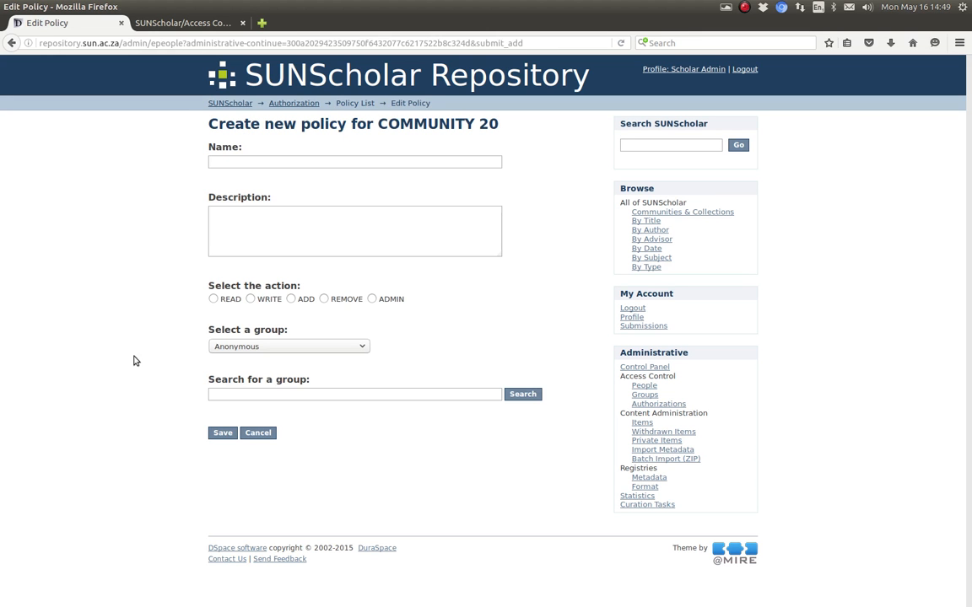
{"action": "mouse_move", "coordinate": [270, 275]}
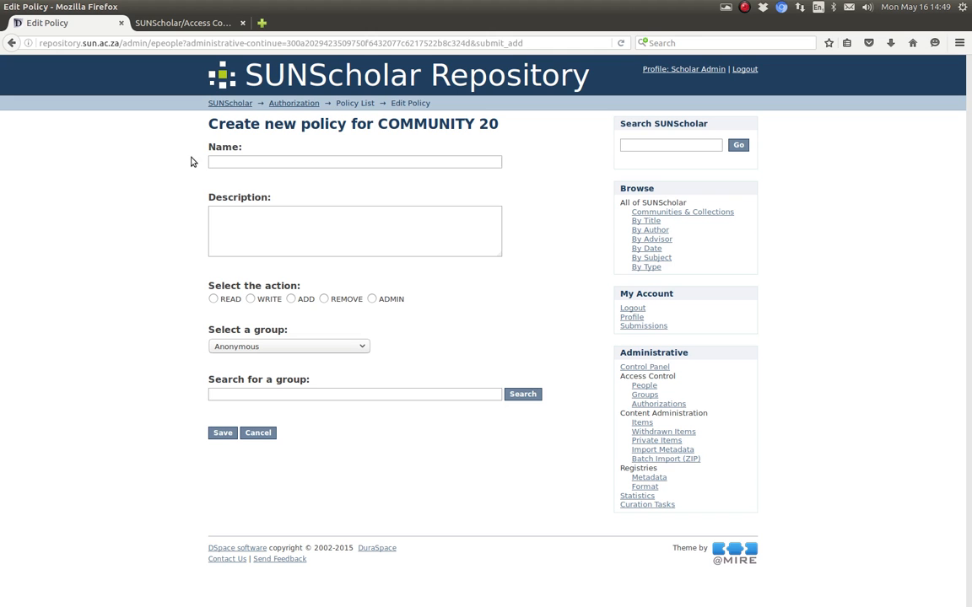
{"action": "mouse_move", "coordinate": [415, 317]}
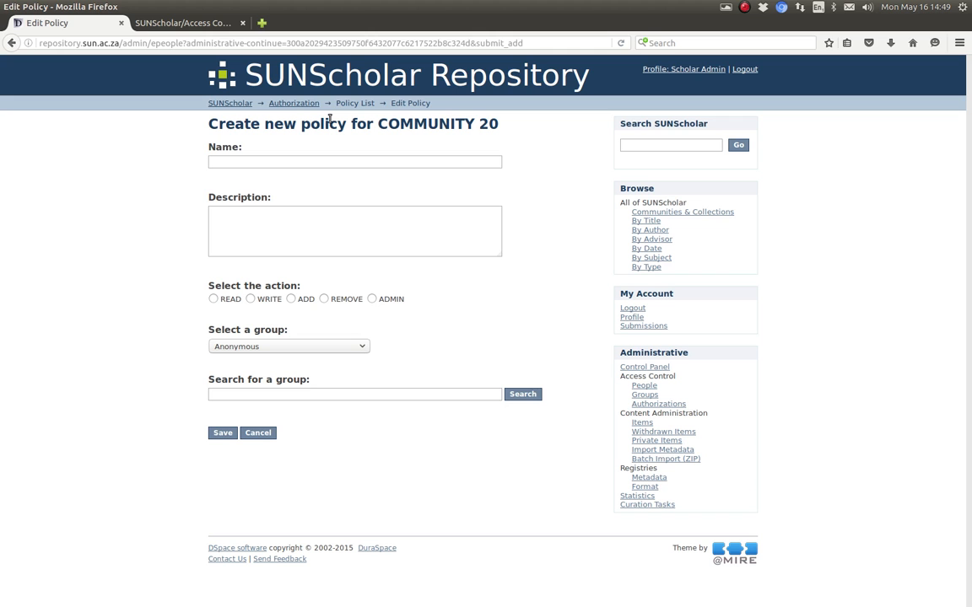
{"action": "mouse_move", "coordinate": [449, 216]}
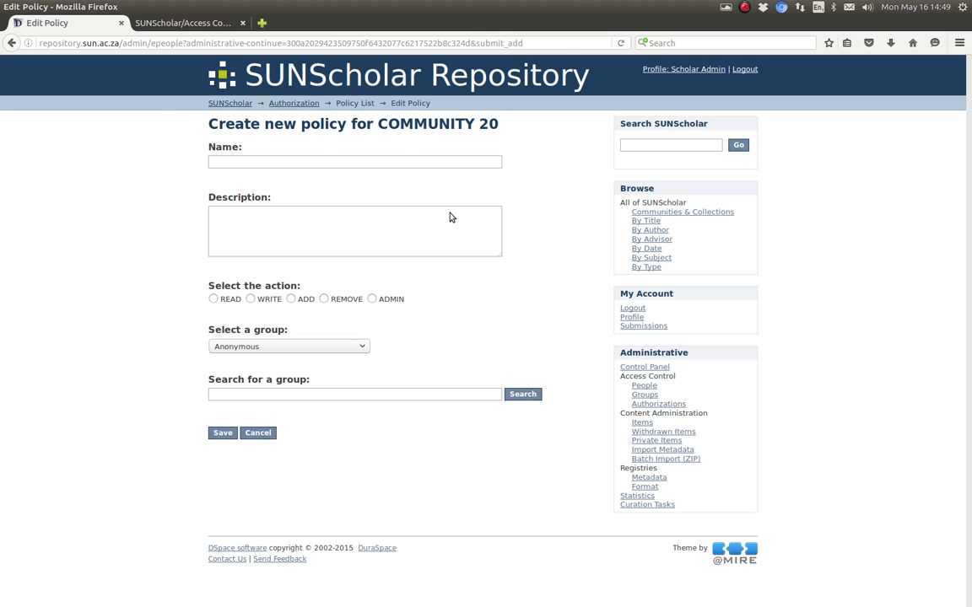
{"action": "mouse_move", "coordinate": [473, 369]}
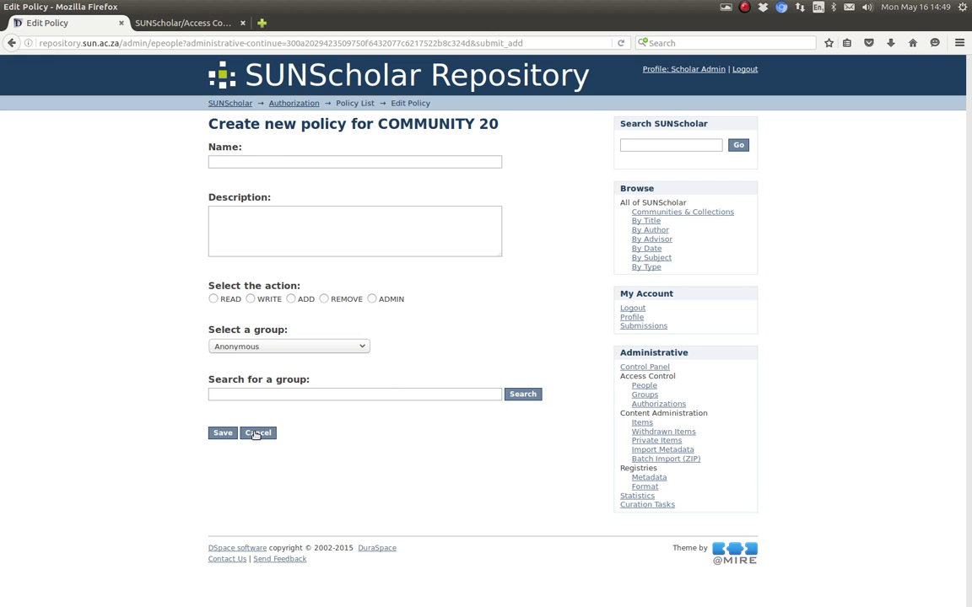
{"action": "left_click", "coordinate": [257, 432]}
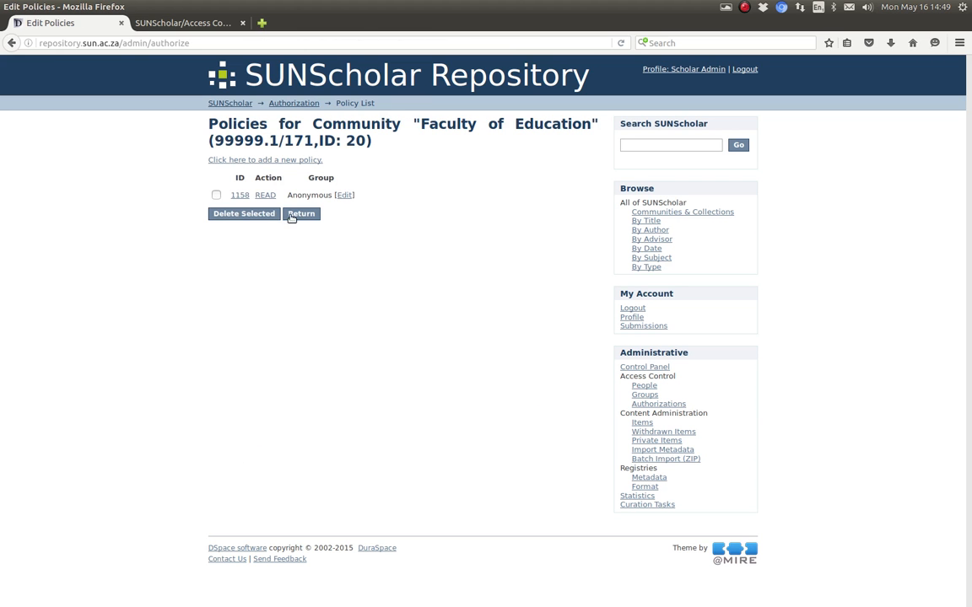
{"action": "left_click", "coordinate": [300, 213]}
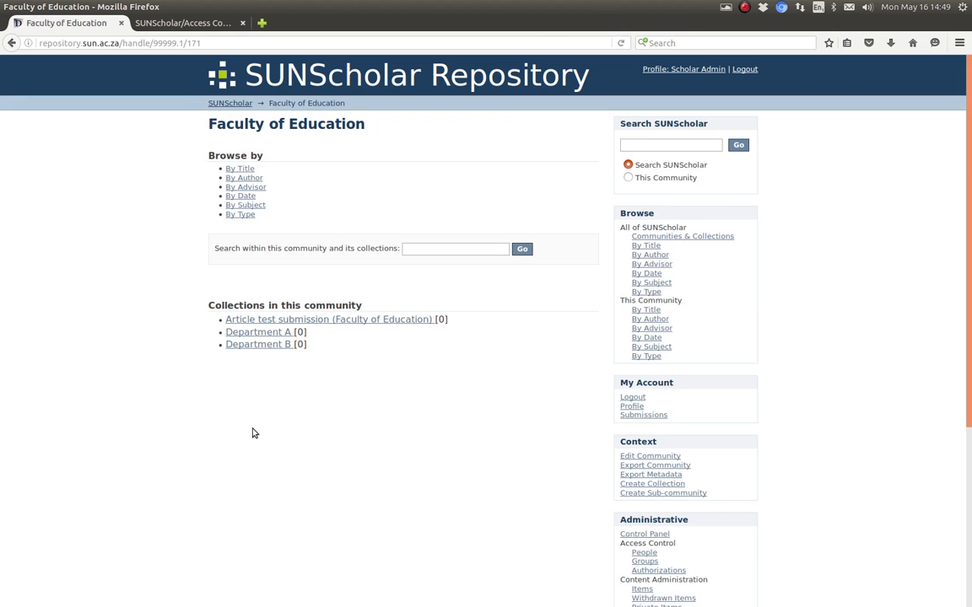
From the SUNScholar home page, go to Faculty of Engineering and its Department A collection.
{"action": "left_click", "coordinate": [229, 103]}
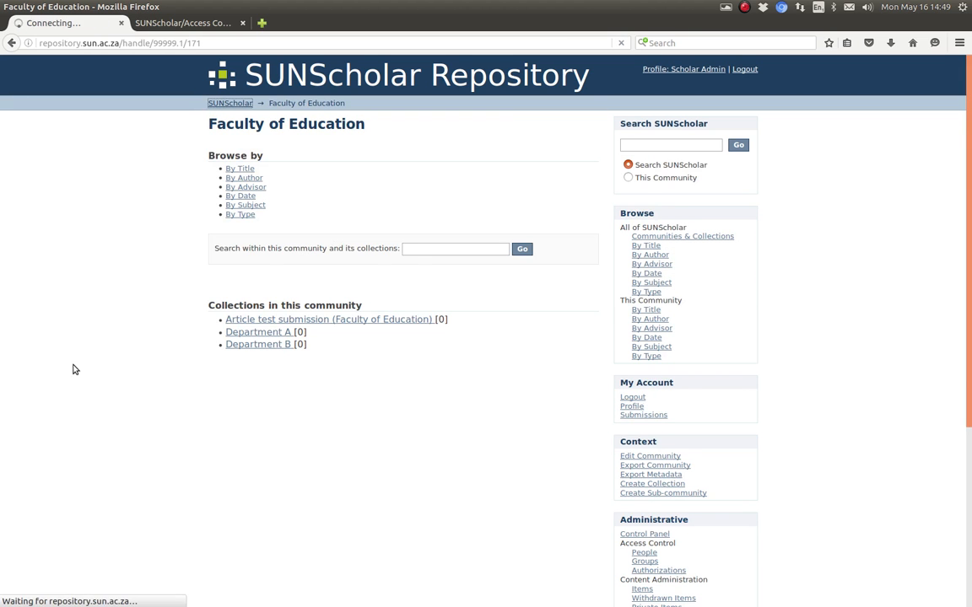
{"action": "left_click", "coordinate": [229, 103]}
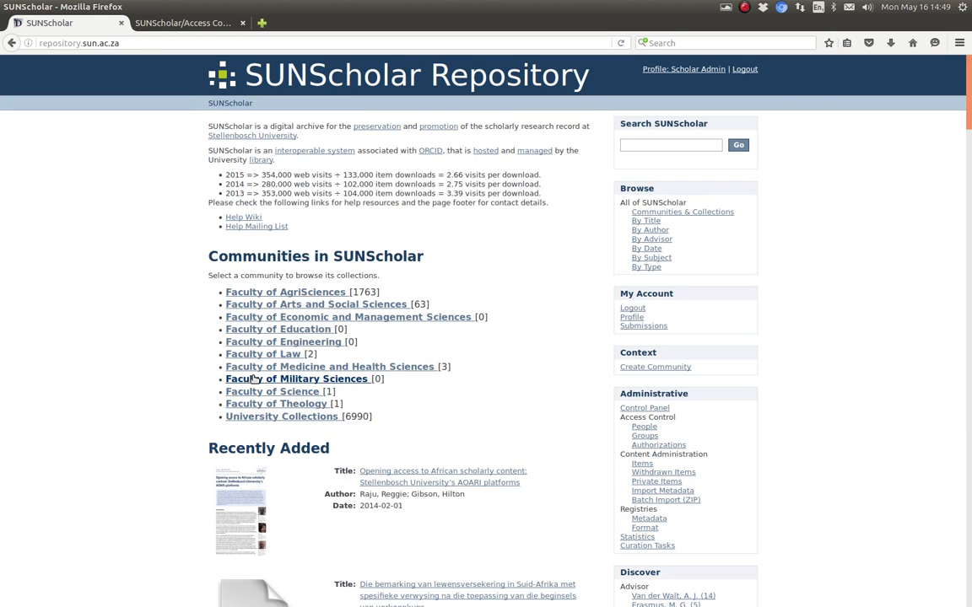
{"action": "mouse_move", "coordinate": [263, 355]}
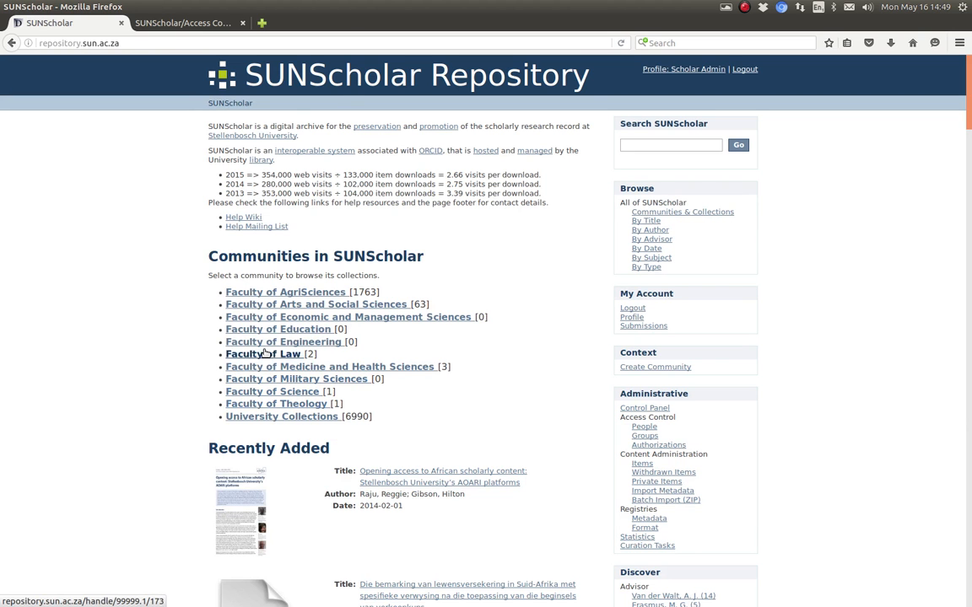
{"action": "left_click", "coordinate": [283, 341]}
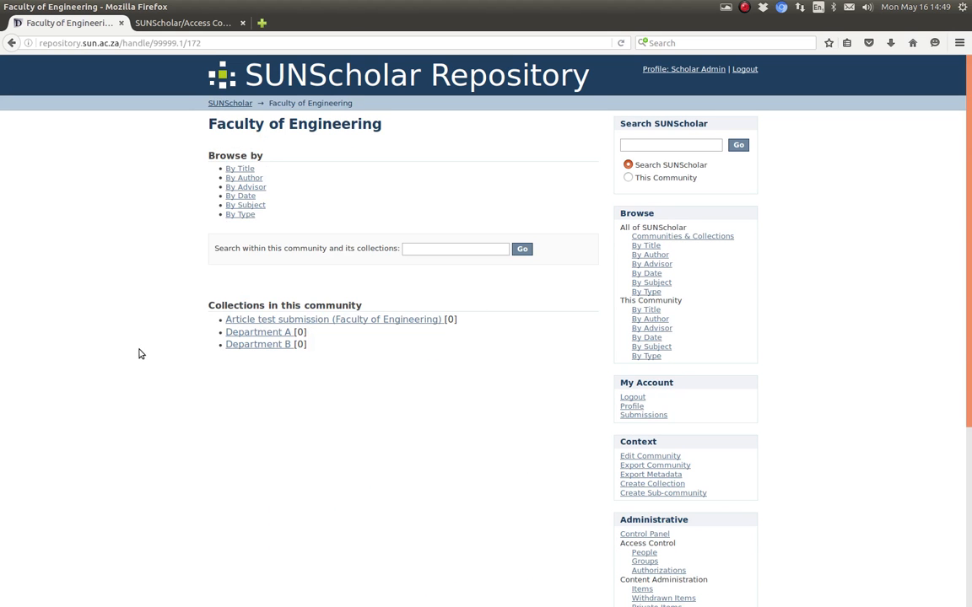
{"action": "left_click", "coordinate": [258, 330]}
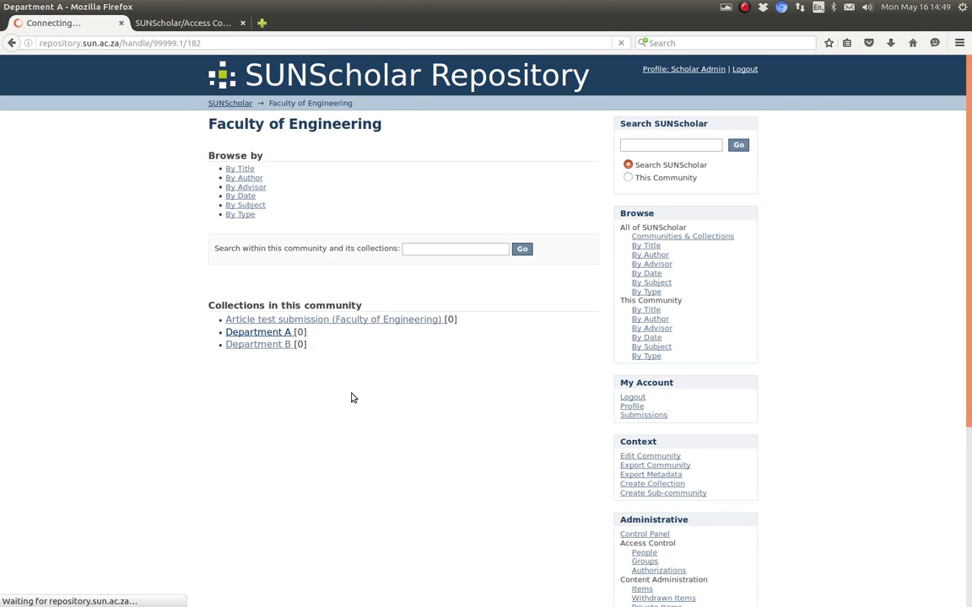
{"action": "left_click", "coordinate": [260, 331]}
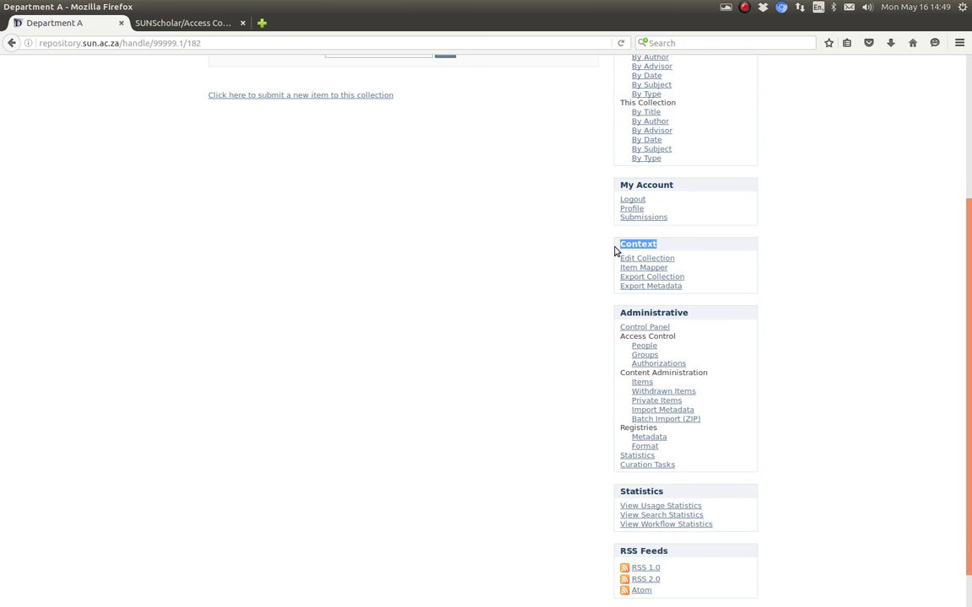
Bring up Edit Collection for Department A from the Context box.
{"action": "left_click", "coordinate": [647, 259]}
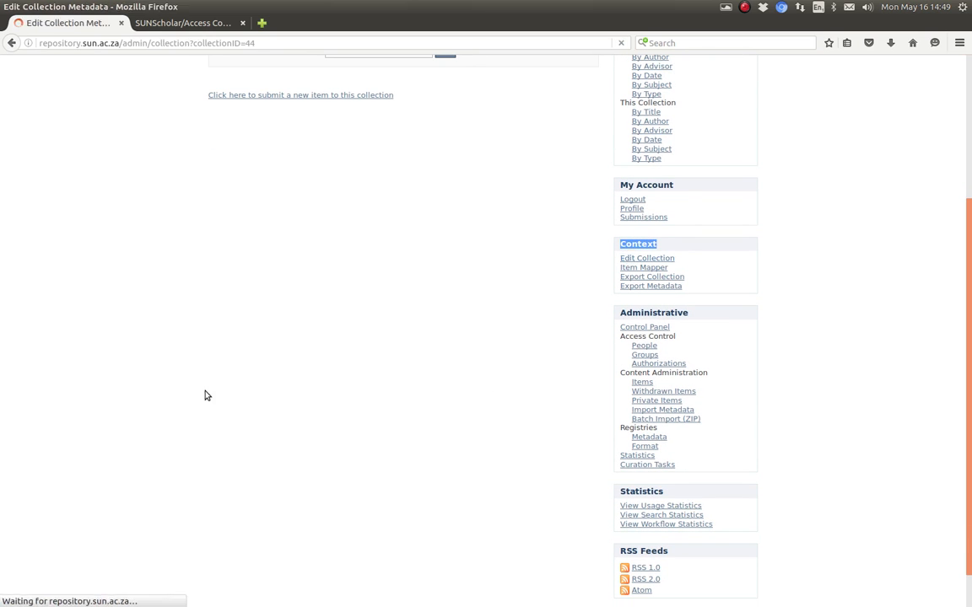
{"action": "left_click", "coordinate": [648, 258]}
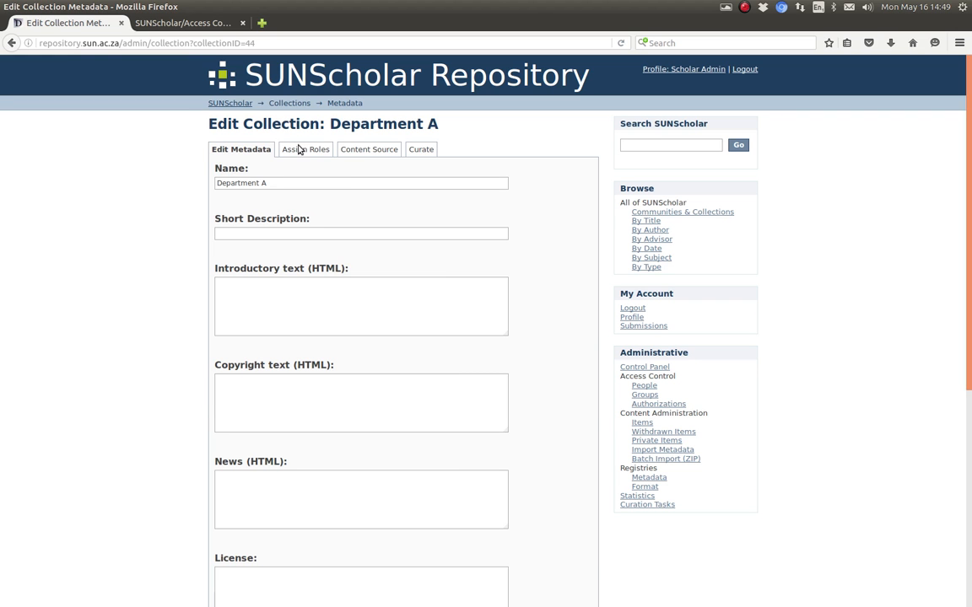
View Department A's role assignments and its authorization Policy List, examining policy 1233.
{"action": "left_click", "coordinate": [307, 148]}
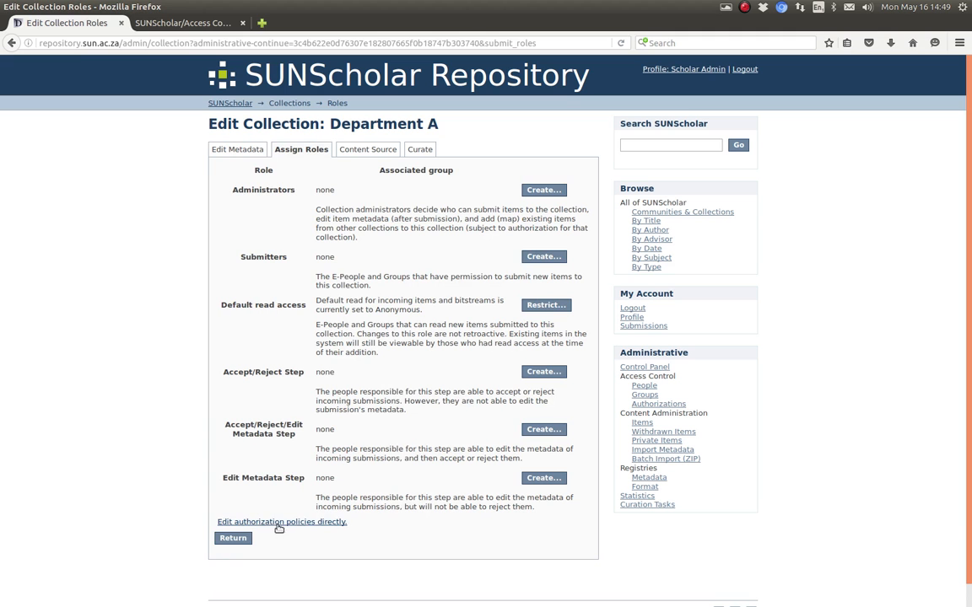
{"action": "mouse_move", "coordinate": [148, 496]}
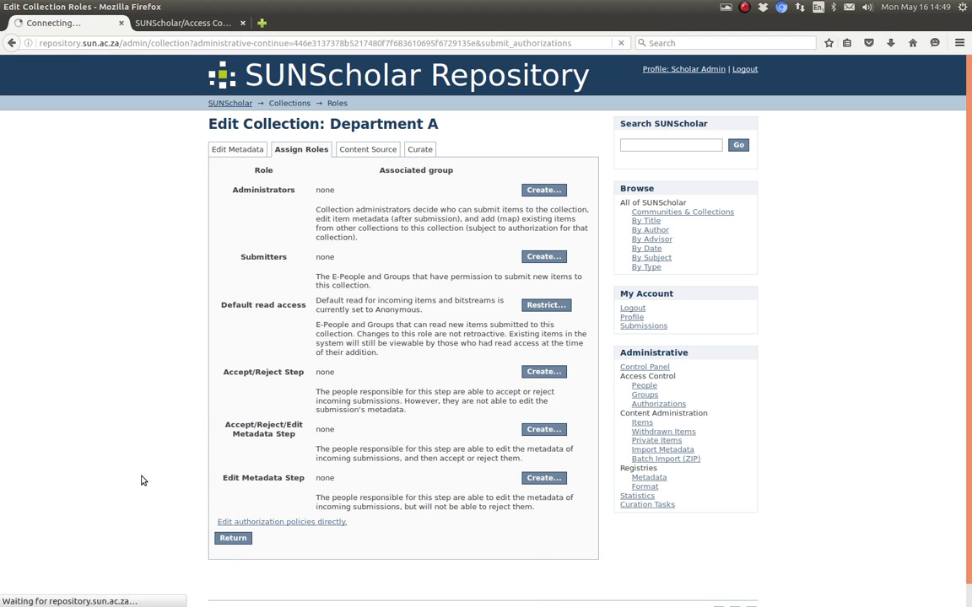
{"action": "left_click", "coordinate": [282, 521]}
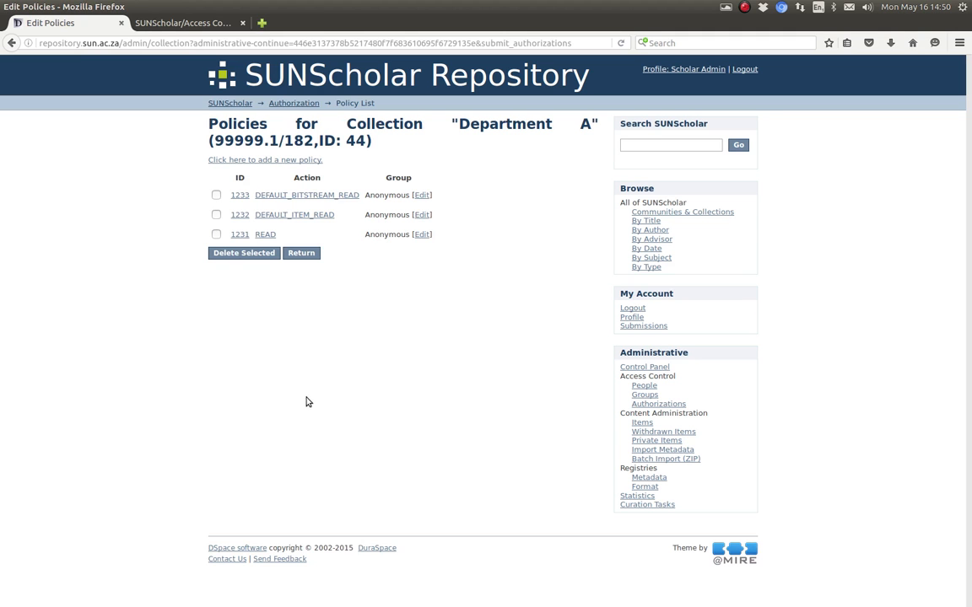
{"action": "mouse_move", "coordinate": [354, 125]}
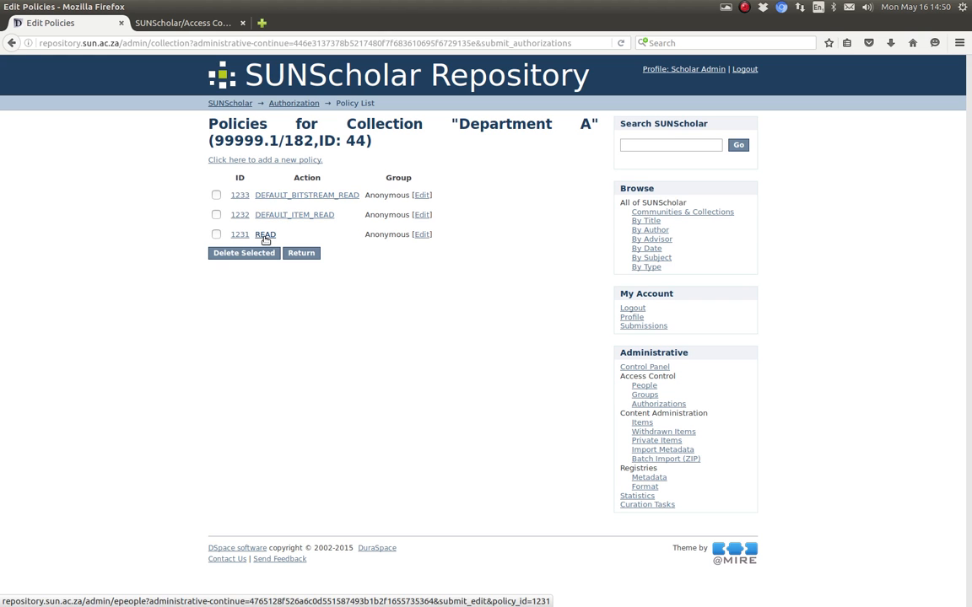
{"action": "mouse_move", "coordinate": [138, 253]}
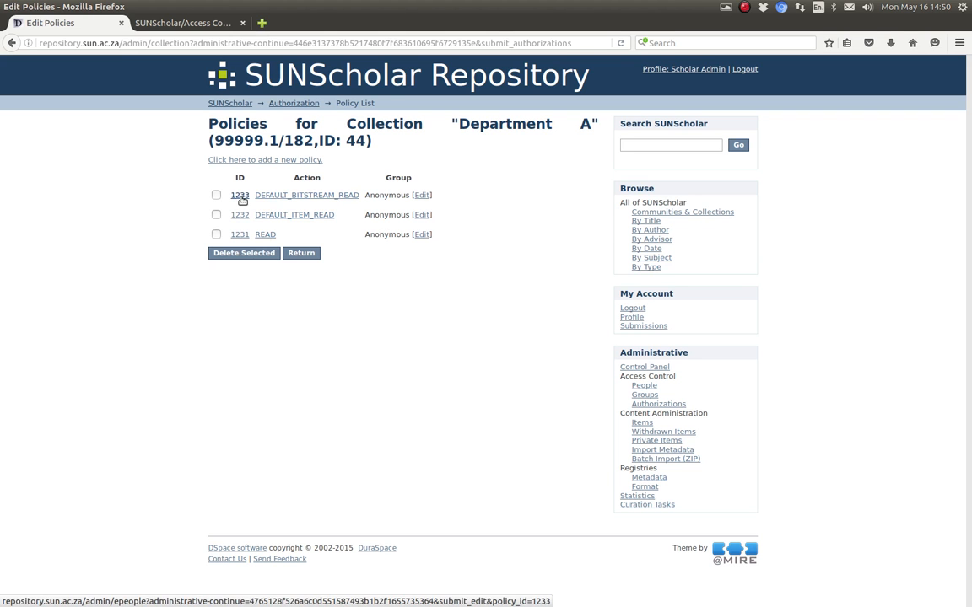
{"action": "left_click", "coordinate": [240, 195]}
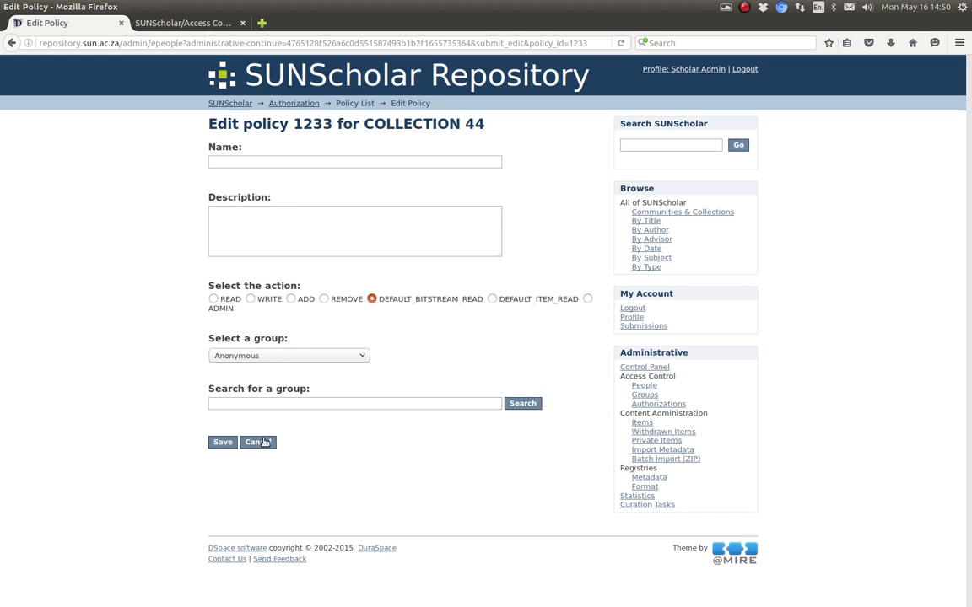
Cancel the policy edit, start a new policy and abandon it, leaving the three anonymous policies unchanged.
{"action": "left_click", "coordinate": [256, 442]}
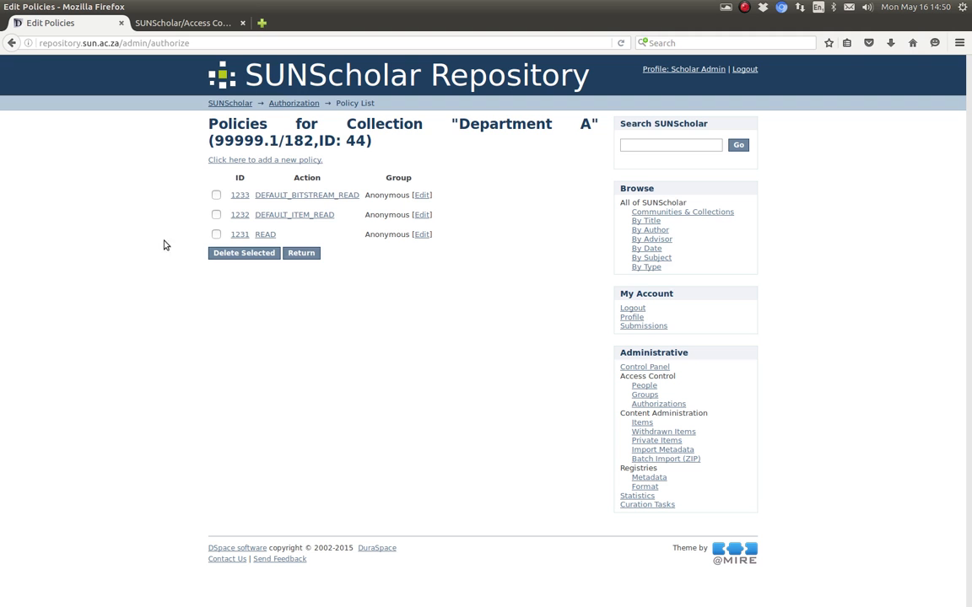
{"action": "left_click", "coordinate": [265, 158]}
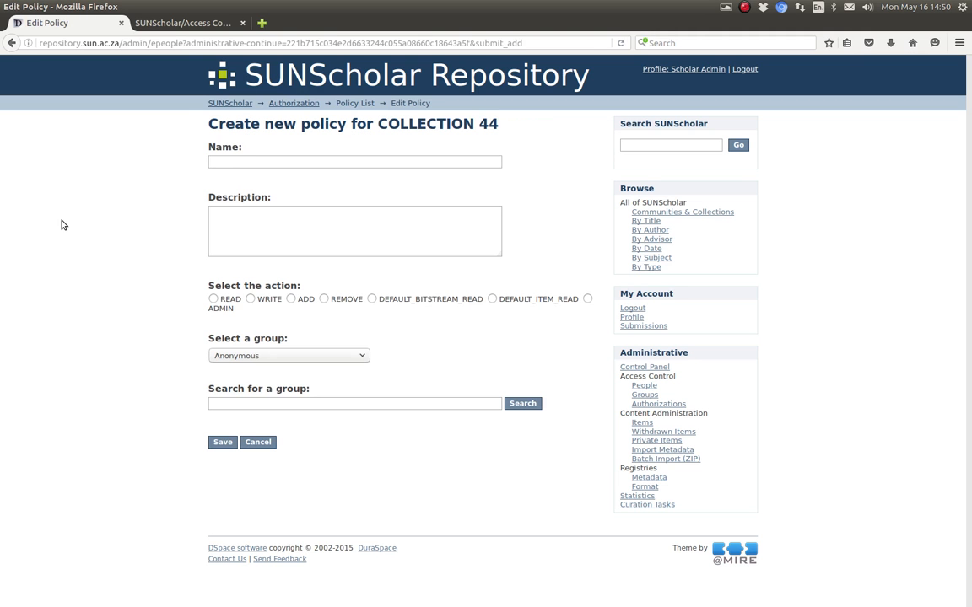
{"action": "left_click", "coordinate": [256, 442]}
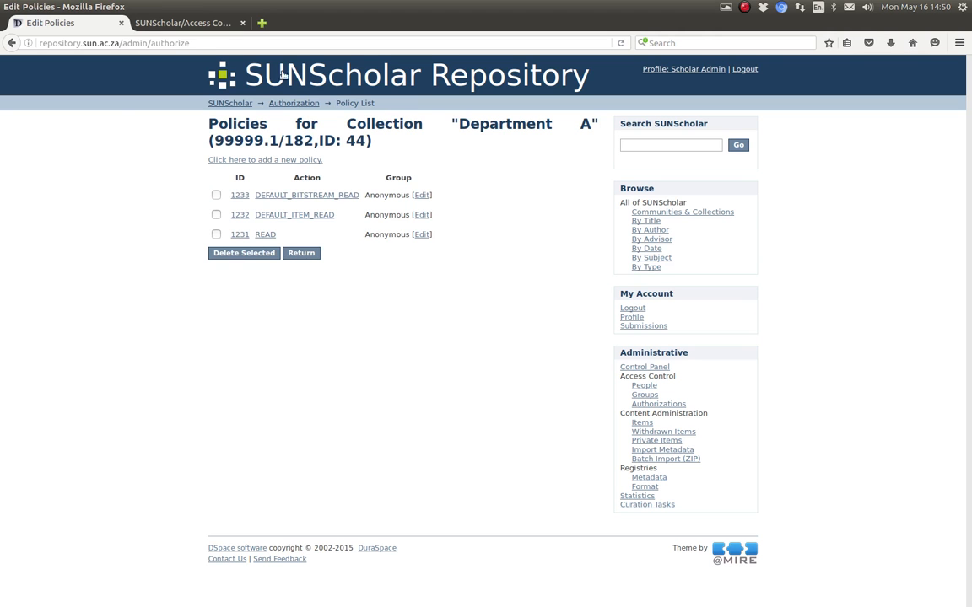
{"action": "mouse_move", "coordinate": [405, 365]}
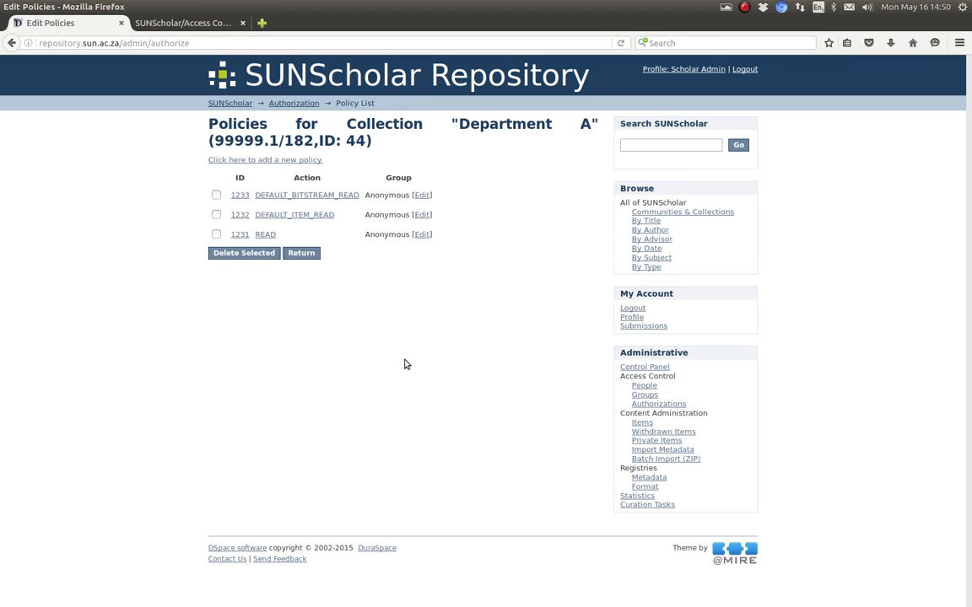
{"action": "mouse_move", "coordinate": [378, 126]}
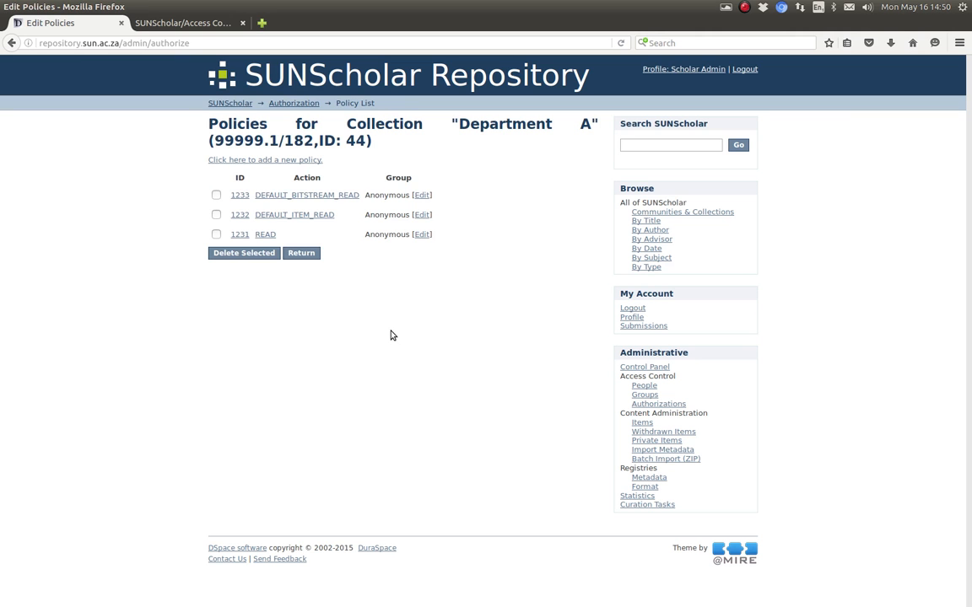
{"action": "mouse_move", "coordinate": [229, 103]}
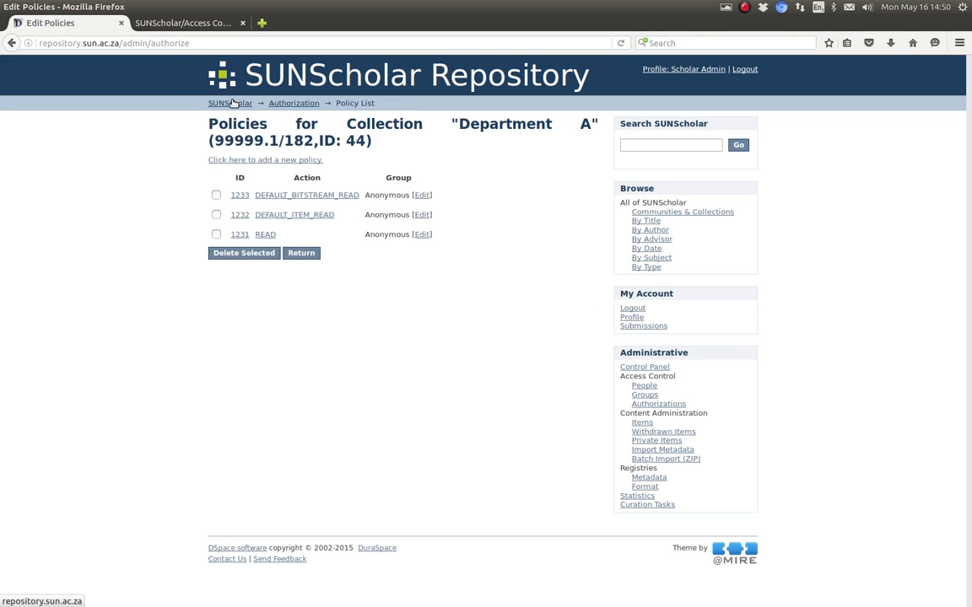
Return to the SUNScholar home page and log out of the Scholar Admin account.
{"action": "left_click", "coordinate": [230, 103]}
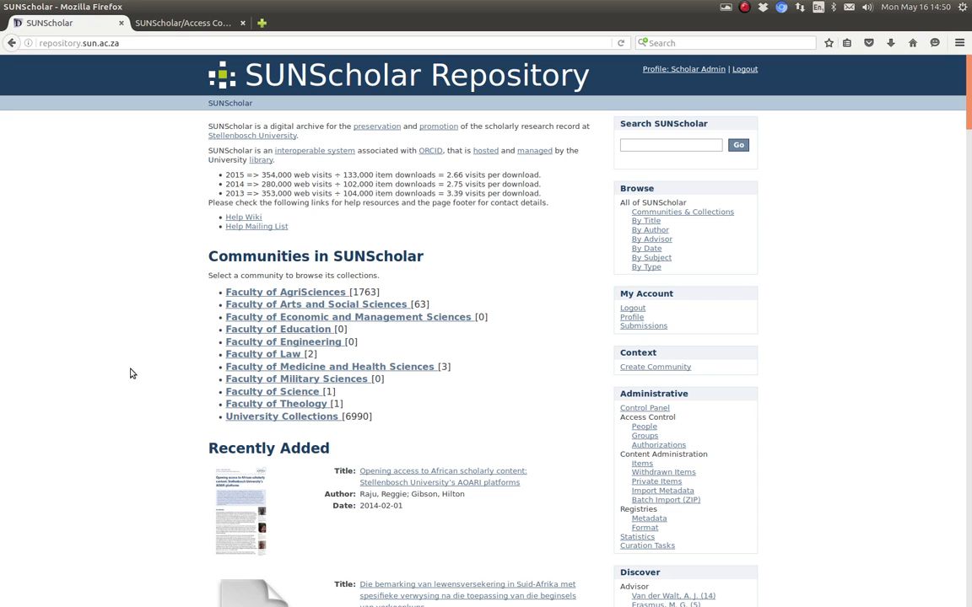
{"action": "mouse_move", "coordinate": [118, 456]}
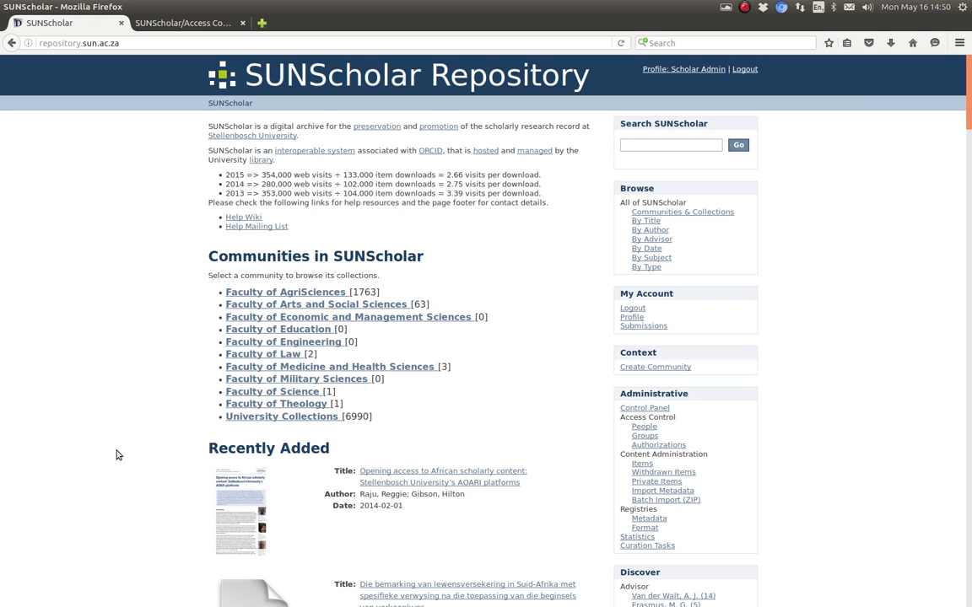
{"action": "scroll", "scroll_direction": "down", "scroll_amount": 3}
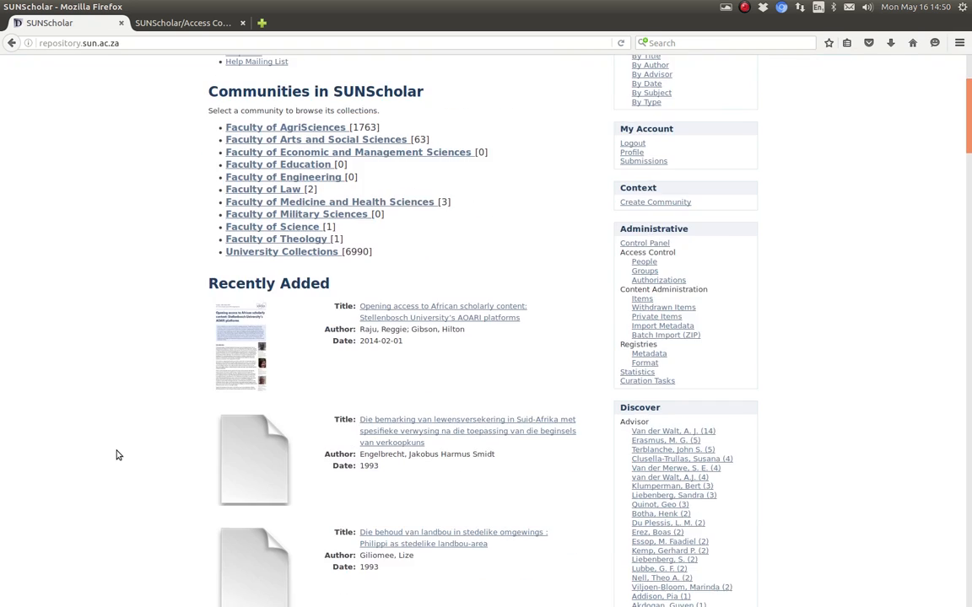
{"action": "scroll", "scroll_direction": "down", "scroll_amount": 3}
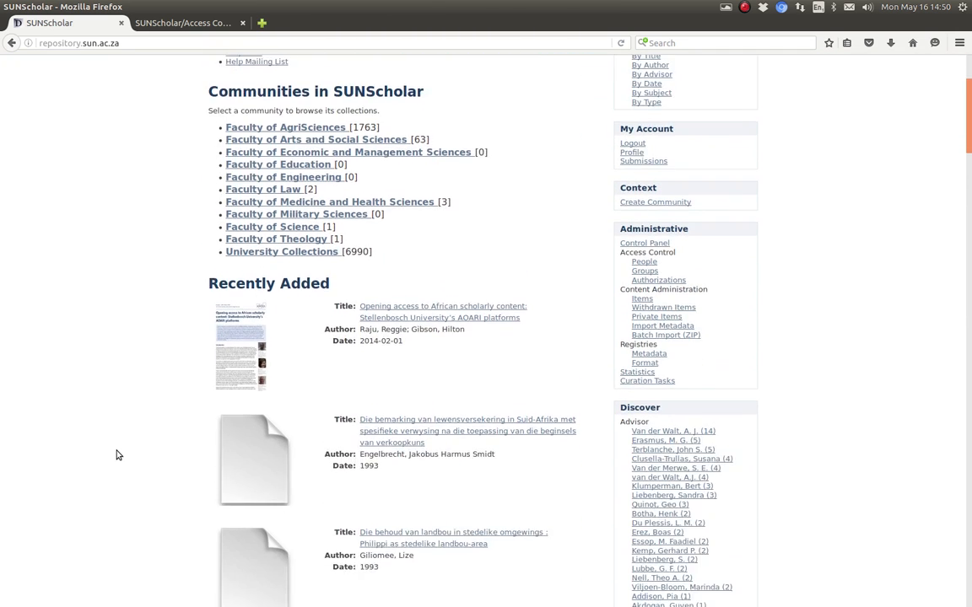
{"action": "scroll", "scroll_direction": "up", "scroll_amount": 3}
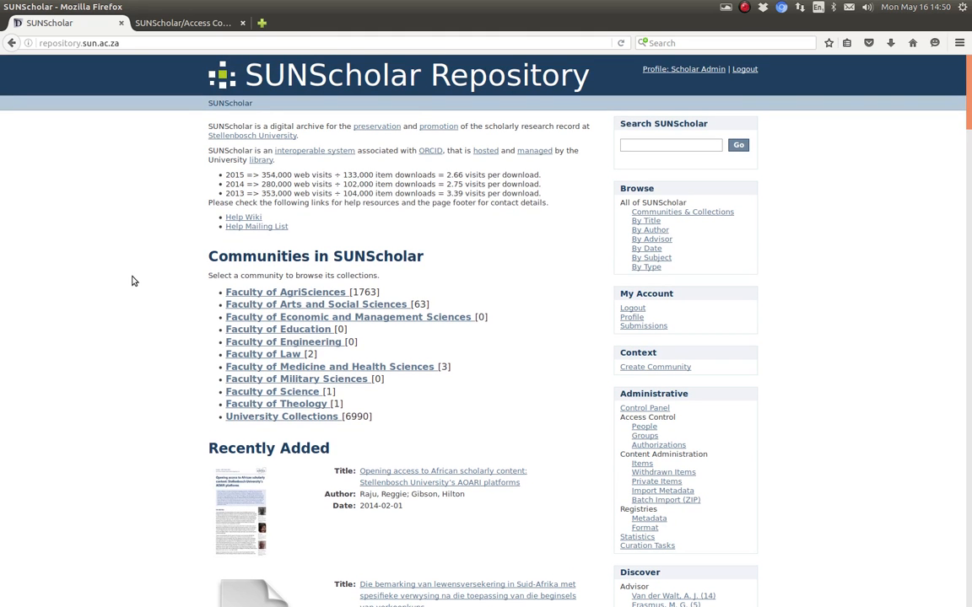
{"action": "left_click", "coordinate": [631, 307]}
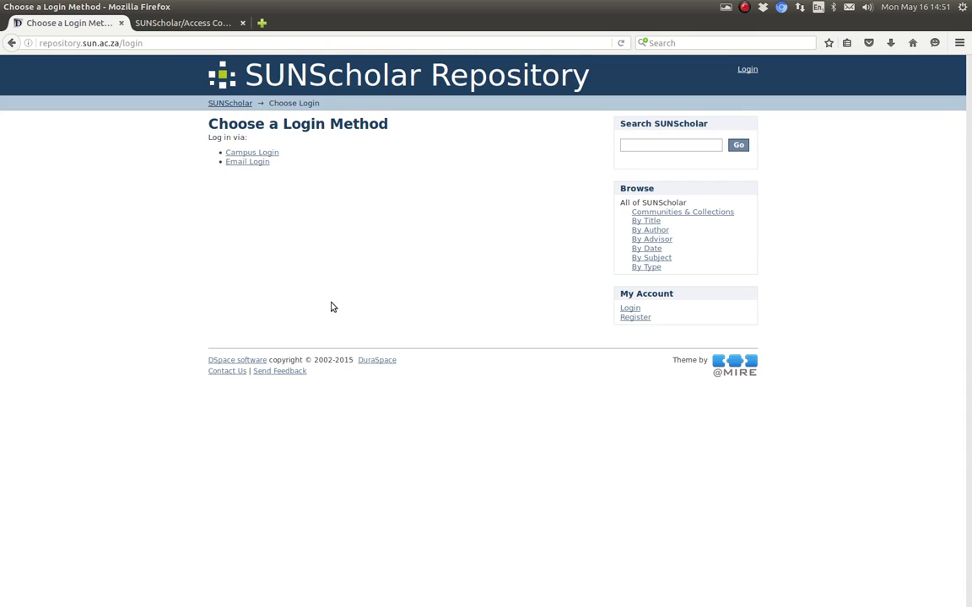
Sign back in as a different user through Campus Login.
{"action": "left_click", "coordinate": [246, 162]}
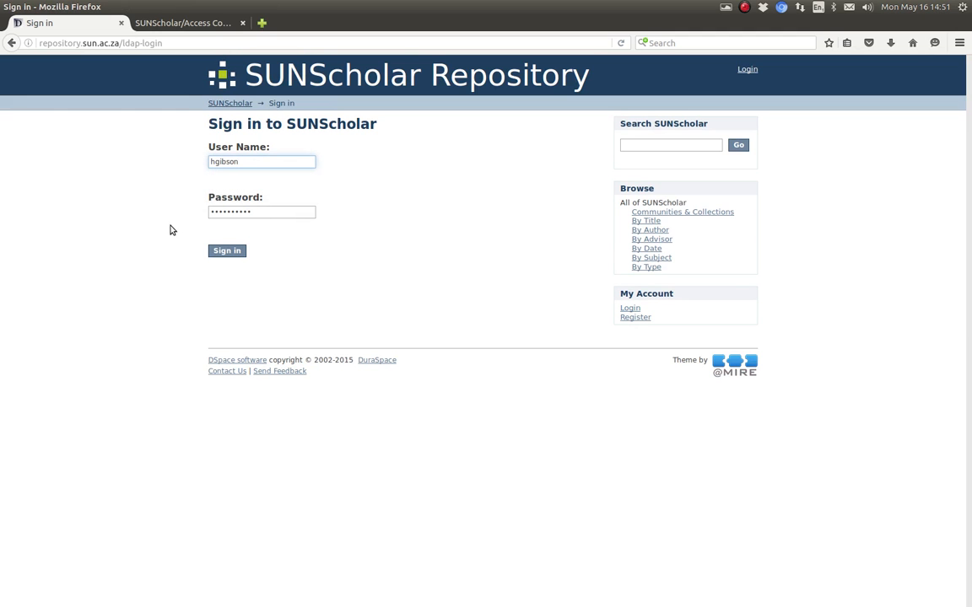
{"action": "left_click", "coordinate": [226, 250]}
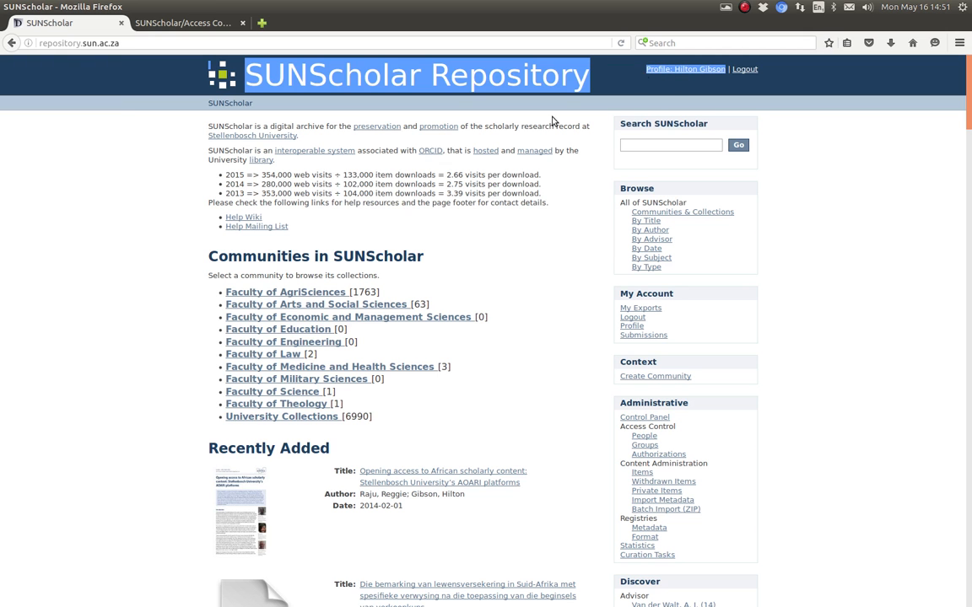
{"action": "scroll", "scroll_direction": "down", "scroll_amount": 3}
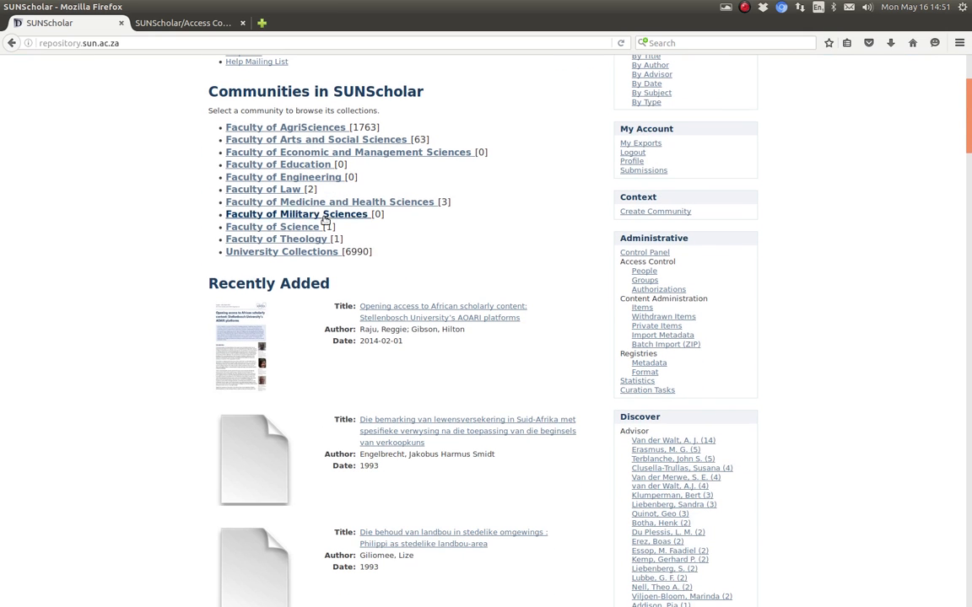
{"action": "left_click", "coordinate": [297, 213]}
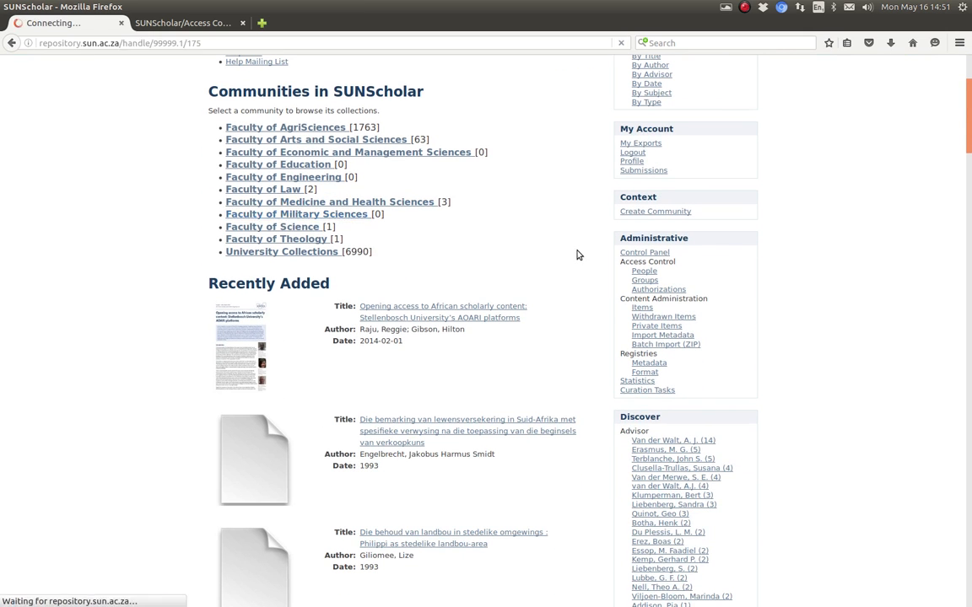
{"action": "left_click", "coordinate": [297, 213]}
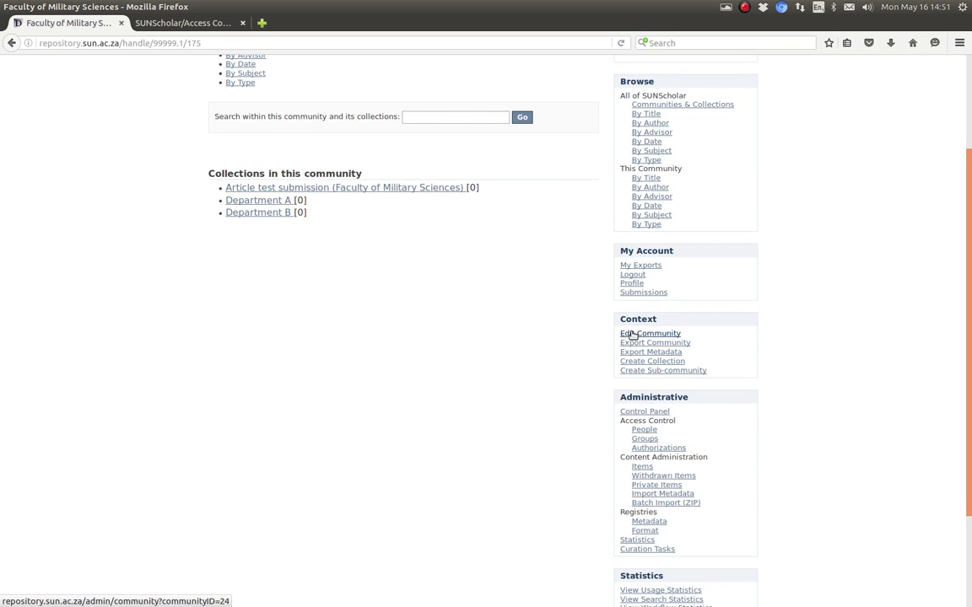
{"action": "left_click", "coordinate": [651, 332]}
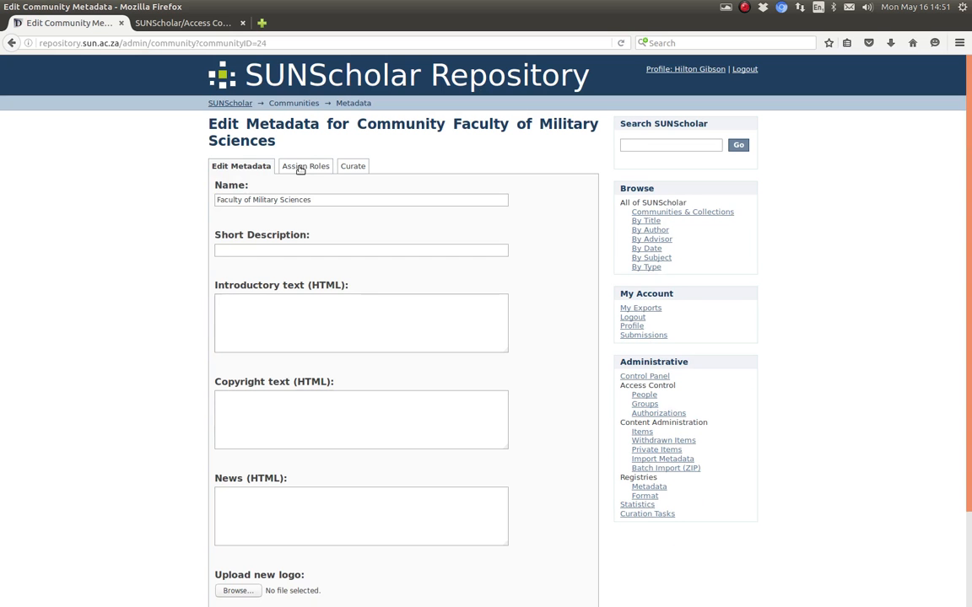
{"action": "left_click", "coordinate": [306, 165]}
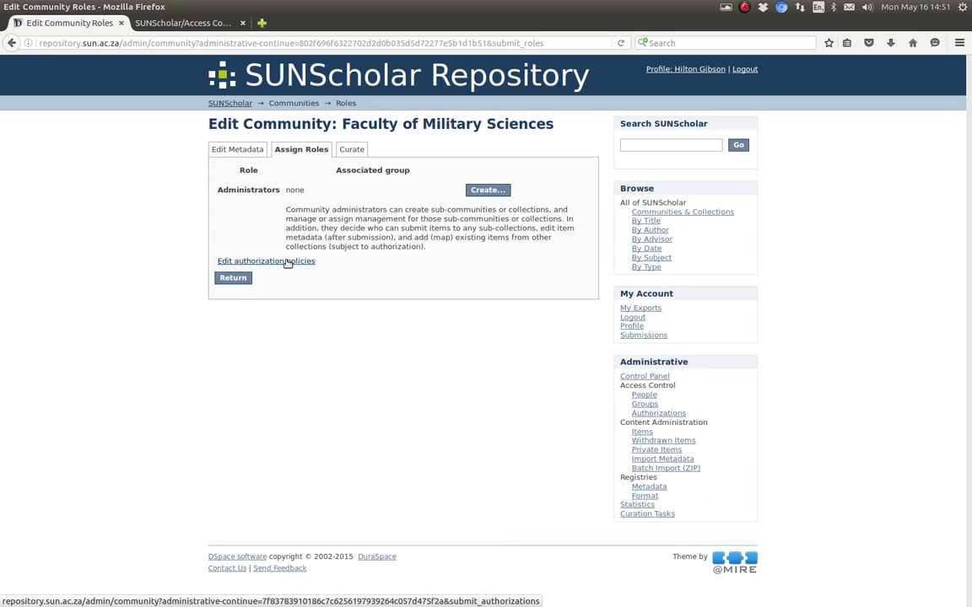
{"action": "left_click", "coordinate": [265, 260]}
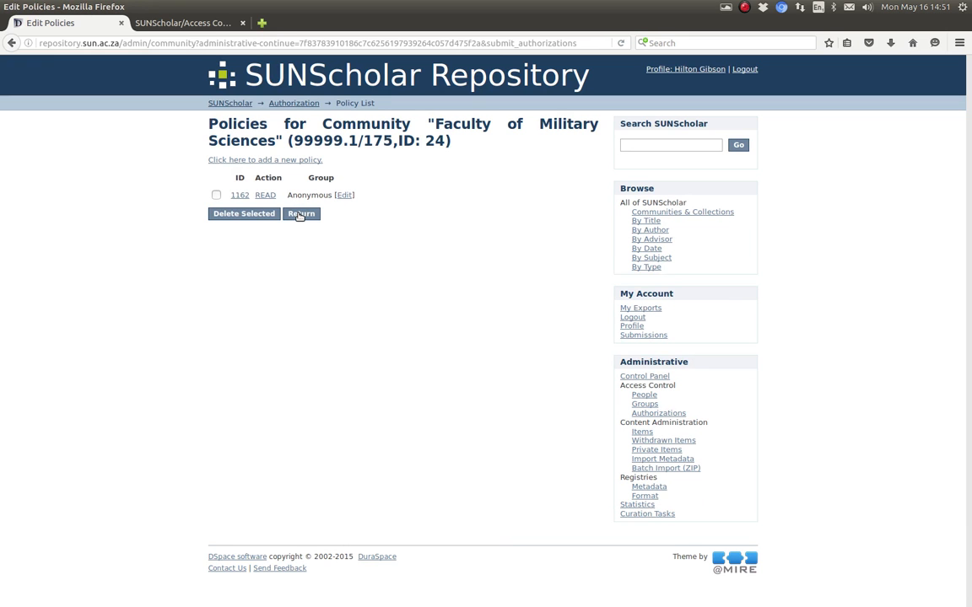
{"action": "left_click", "coordinate": [301, 213]}
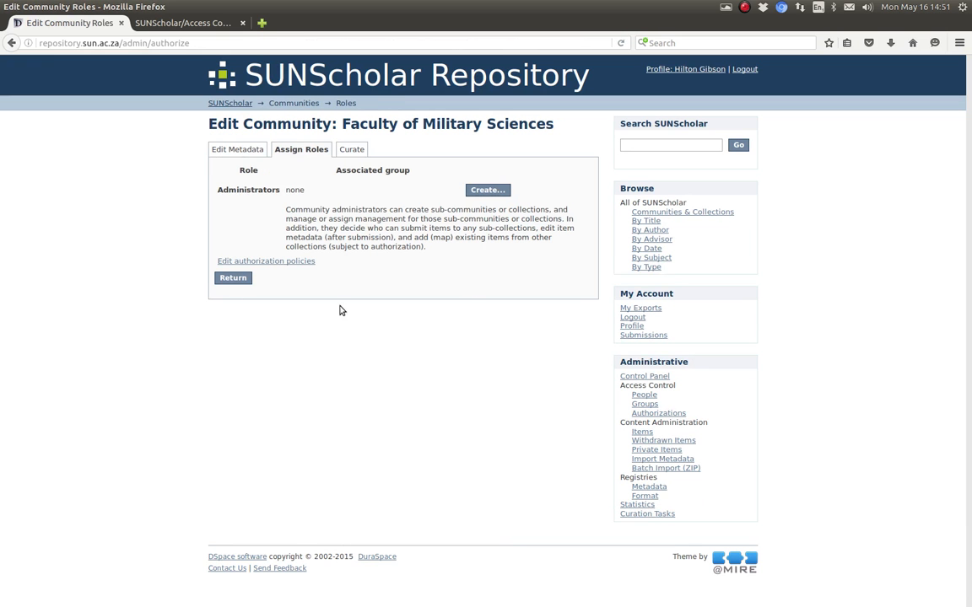
{"action": "left_click", "coordinate": [232, 277]}
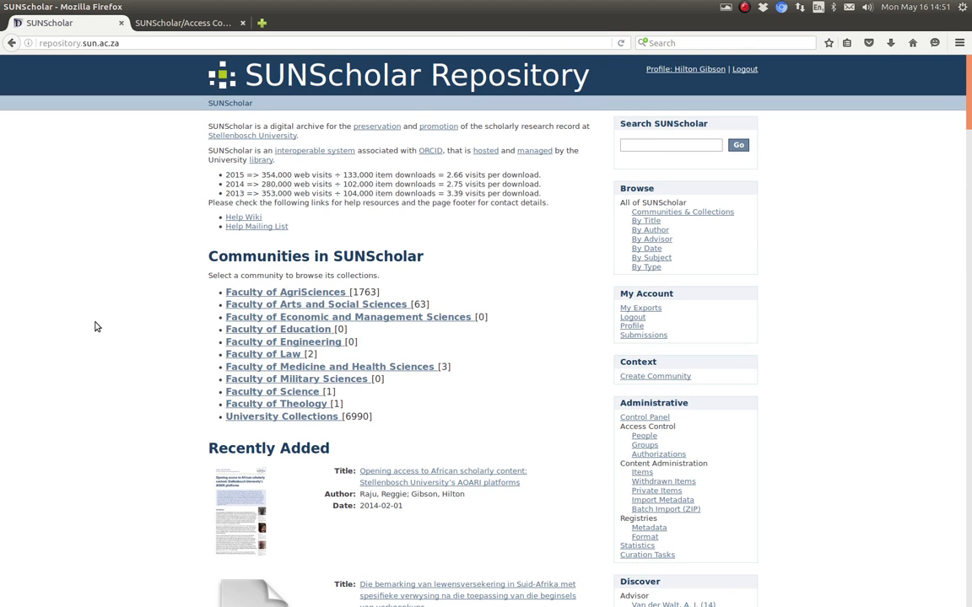
Go to Faculty of Education's Article test submission collection and begin a new item submission.
{"action": "scroll", "scroll_direction": "down", "scroll_amount": 3}
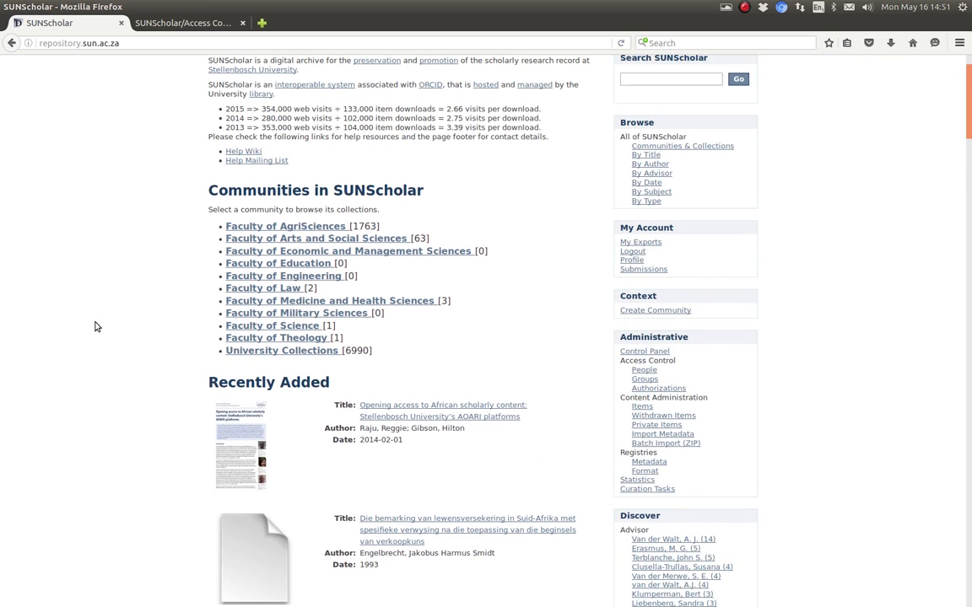
{"action": "mouse_move", "coordinate": [295, 312]}
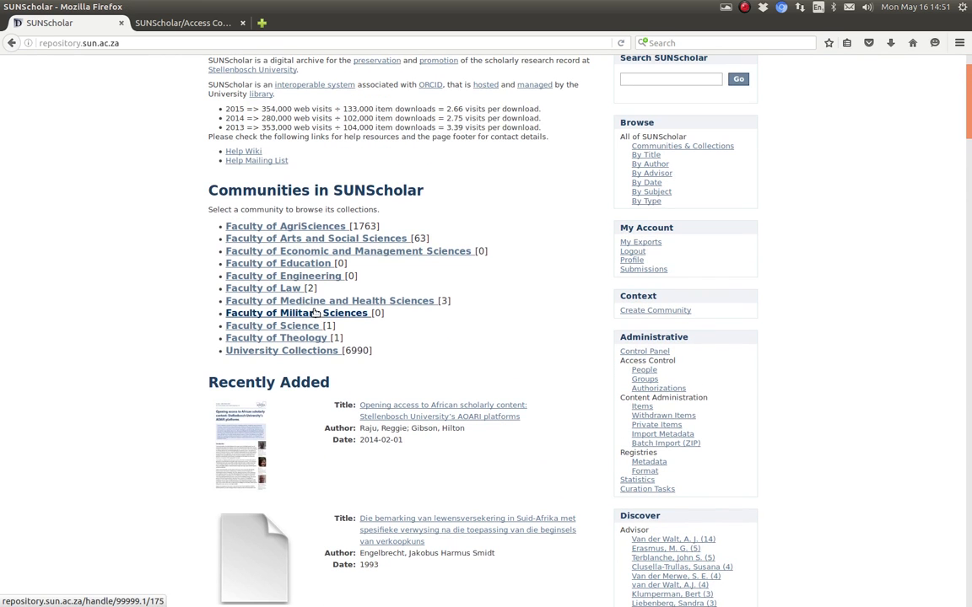
{"action": "left_click", "coordinate": [279, 263]}
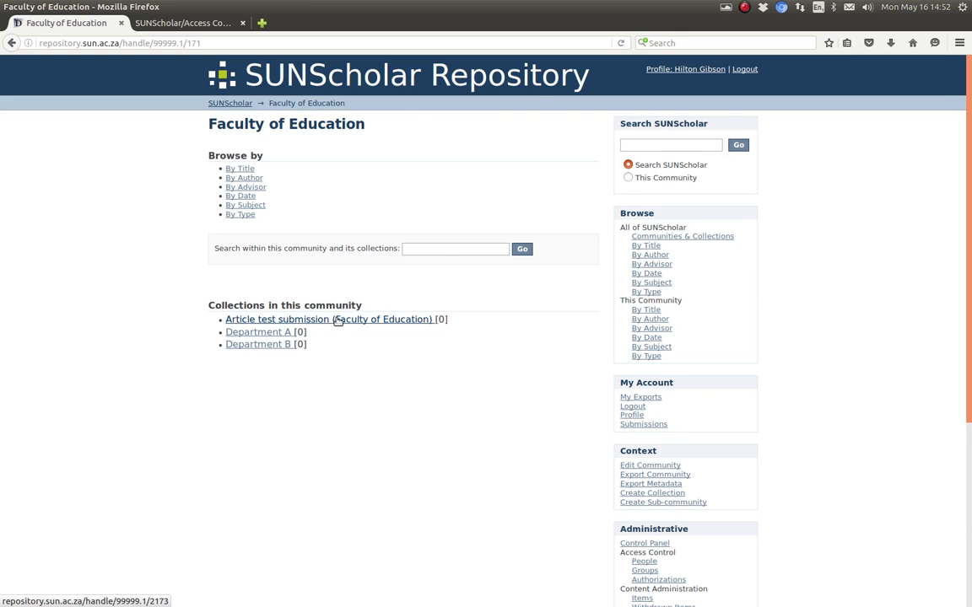
{"action": "left_click", "coordinate": [328, 319]}
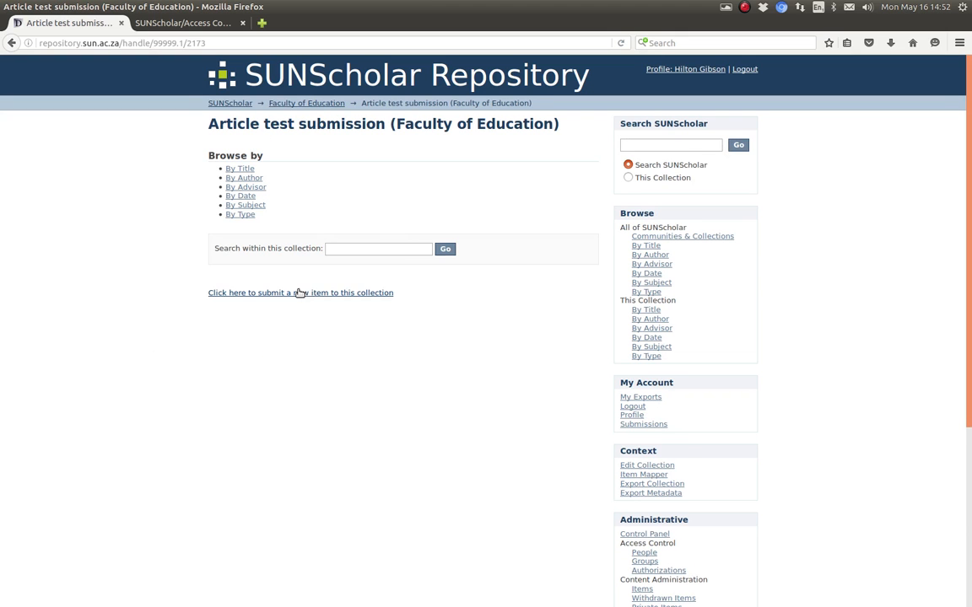
{"action": "mouse_move", "coordinate": [309, 296]}
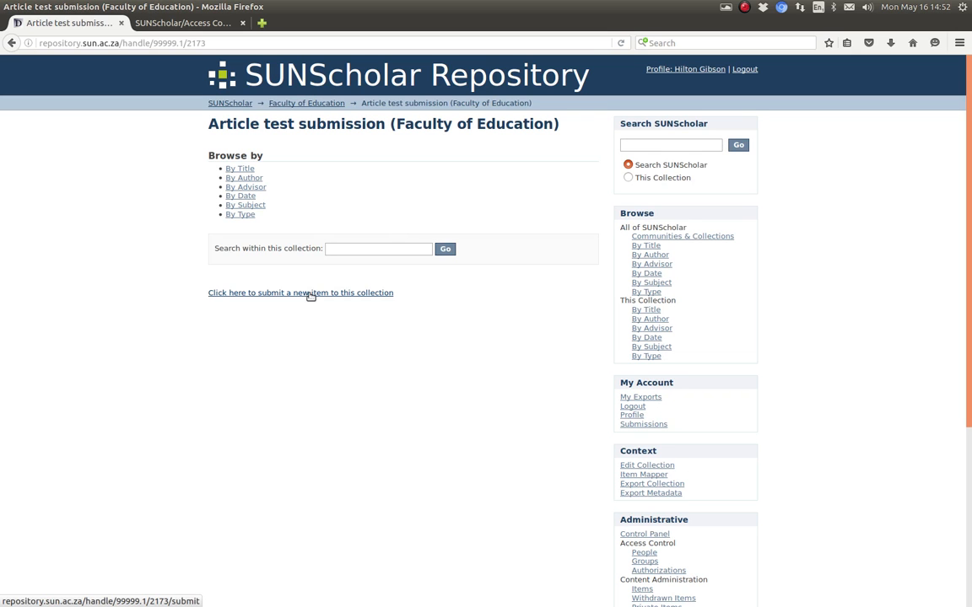
{"action": "left_click", "coordinate": [300, 294]}
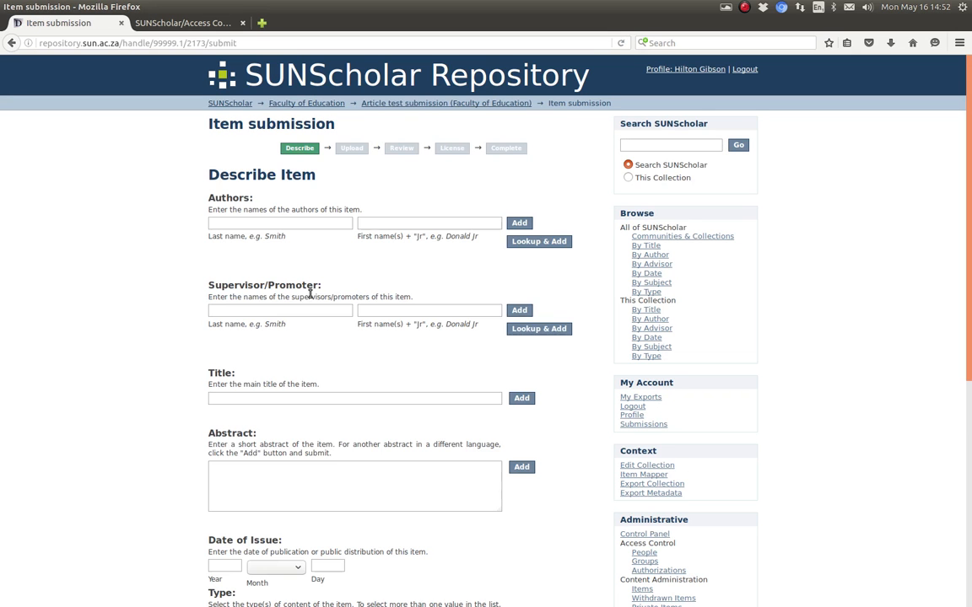
{"action": "mouse_move", "coordinate": [3, 280]}
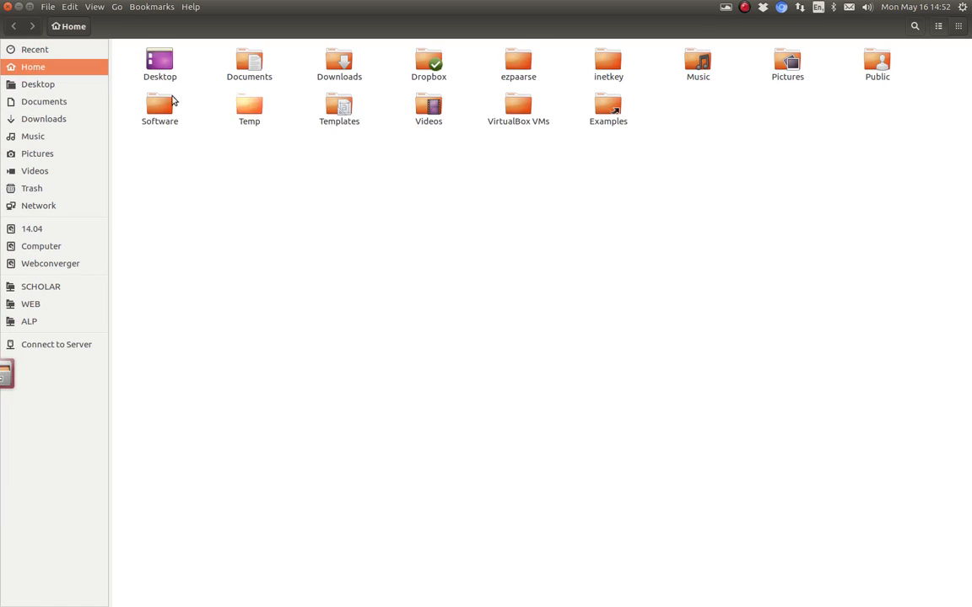
View carnegie_smith_2010-1.pdf from the Desktop folder in Document Viewer.
{"action": "double_click", "coordinate": [158, 64]}
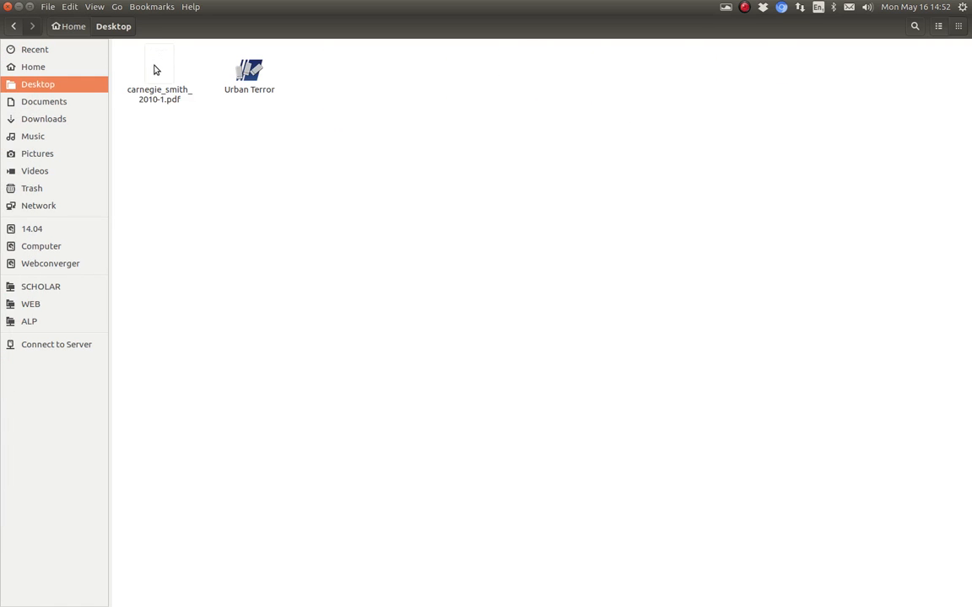
{"action": "left_click", "coordinate": [158, 68]}
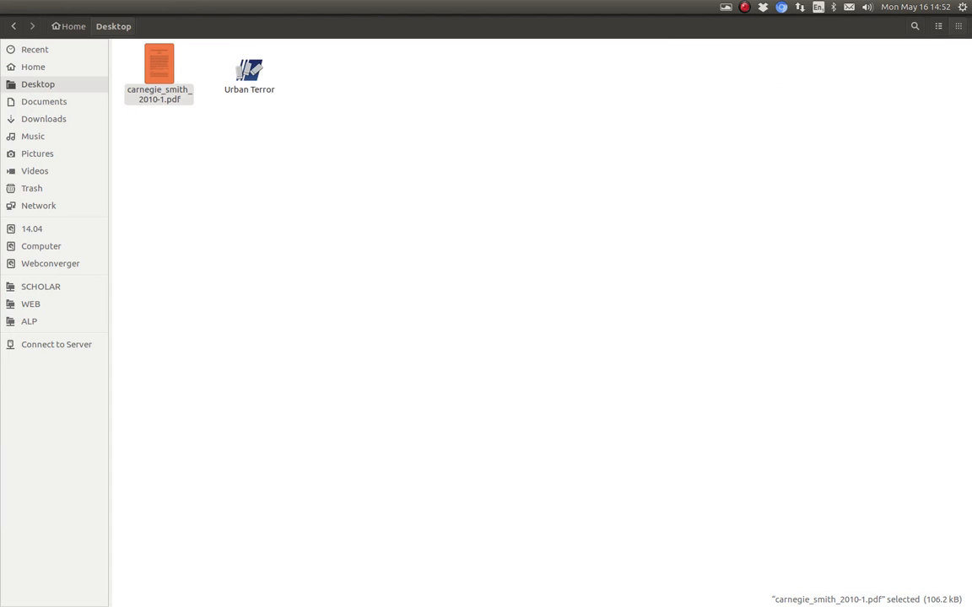
{"action": "double_click", "coordinate": [158, 64]}
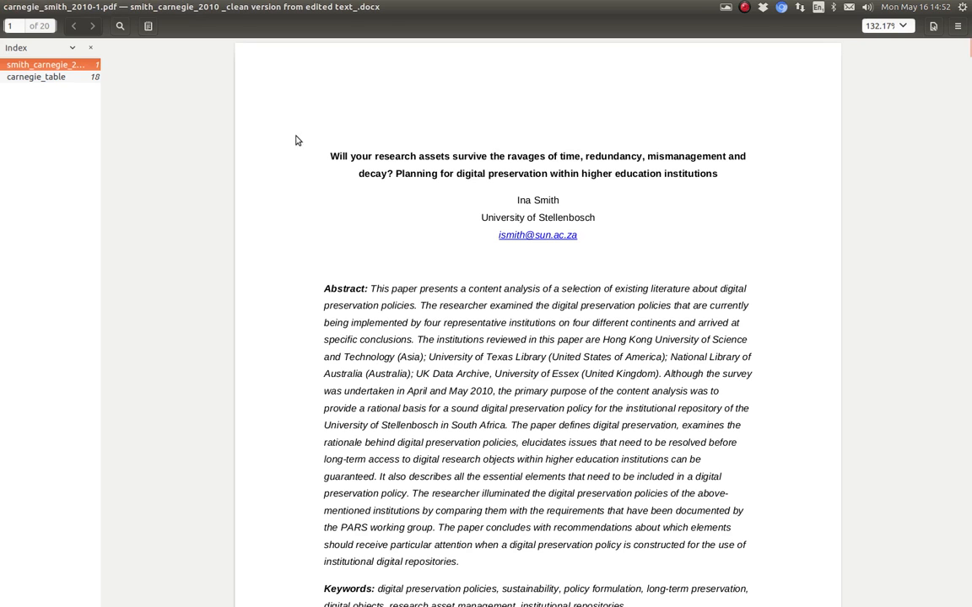
{"action": "mouse_move", "coordinate": [318, 145]}
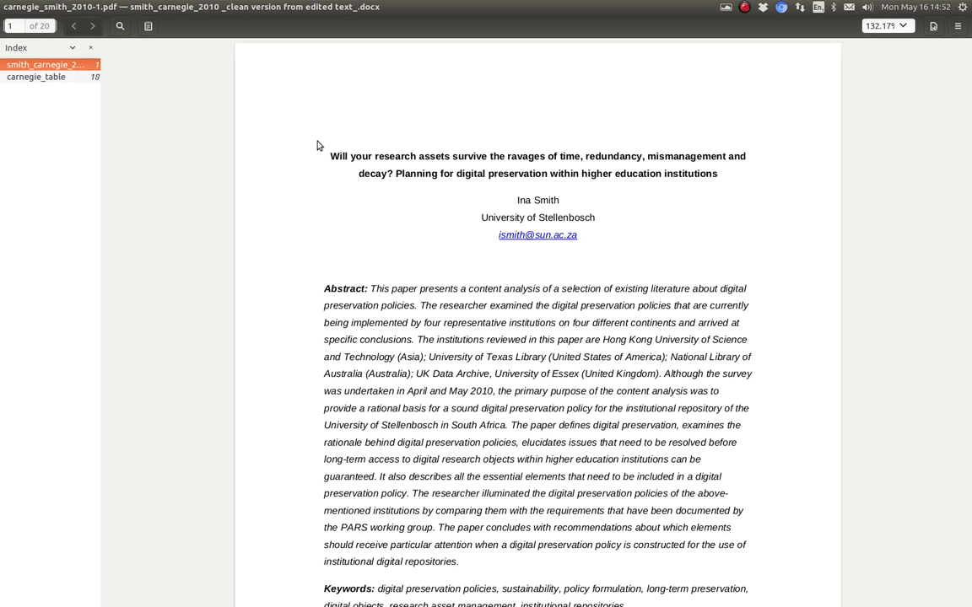
{"action": "mouse_move", "coordinate": [408, 244]}
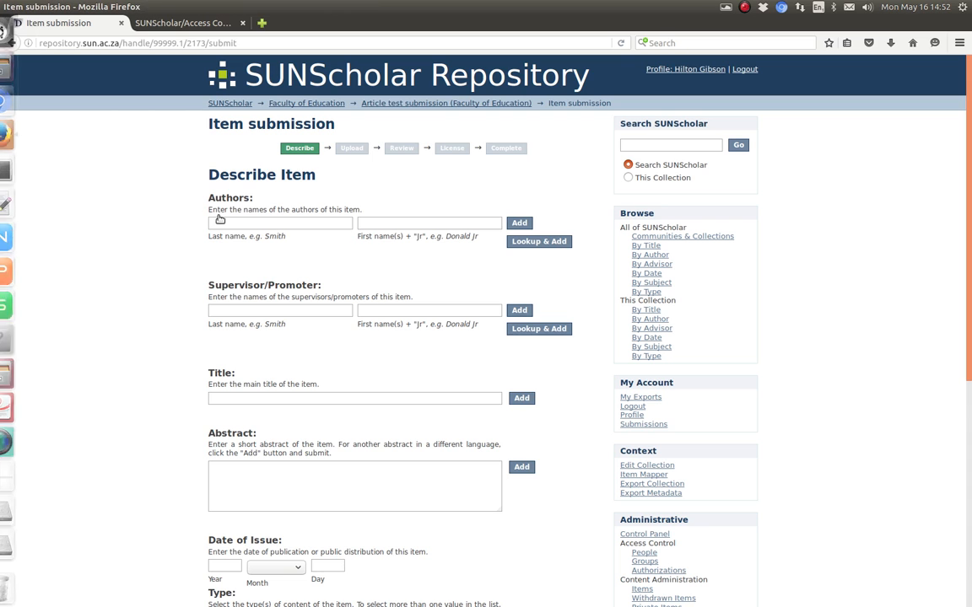
{"action": "type", "text": "S"}
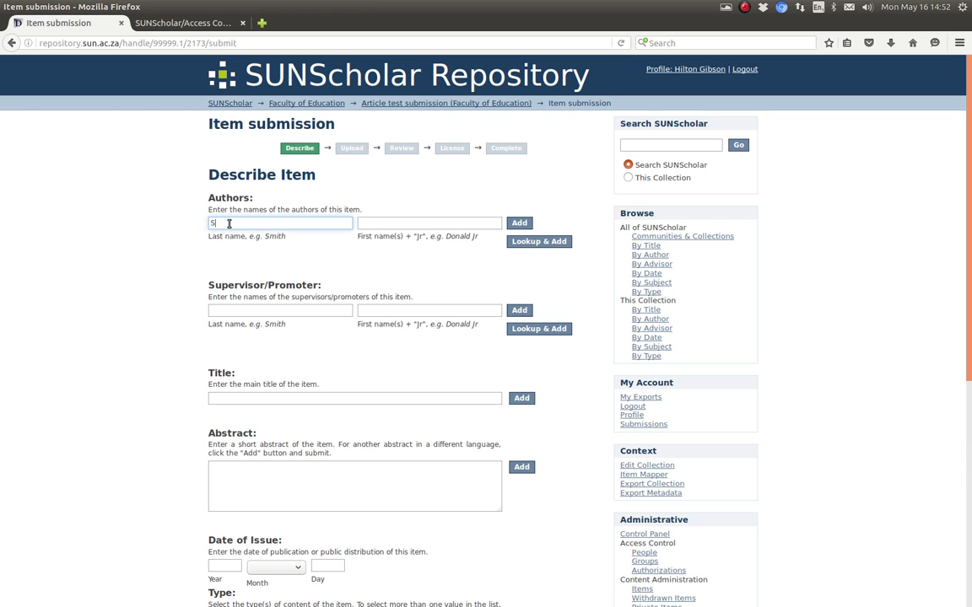
{"action": "type", "text": "mith"}
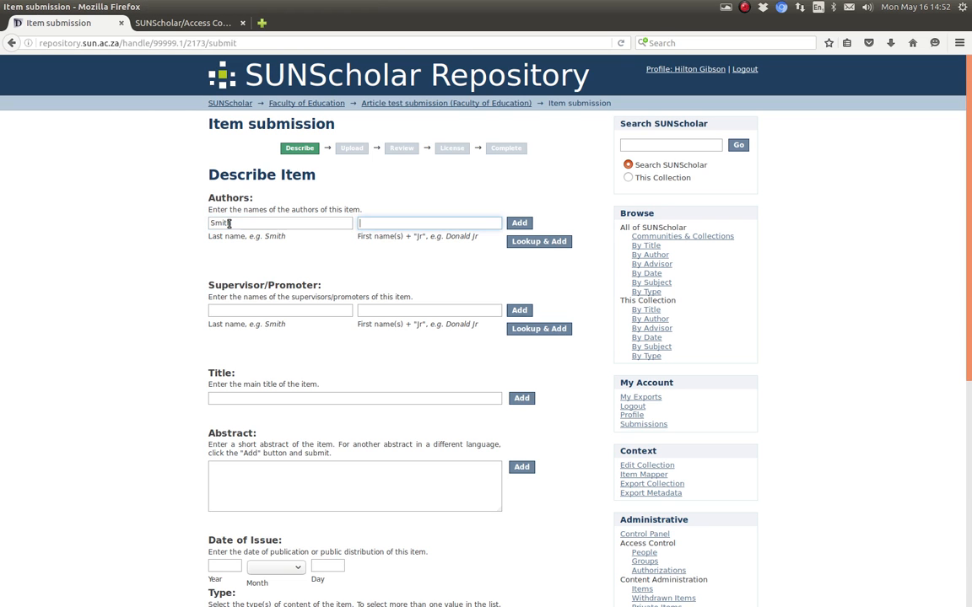
{"action": "type", "text": "Ina"}
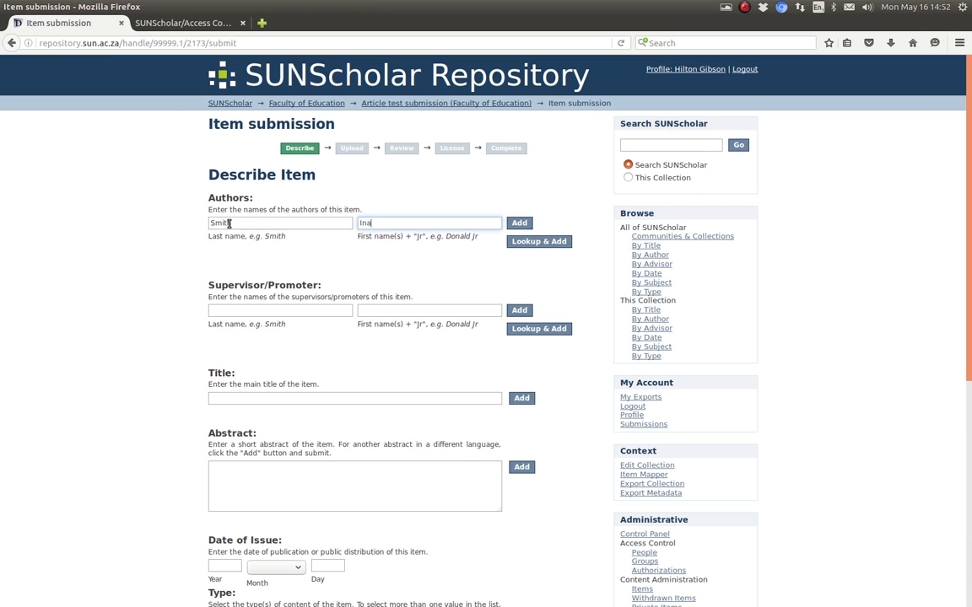
{"action": "left_click", "coordinate": [520, 223]}
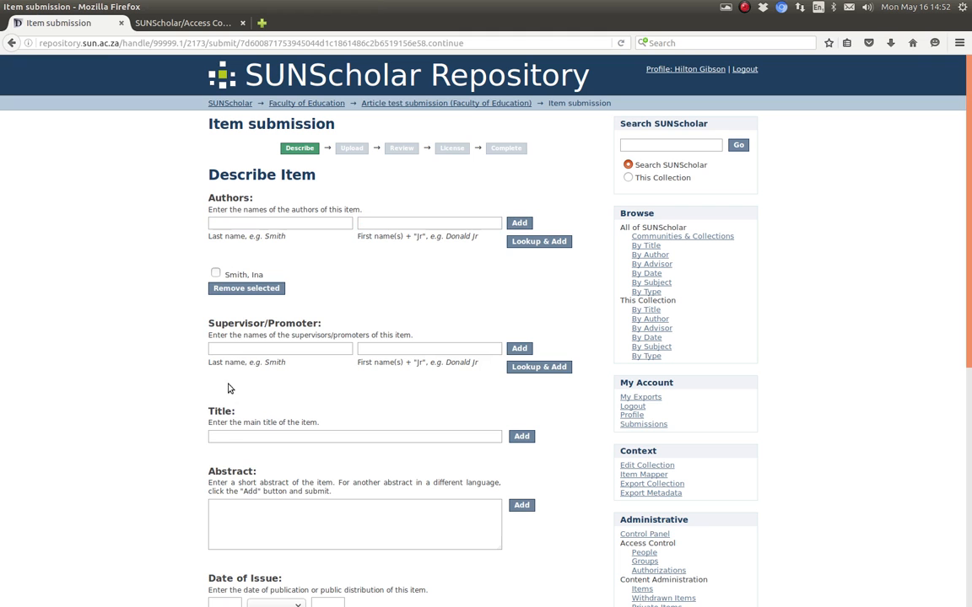
Paste the article title copied from the PDF into the Title field, then fetch the abstract.
{"action": "left_click", "coordinate": [355, 436]}
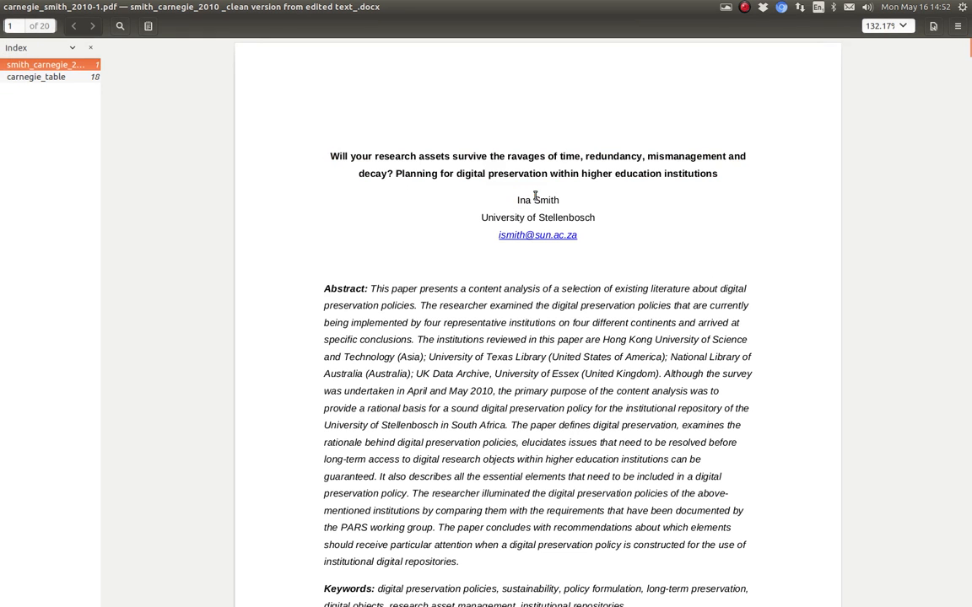
{"action": "mouse_move", "coordinate": [746, 174]}
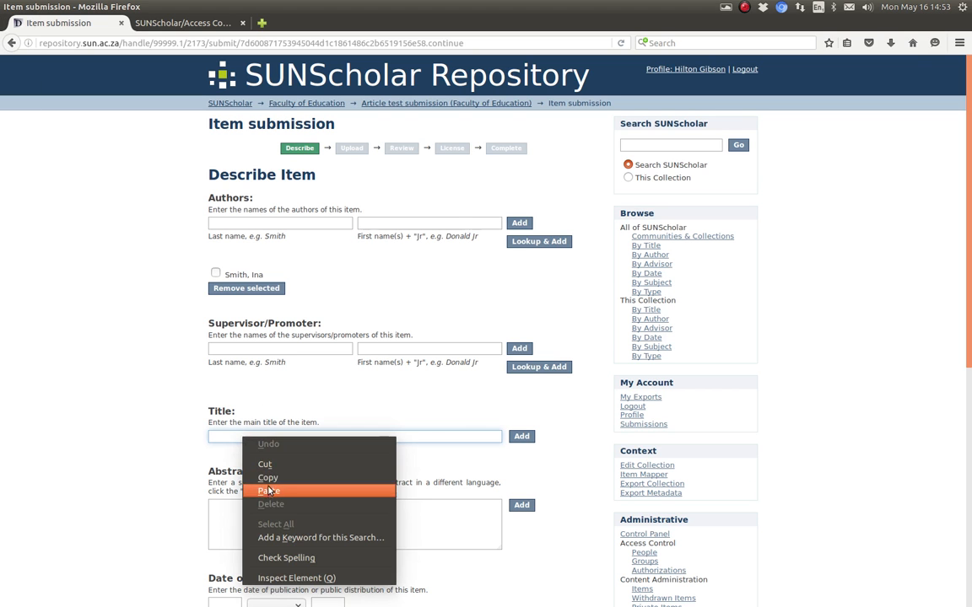
{"action": "left_click", "coordinate": [268, 491]}
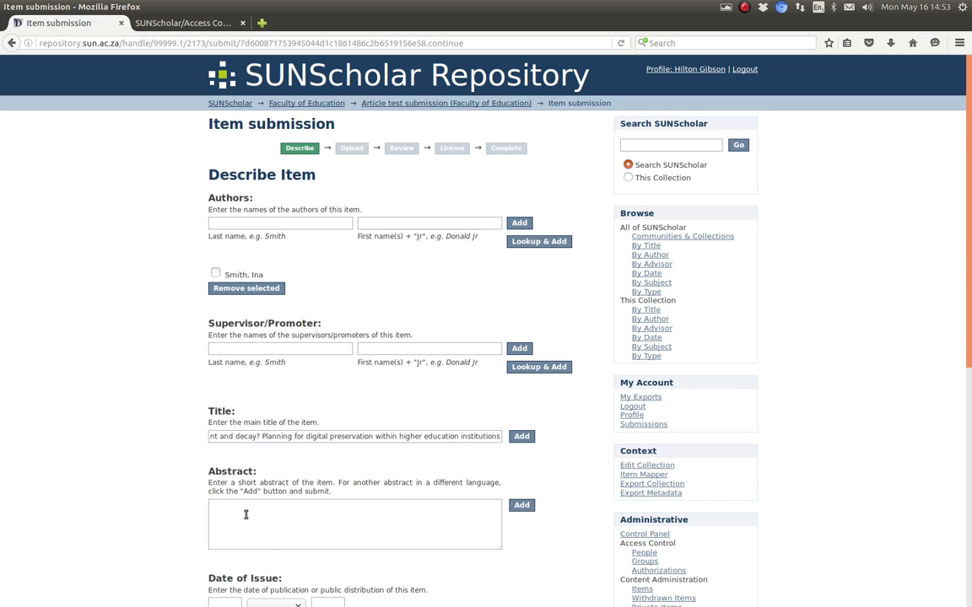
{"action": "scroll", "scroll_direction": "down", "scroll_amount": 3}
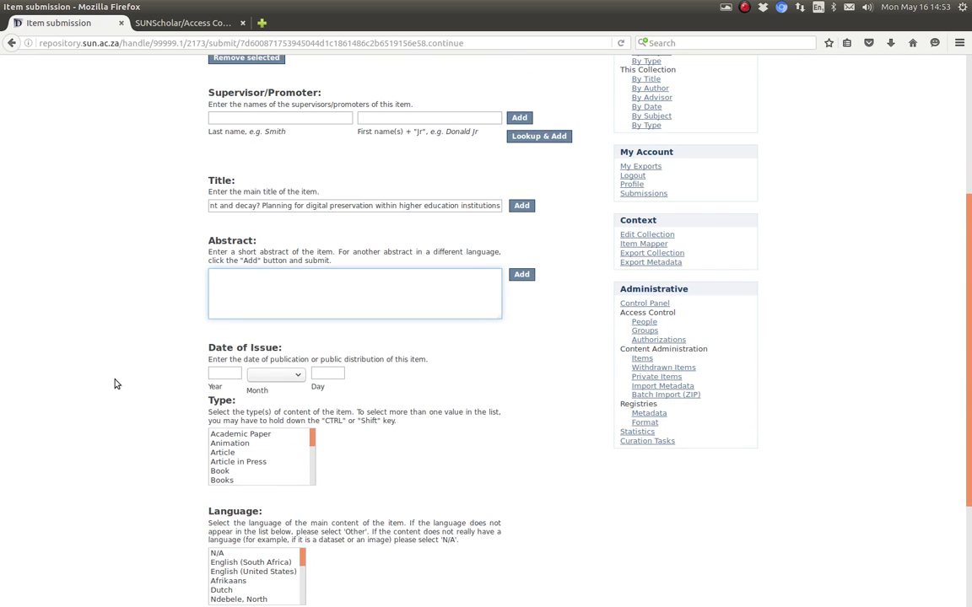
{"action": "mouse_move", "coordinate": [18, 407]}
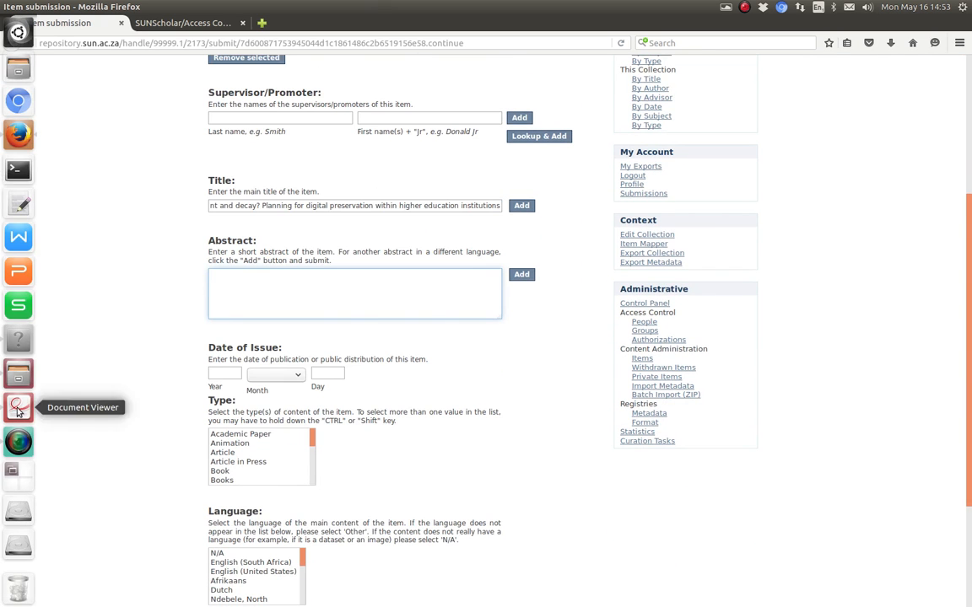
{"action": "left_click", "coordinate": [17, 407]}
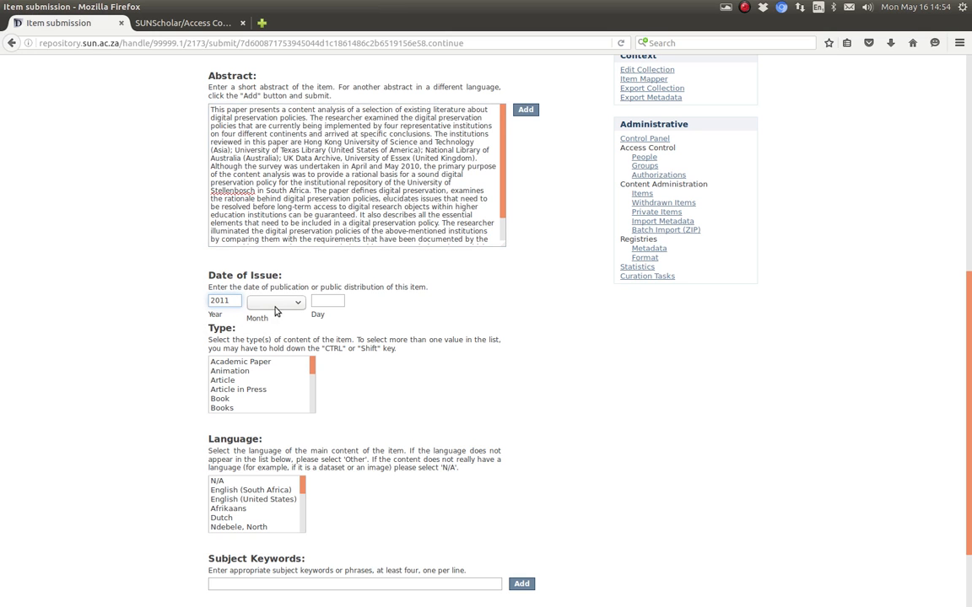
Set the issue date to 01 January 2010 and the item type to Article.
{"action": "left_click", "coordinate": [273, 302]}
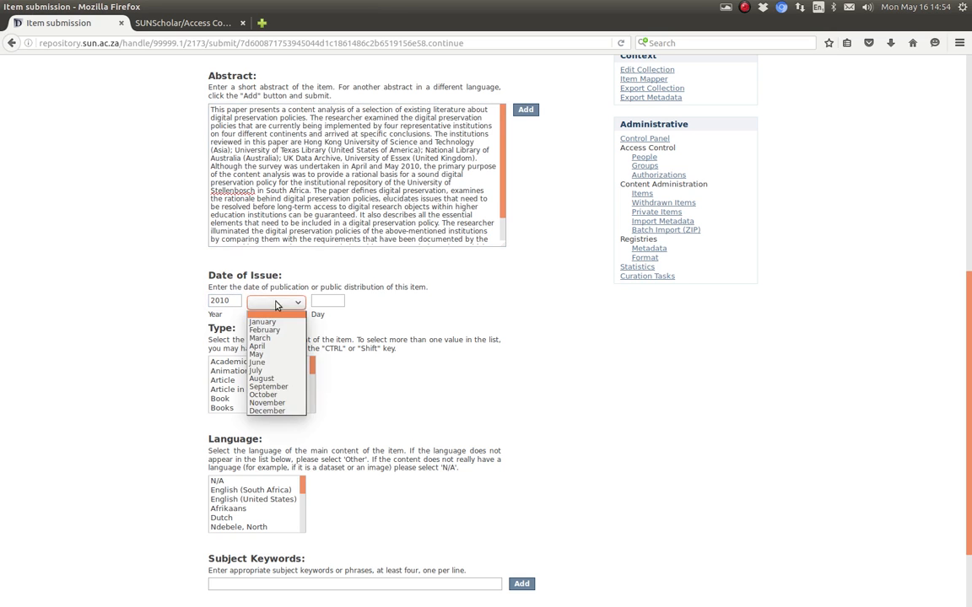
{"action": "left_click", "coordinate": [263, 321]}
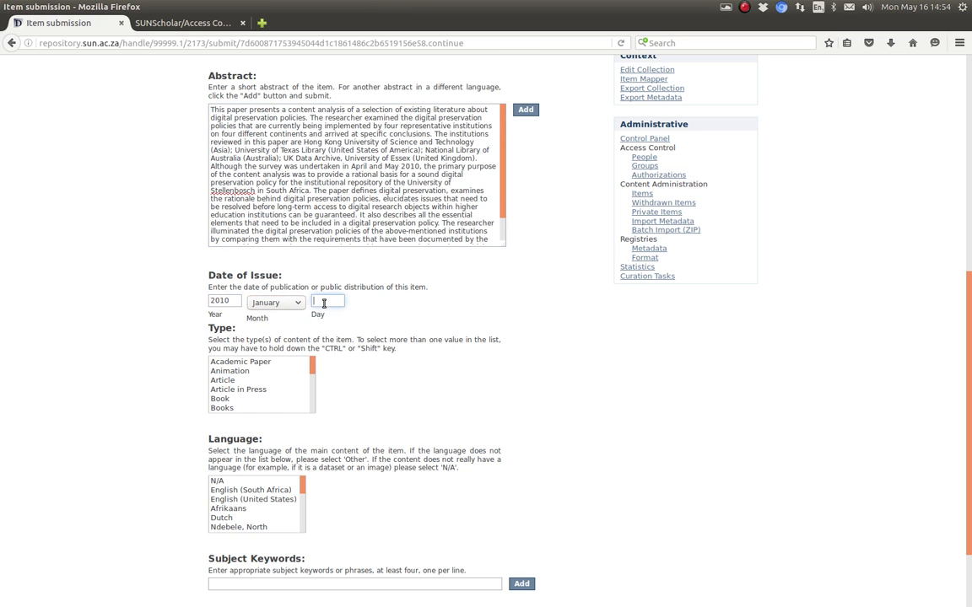
{"action": "type", "text": "01"}
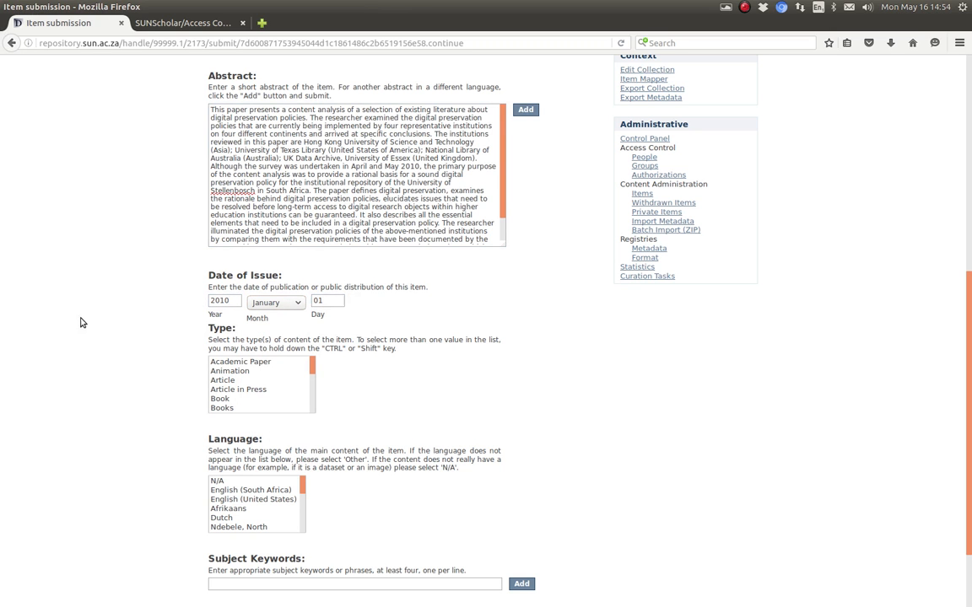
{"action": "left_click", "coordinate": [223, 378]}
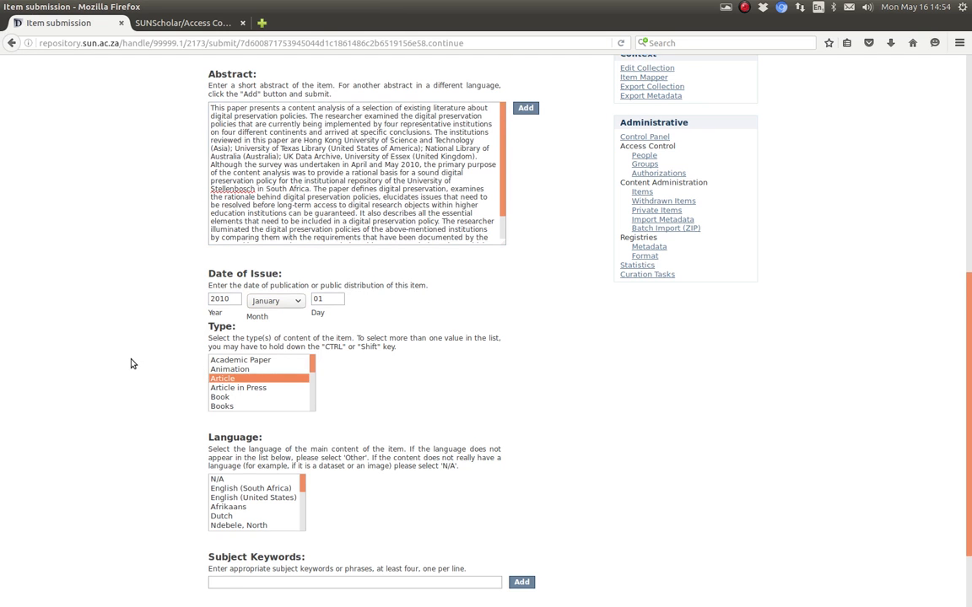
{"action": "scroll", "scroll_direction": "down", "scroll_amount": 3}
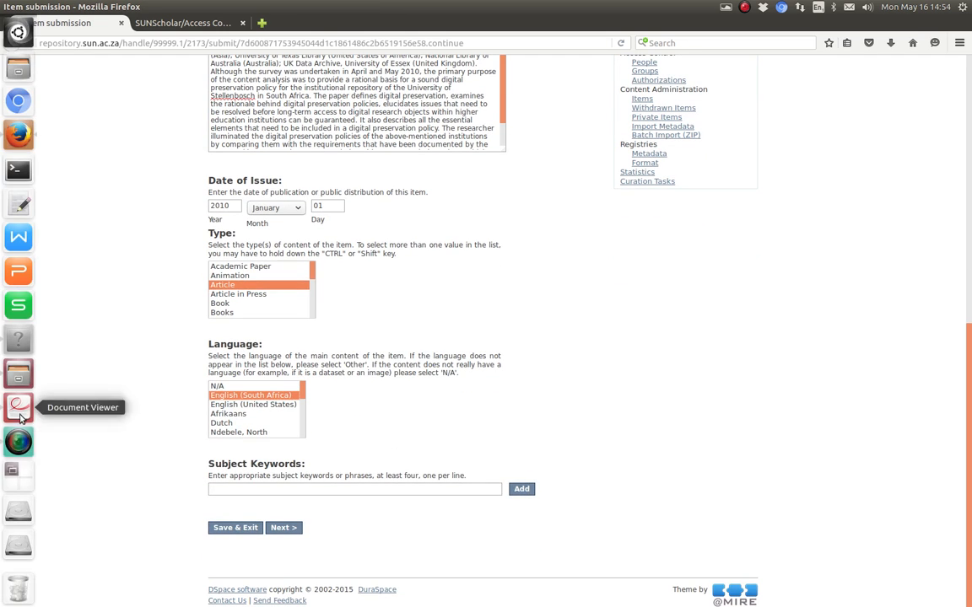
Add 'digital preservation policies' from the PDF as a subject keyword.
{"action": "left_click", "coordinate": [19, 407]}
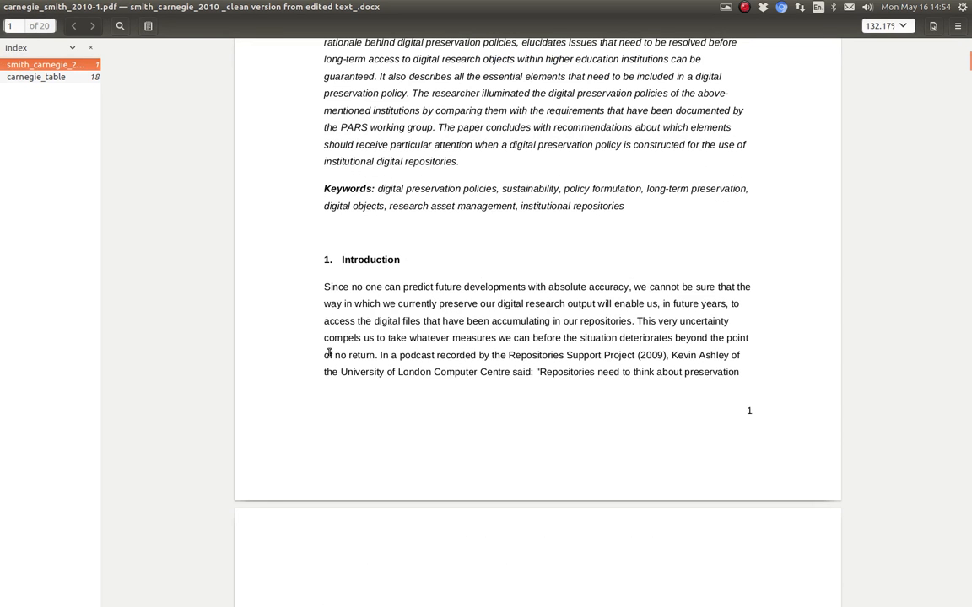
{"action": "mouse_move", "coordinate": [381, 189]}
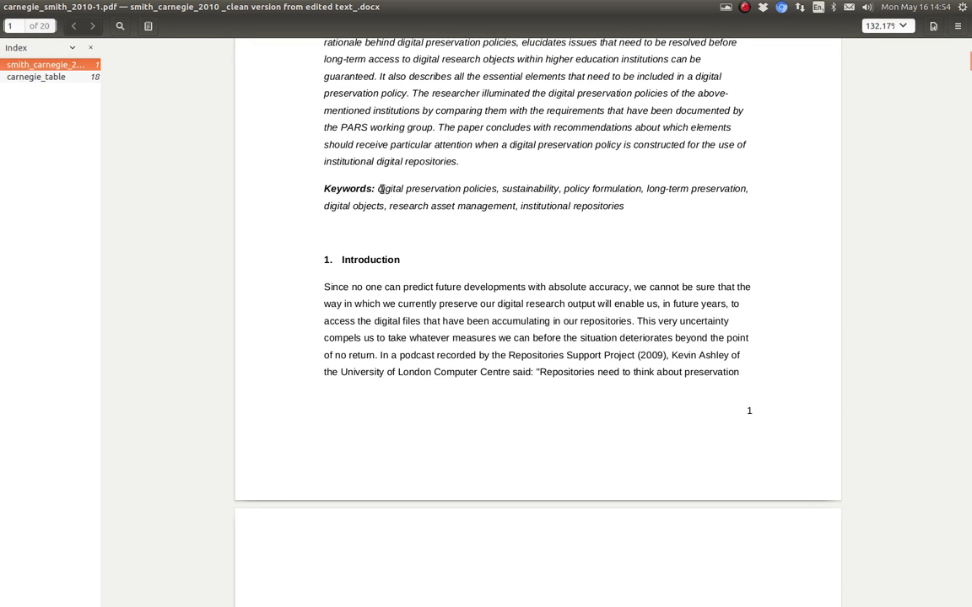
{"action": "left_click_drag", "start_coordinate": [378, 189], "coordinate": [495, 189]}
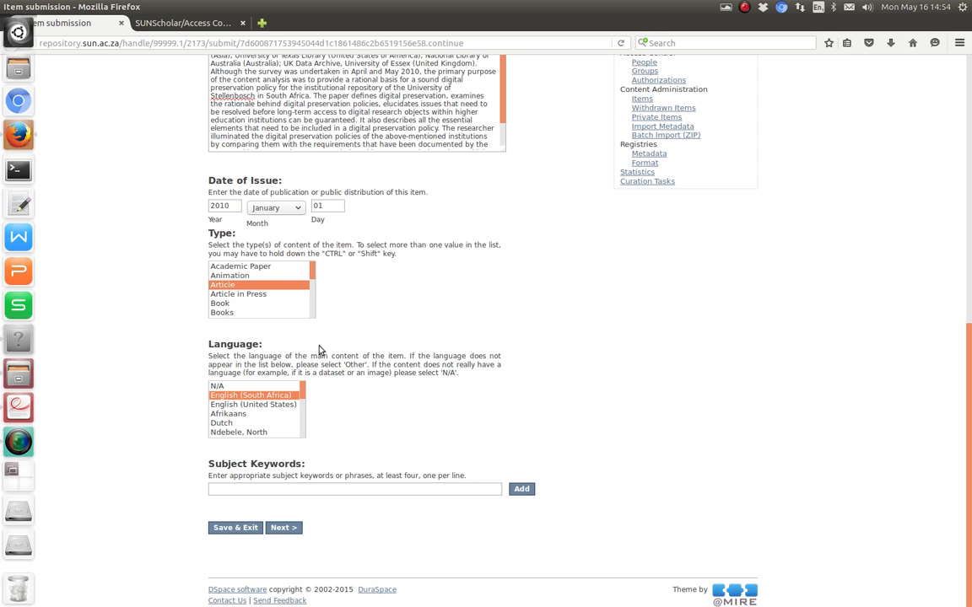
{"action": "type", "text": "digital preservation policies"}
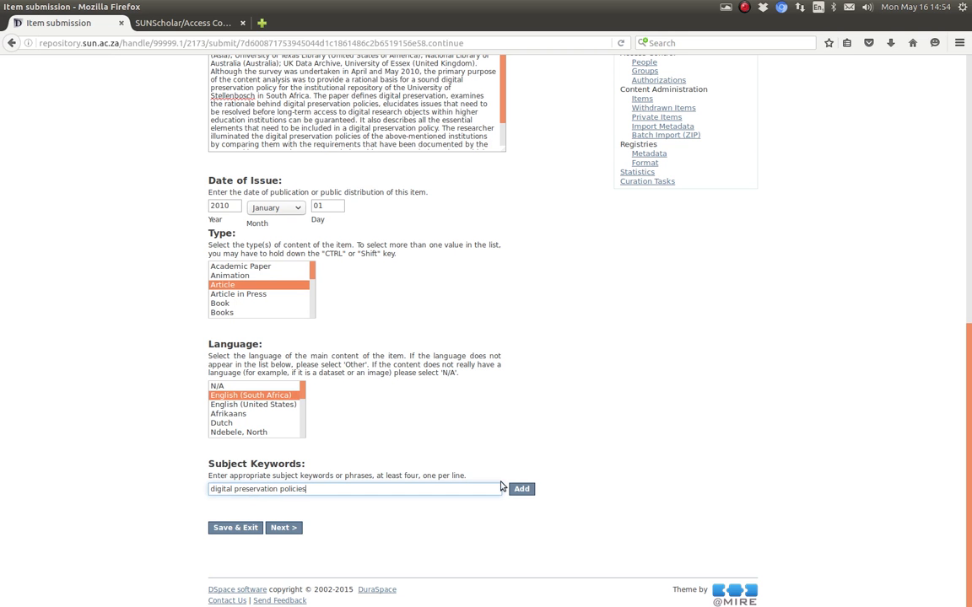
{"action": "left_click", "coordinate": [522, 490]}
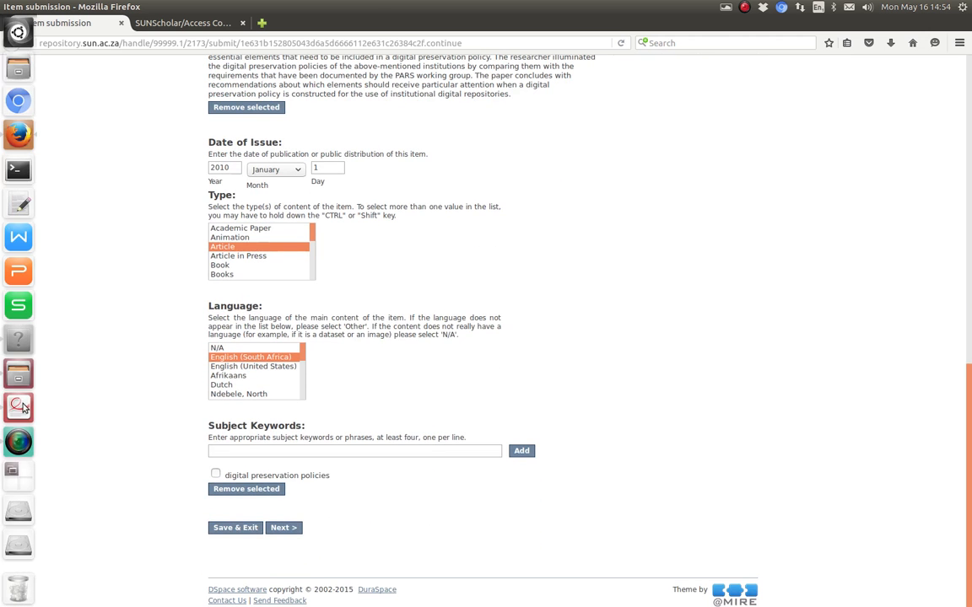
Add 'long-term preservation' from the PDF as a second subject keyword.
{"action": "left_click", "coordinate": [16, 407]}
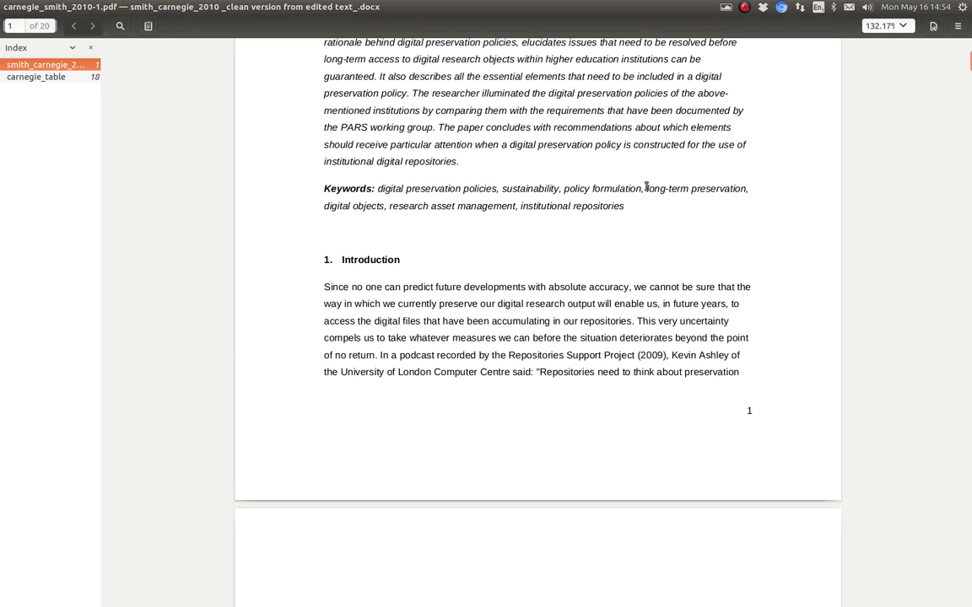
{"action": "double_click", "coordinate": [694, 189]}
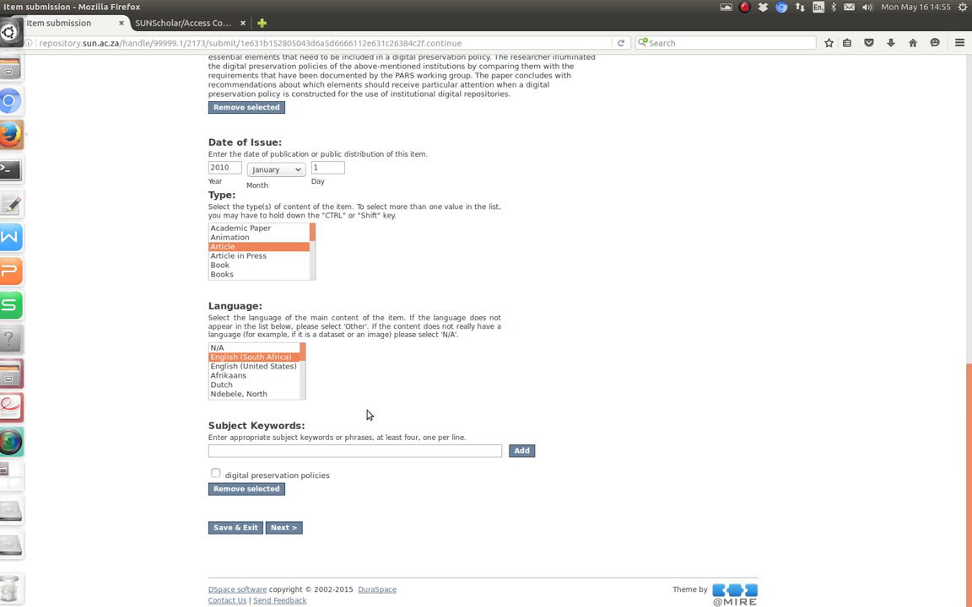
{"action": "right_click", "coordinate": [354, 449]}
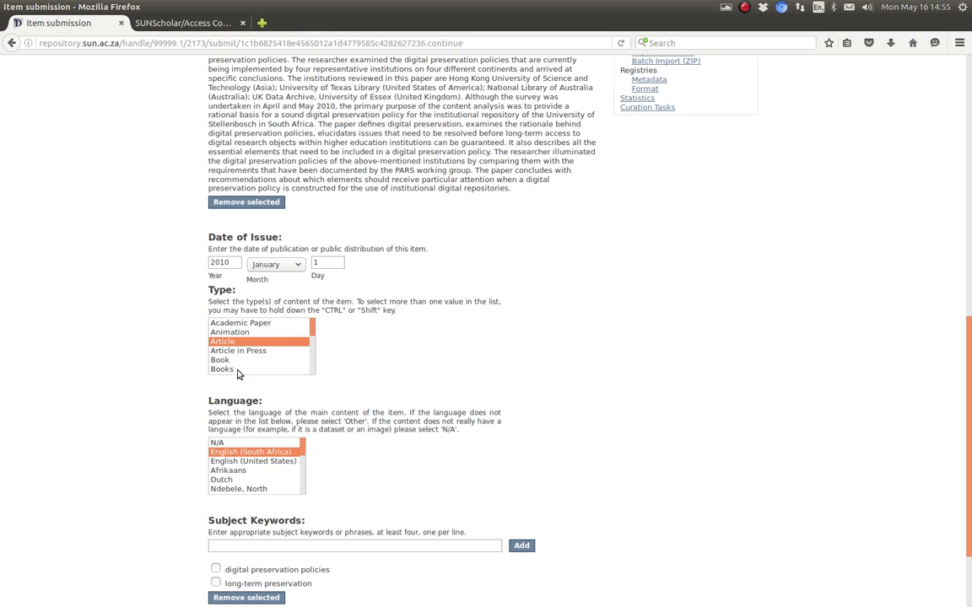
{"action": "mouse_move", "coordinate": [122, 361]}
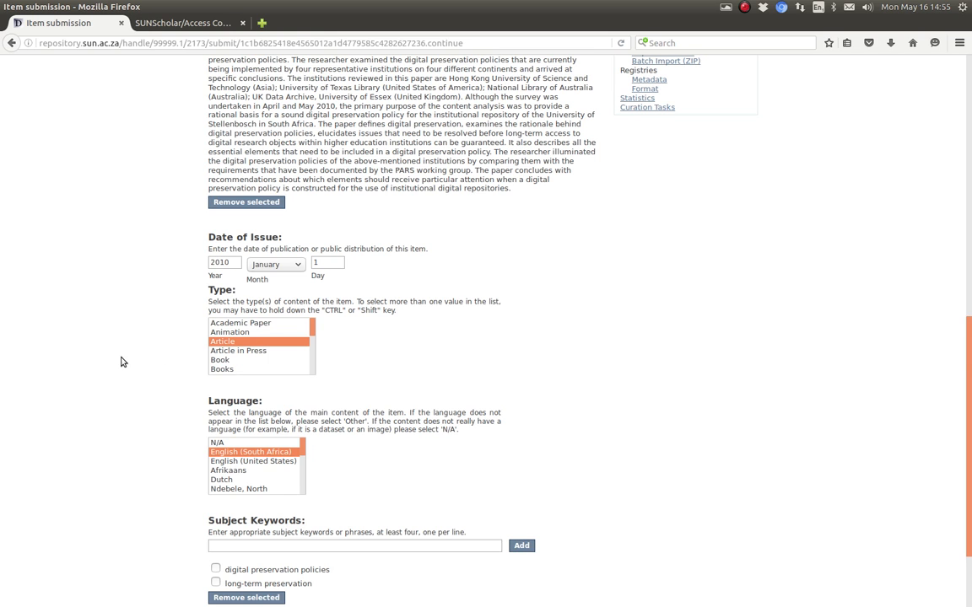
{"action": "scroll", "scroll_direction": "down", "scroll_amount": 3}
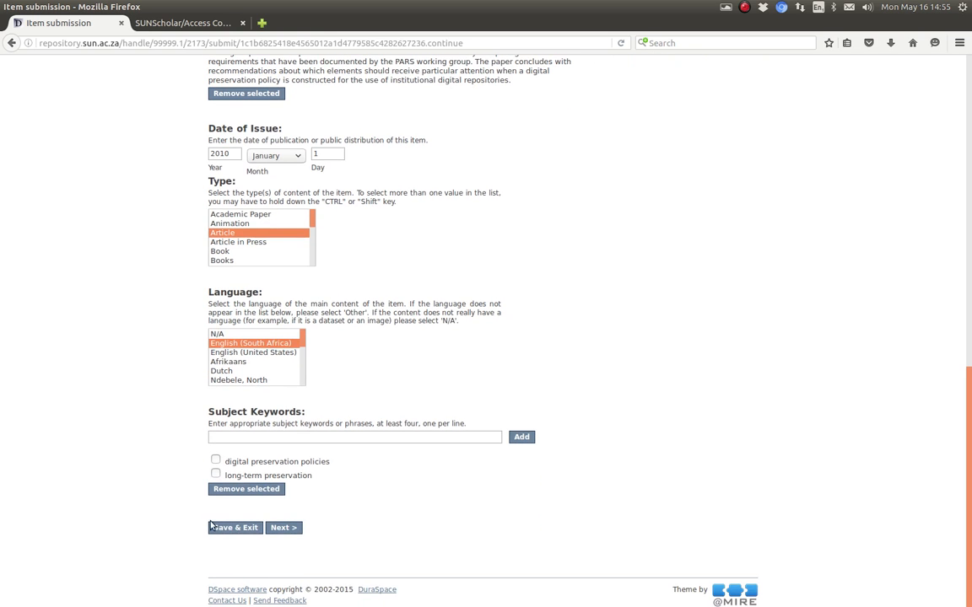
Attach carnegie_smith_2010-1.pdf on the upload step and start describing it as Published Version.
{"action": "left_click", "coordinate": [284, 527]}
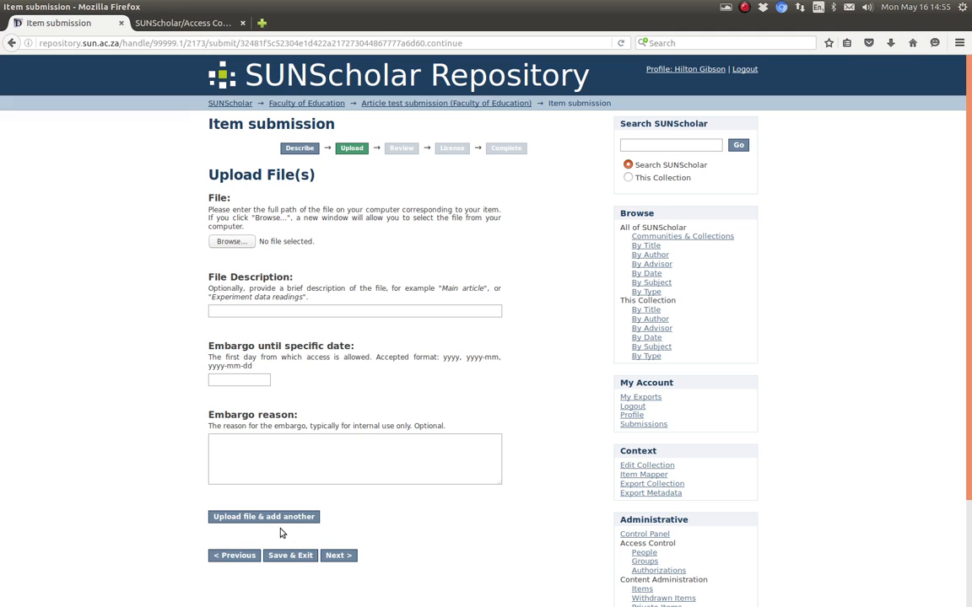
{"action": "mouse_move", "coordinate": [95, 344]}
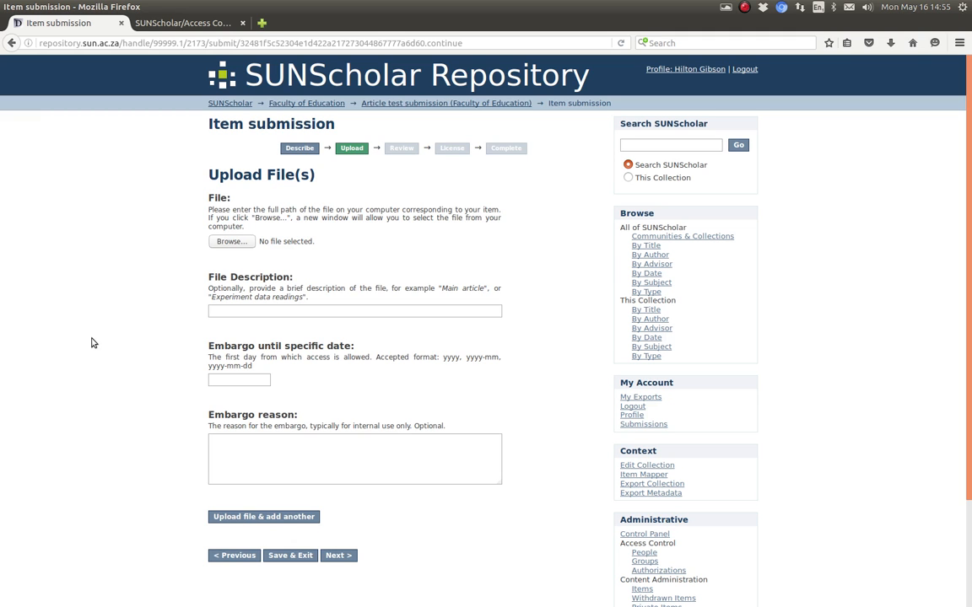
{"action": "mouse_move", "coordinate": [118, 260]}
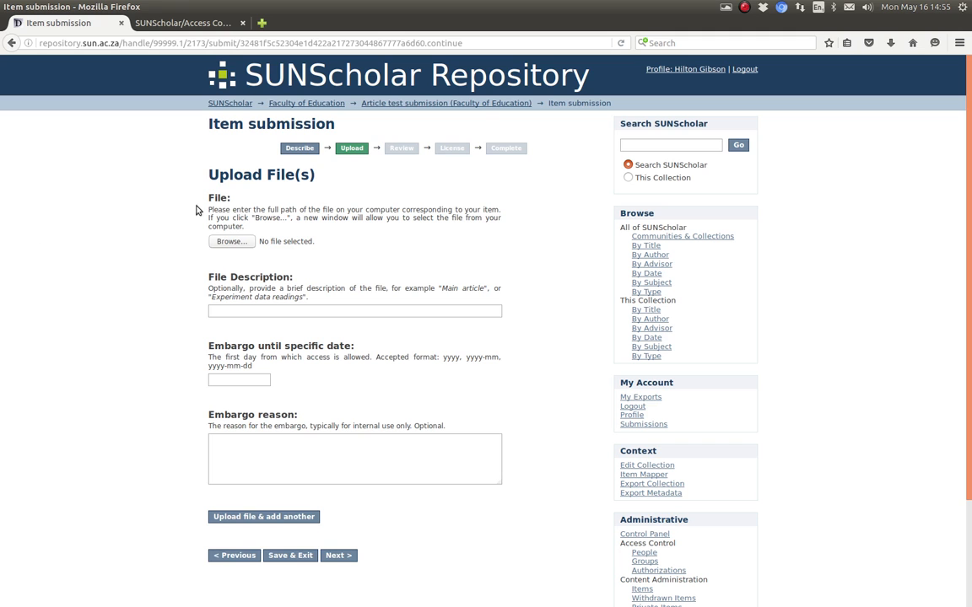
{"action": "mouse_move", "coordinate": [37, 349]}
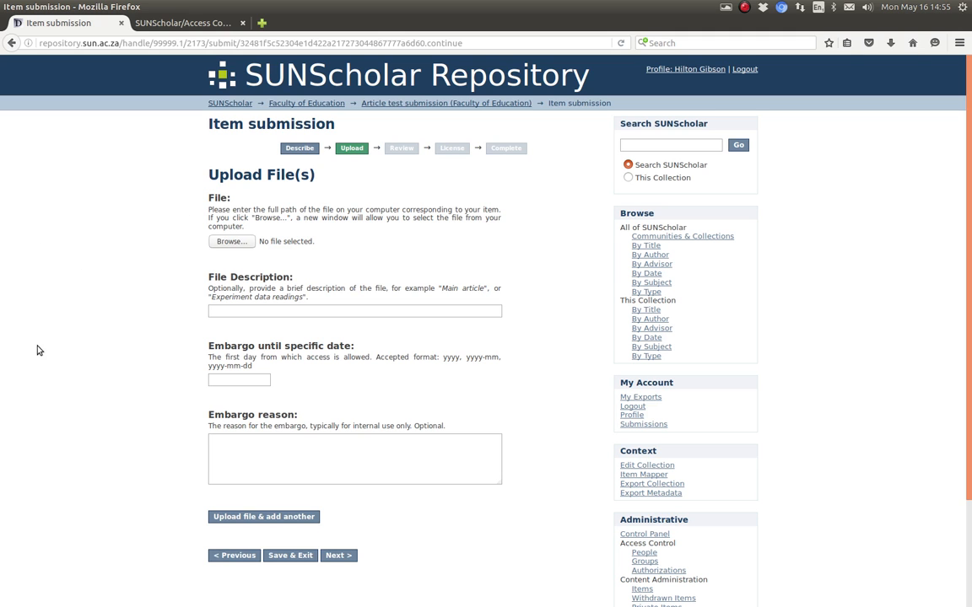
{"action": "mouse_move", "coordinate": [356, 353]}
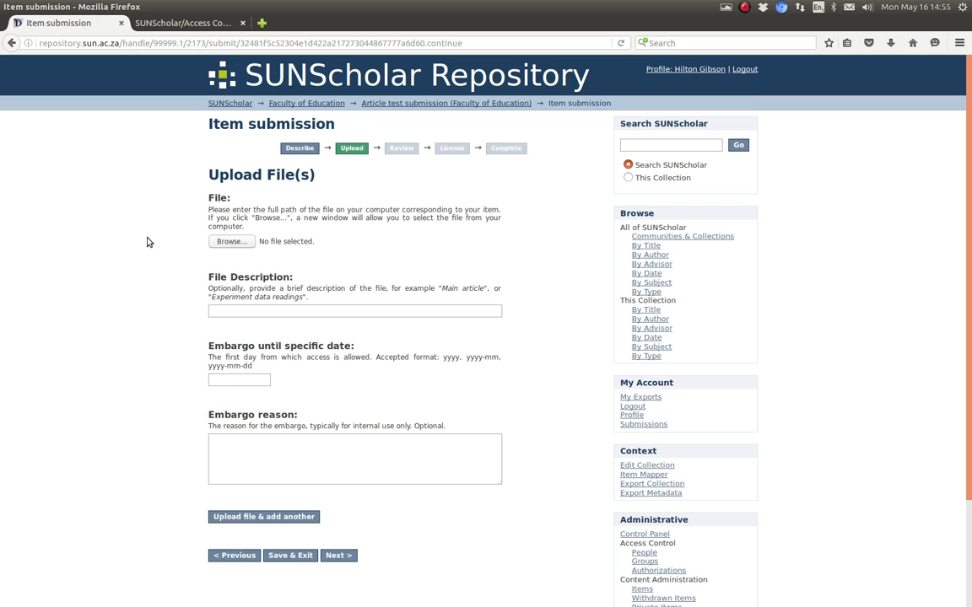
{"action": "left_click", "coordinate": [231, 241]}
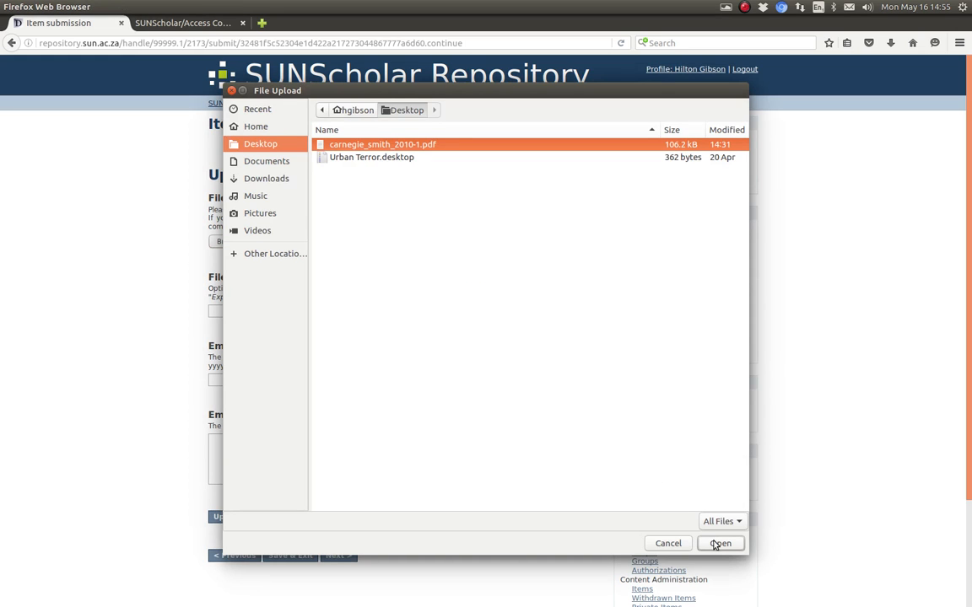
{"action": "left_click", "coordinate": [719, 544]}
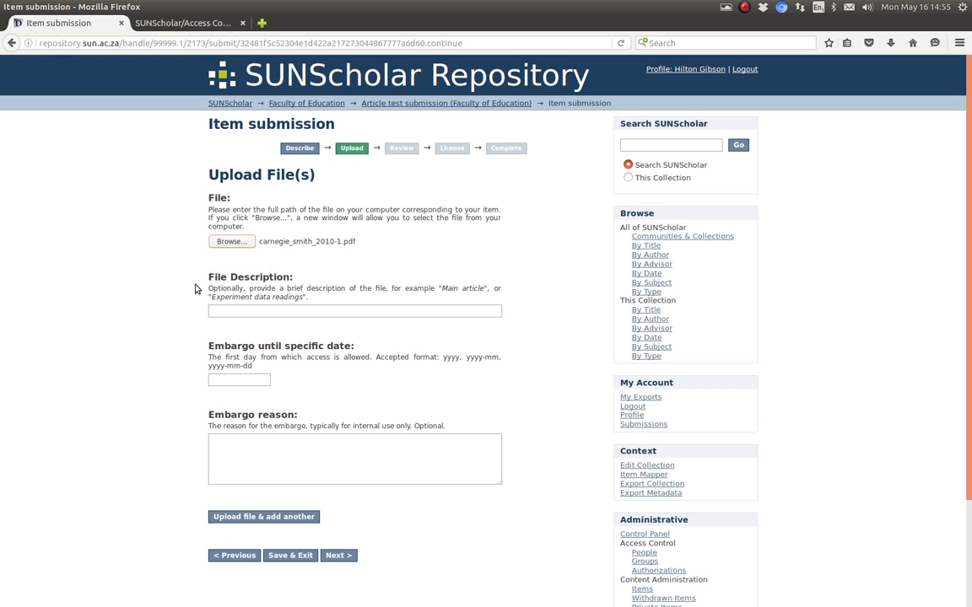
{"action": "mouse_move", "coordinate": [248, 328]}
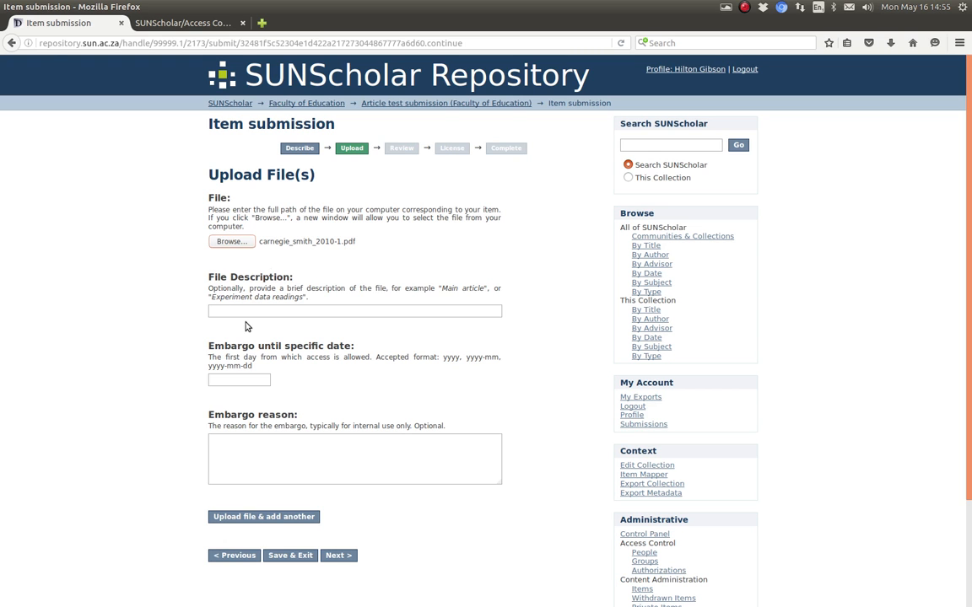
{"action": "type", "text": "Published Version"}
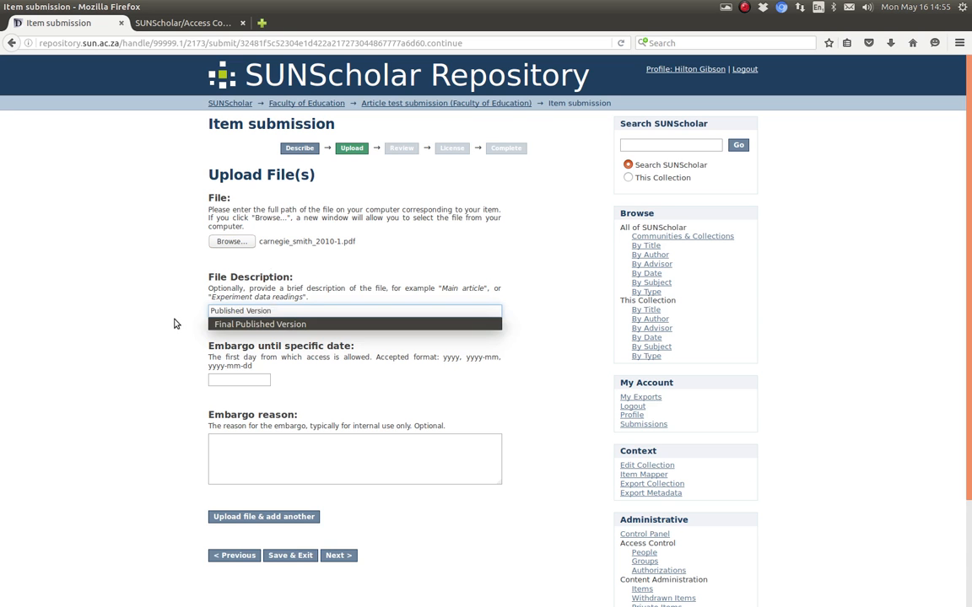
Set the embargo end date to 31 August 2016 in the calendar.
{"action": "left_click", "coordinate": [239, 379]}
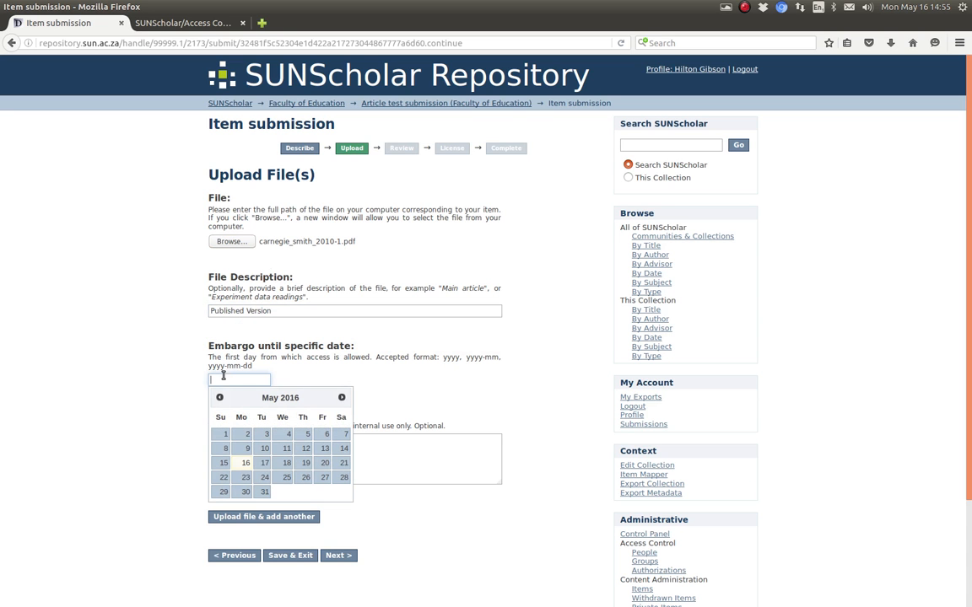
{"action": "left_click", "coordinate": [341, 398]}
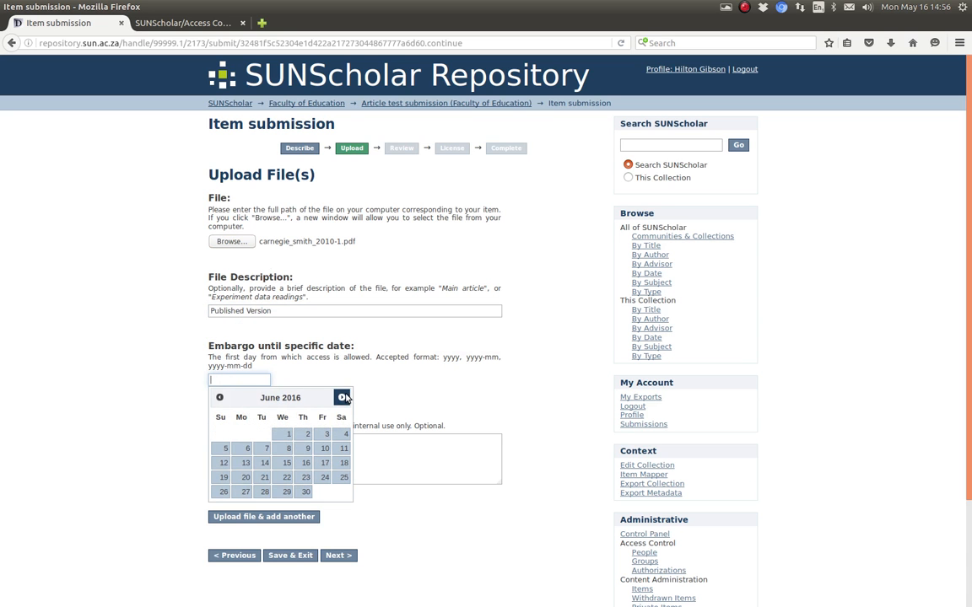
{"action": "left_click", "coordinate": [341, 398]}
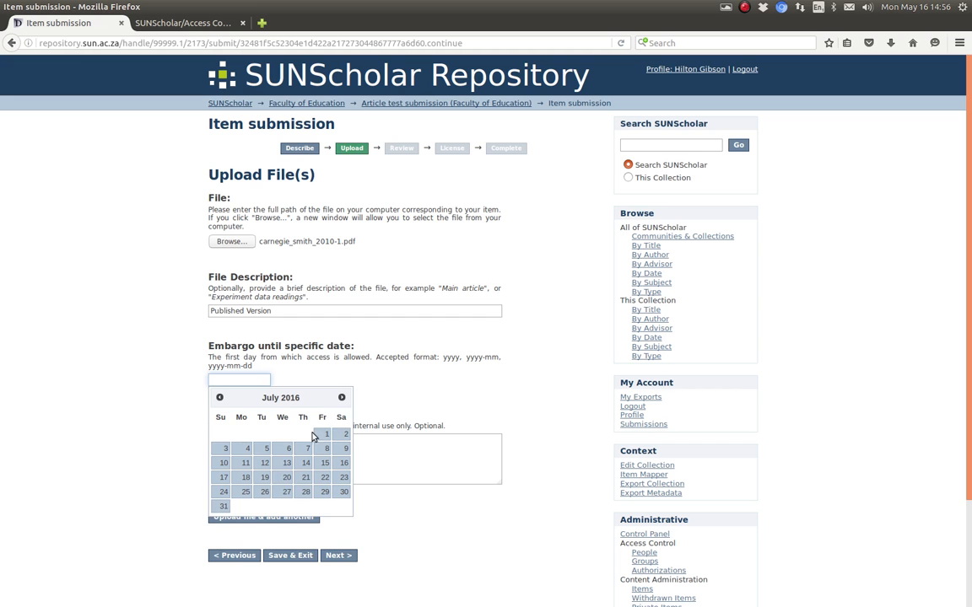
{"action": "left_click", "coordinate": [341, 398]}
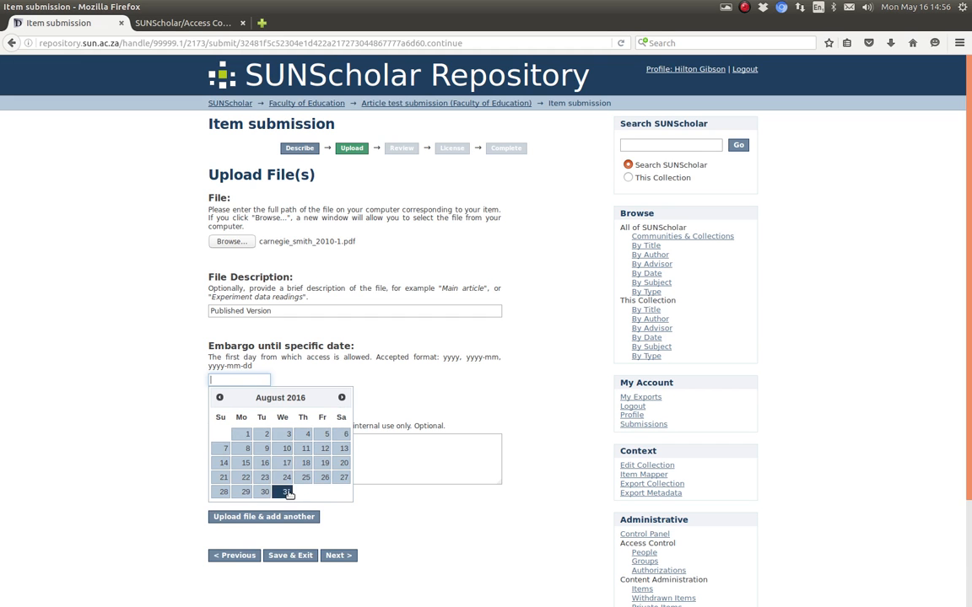
{"action": "left_click", "coordinate": [287, 493]}
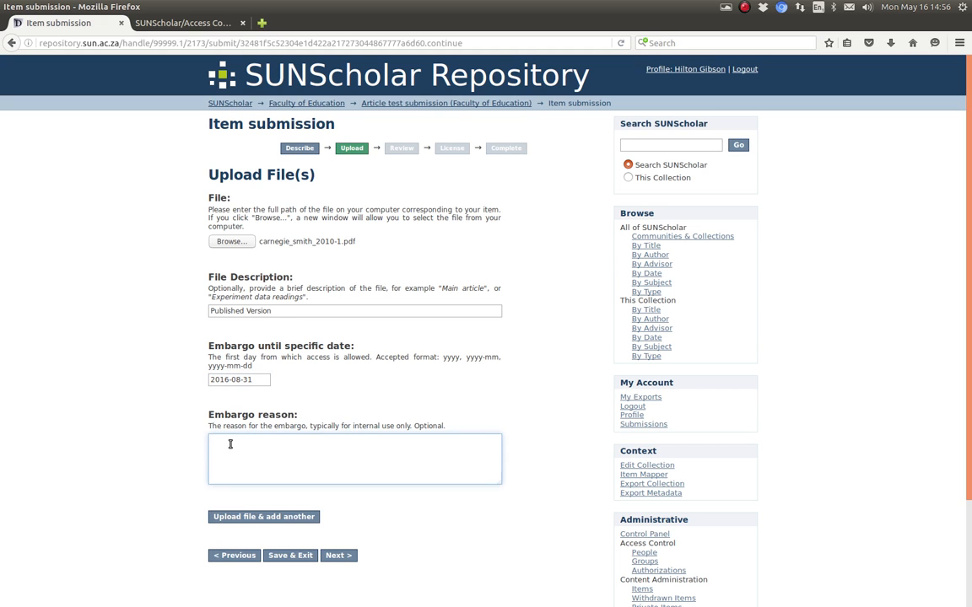
Give the embargo reason 'Funder requested.' and continue past the upload step.
{"action": "type", "text": "Funder requested."}
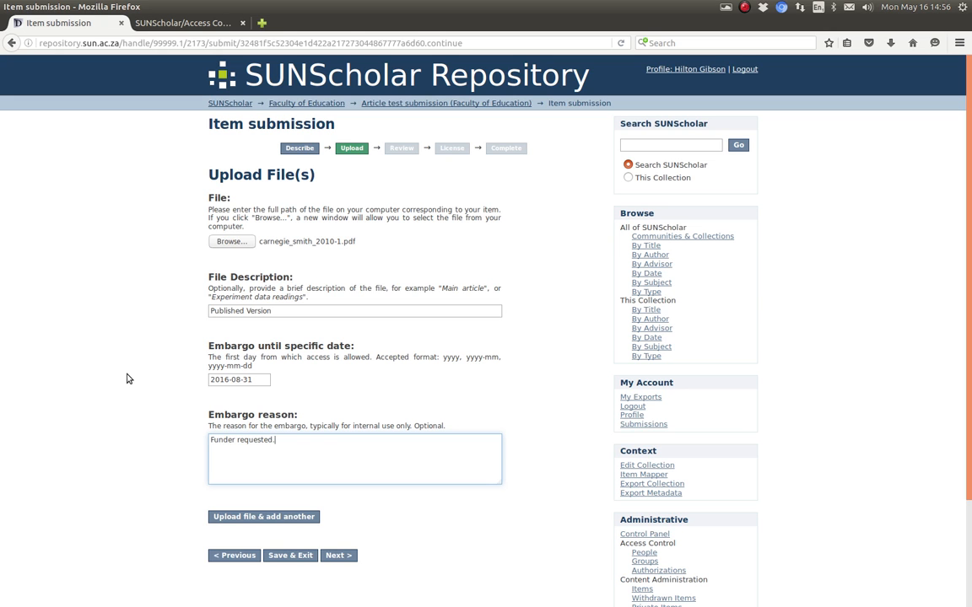
{"action": "mouse_move", "coordinate": [340, 546]}
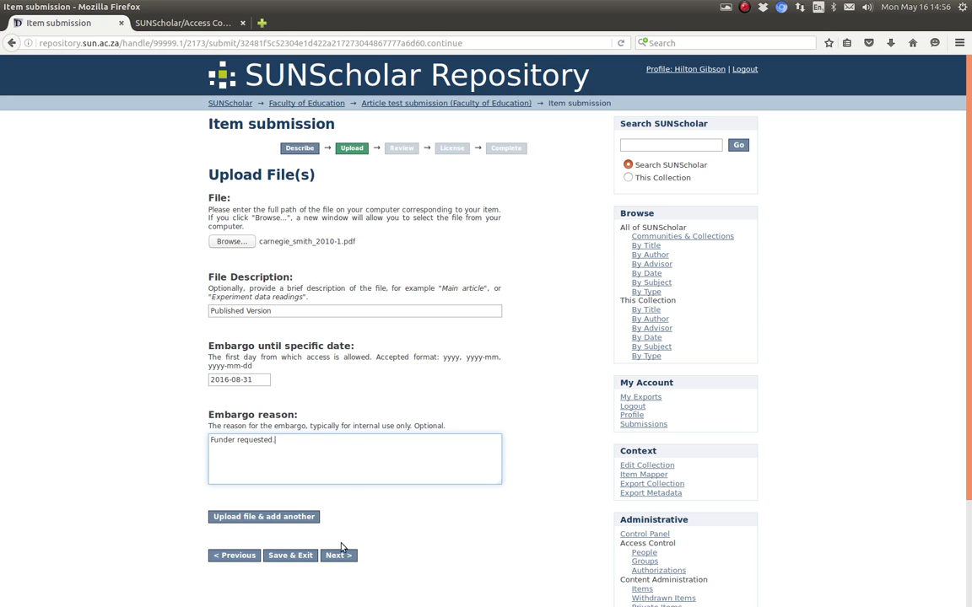
{"action": "left_click", "coordinate": [337, 555]}
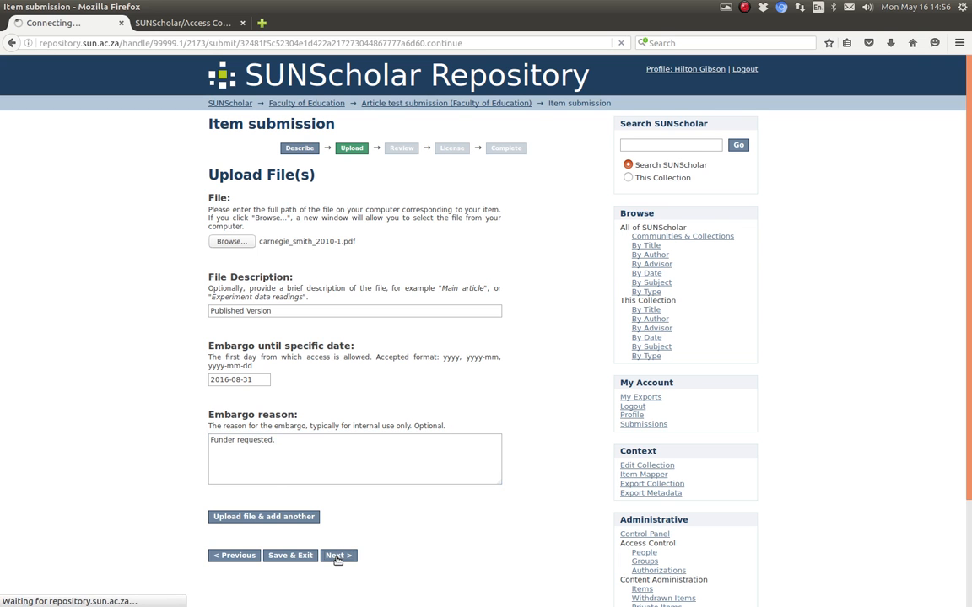
Read through the Review Submission page down to the uploaded carnegie_smith_2010-1.pdf.
{"action": "left_click", "coordinate": [337, 555]}
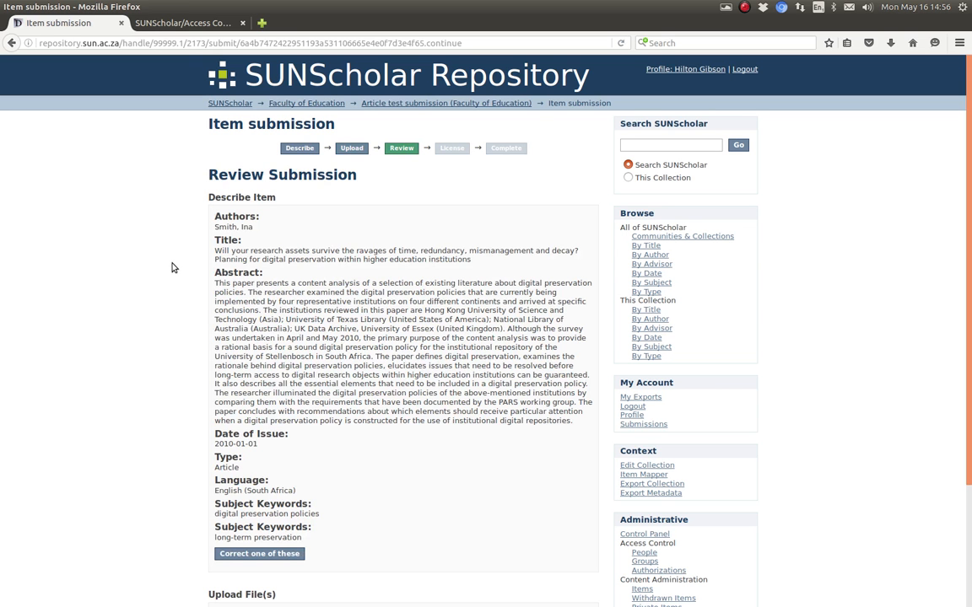
{"action": "mouse_move", "coordinate": [189, 250]}
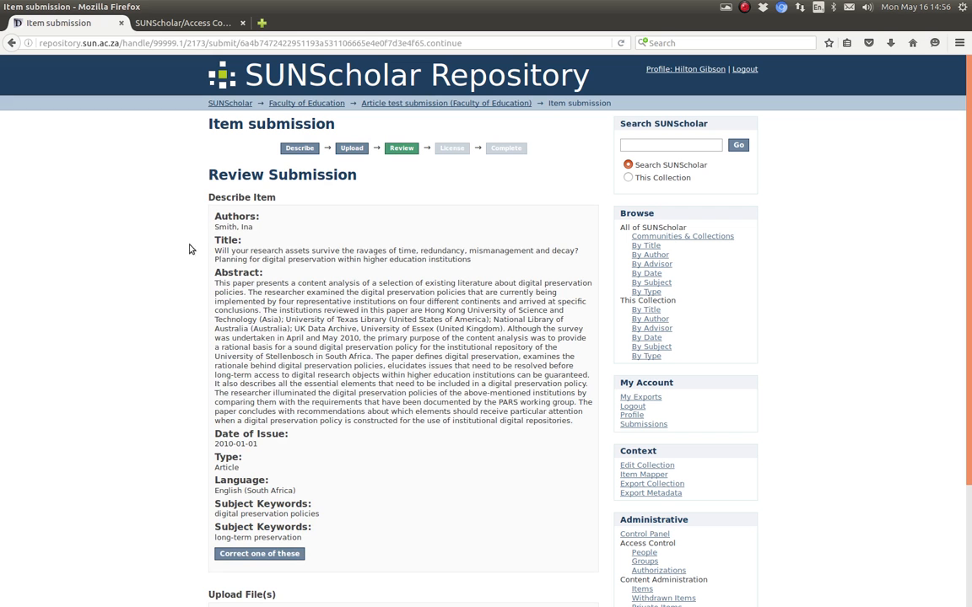
{"action": "mouse_move", "coordinate": [143, 302]}
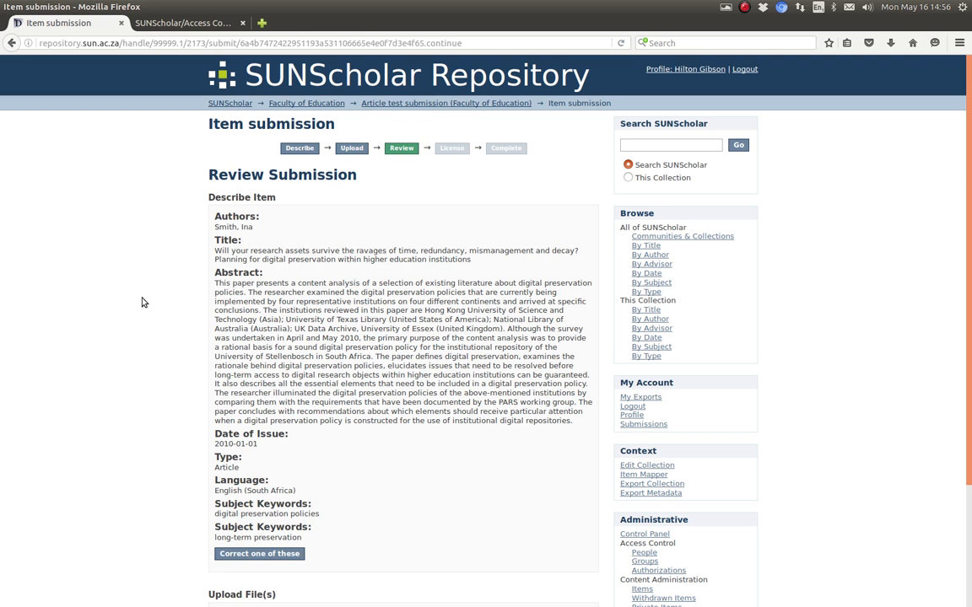
{"action": "scroll", "scroll_direction": "down", "scroll_amount": 3}
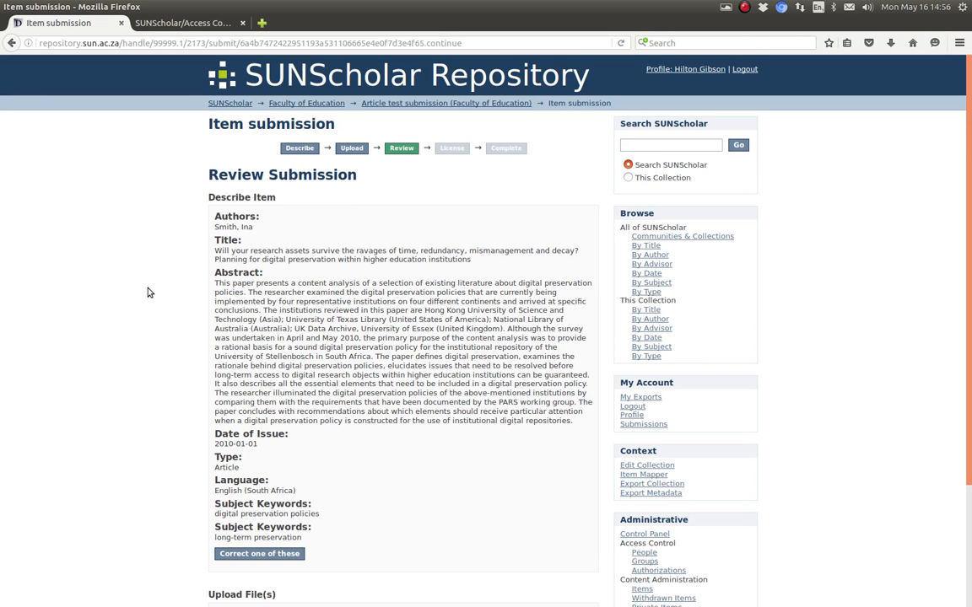
{"action": "mouse_move", "coordinate": [121, 219]}
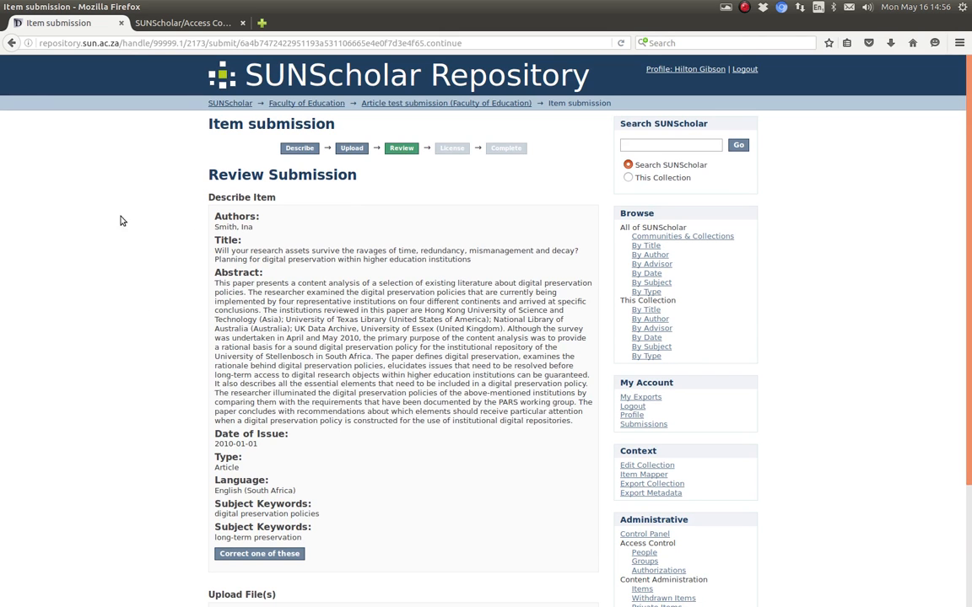
{"action": "mouse_move", "coordinate": [101, 301]}
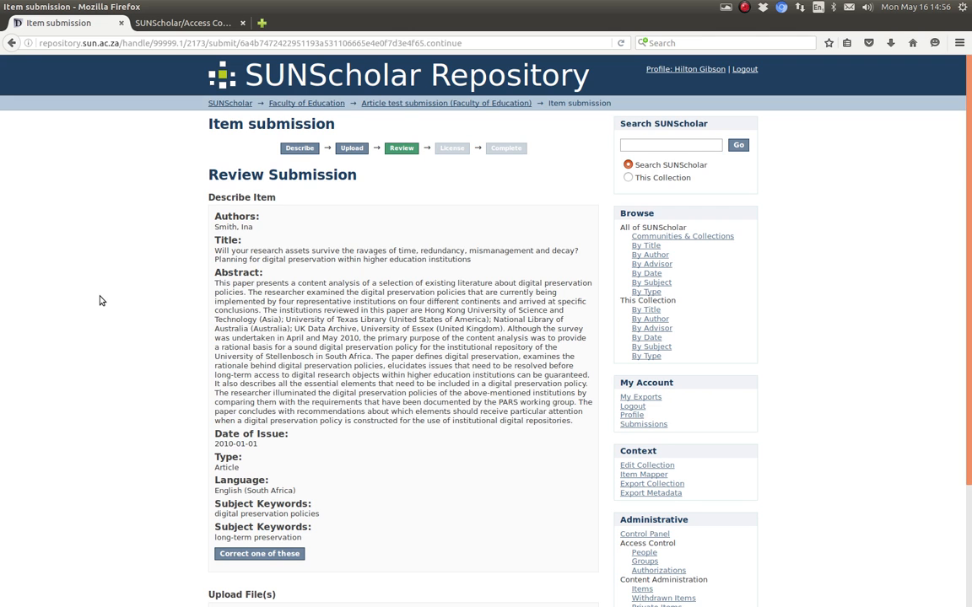
{"action": "scroll", "scroll_direction": "down", "scroll_amount": 3}
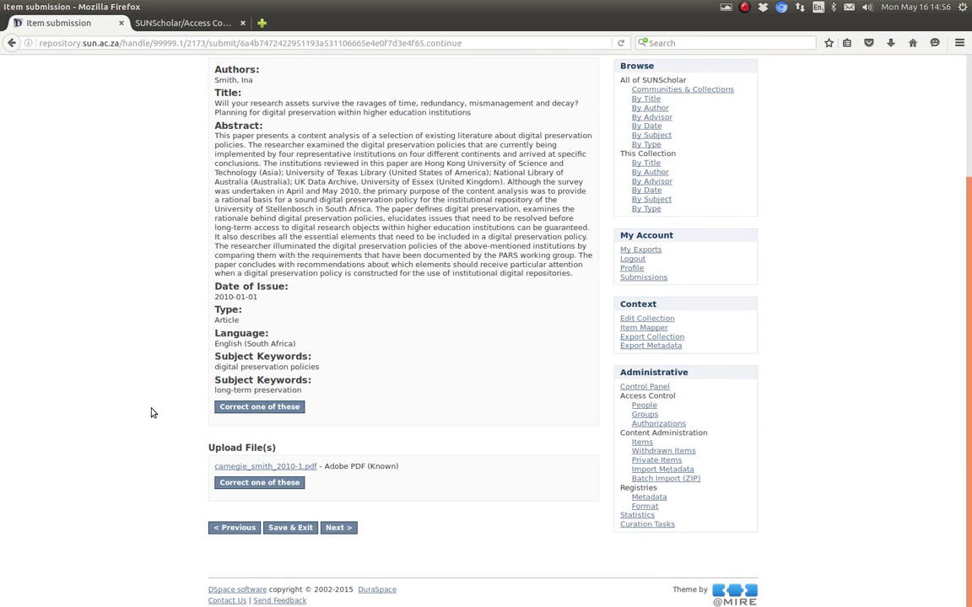
Grant the distribution license and complete the item submission.
{"action": "left_click", "coordinate": [337, 526]}
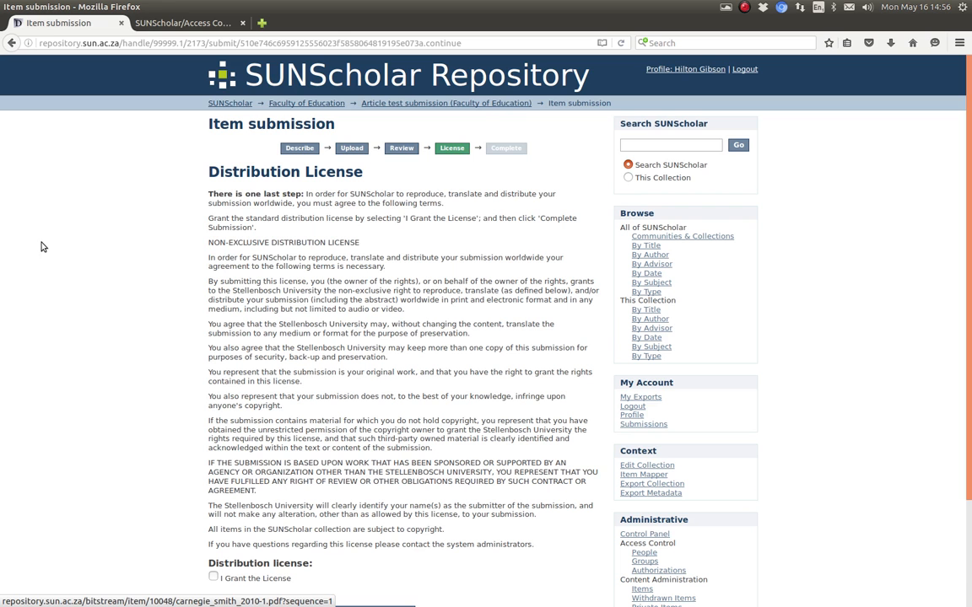
{"action": "scroll", "scroll_direction": "down", "scroll_amount": 3}
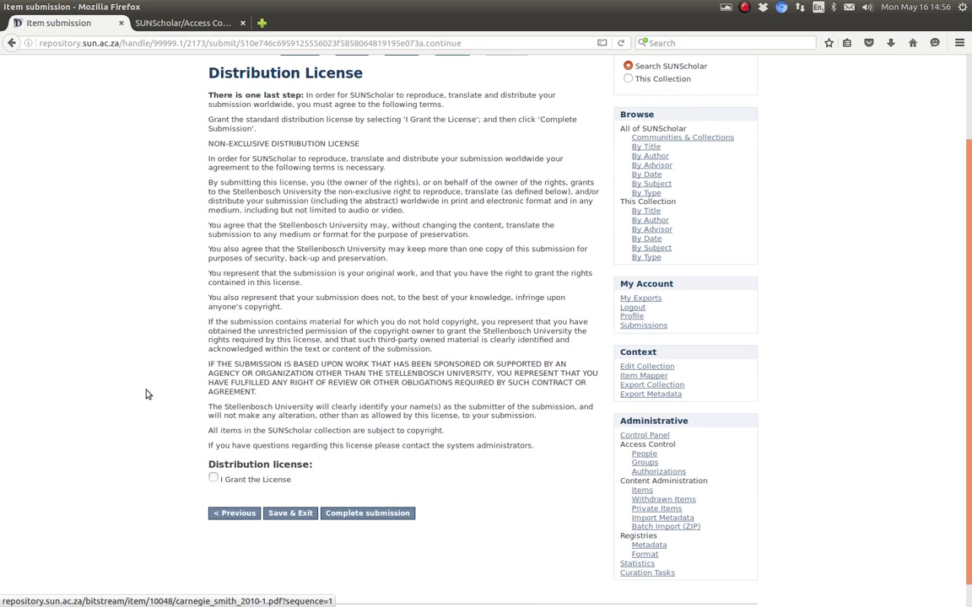
{"action": "left_click", "coordinate": [213, 477]}
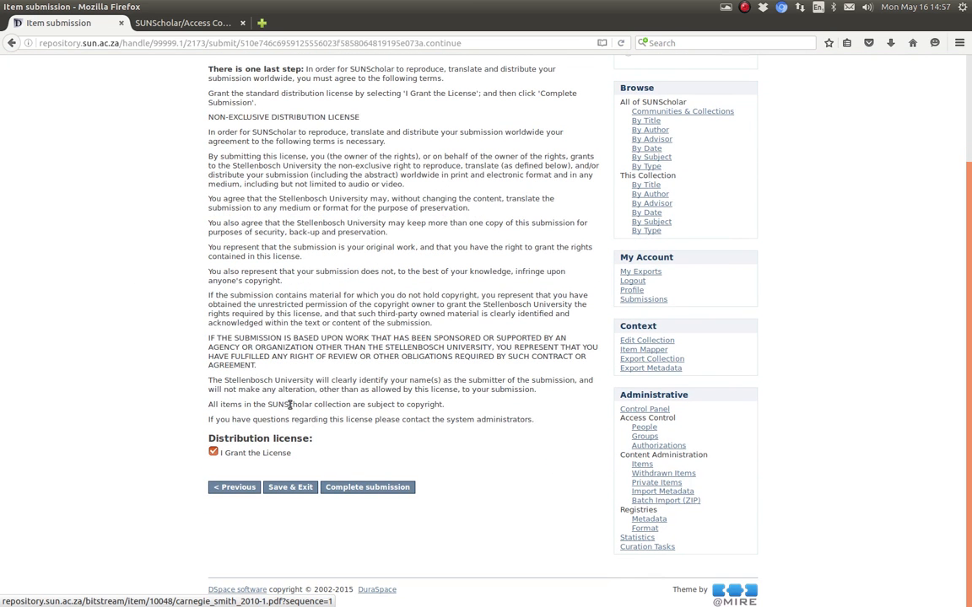
{"action": "left_click", "coordinate": [368, 486]}
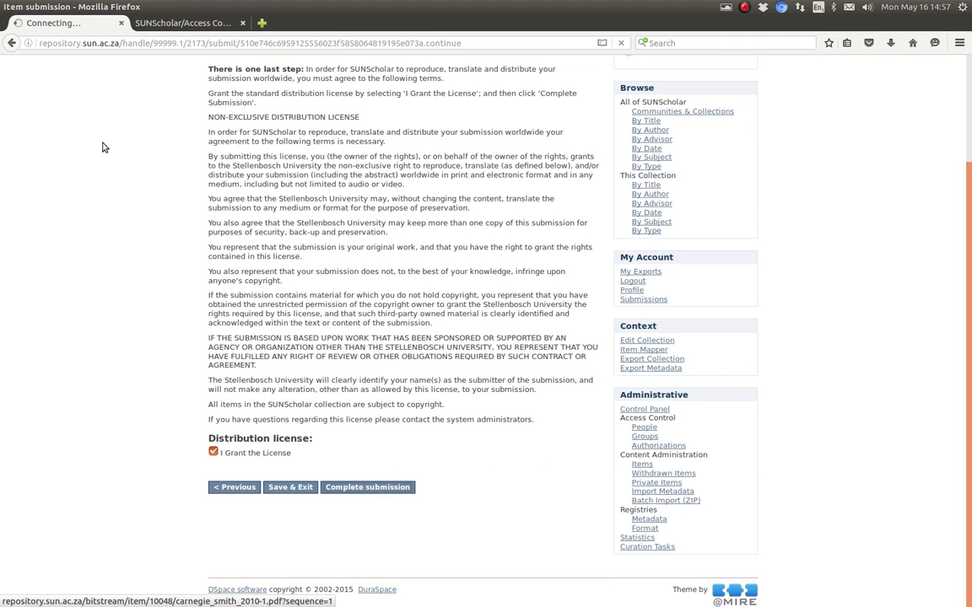
{"action": "mouse_move", "coordinate": [116, 162]}
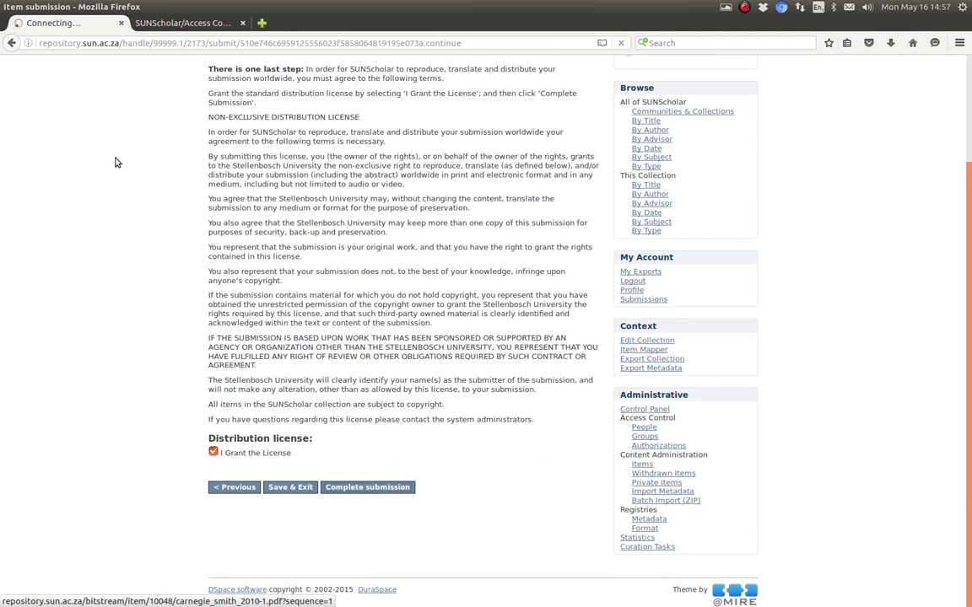
{"action": "left_click", "coordinate": [368, 486]}
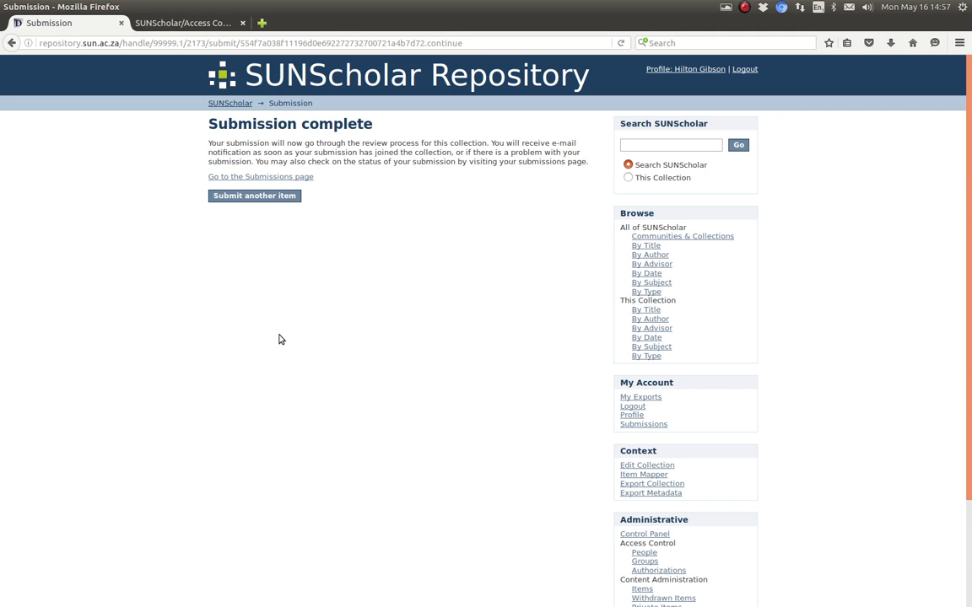
From the home page, open Faculty of Engineering's Article test submission collection.
{"action": "left_click", "coordinate": [229, 103]}
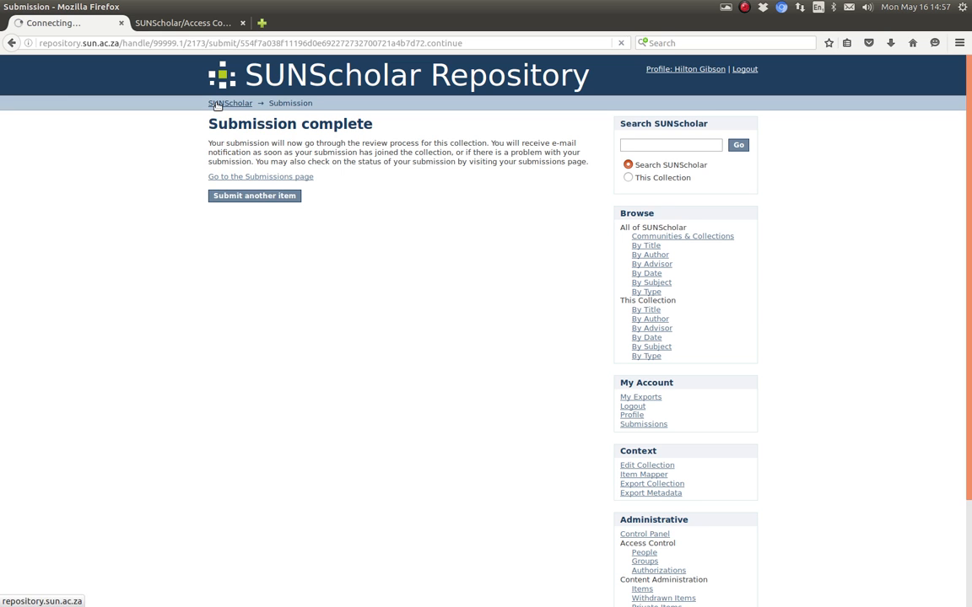
{"action": "left_click", "coordinate": [230, 103]}
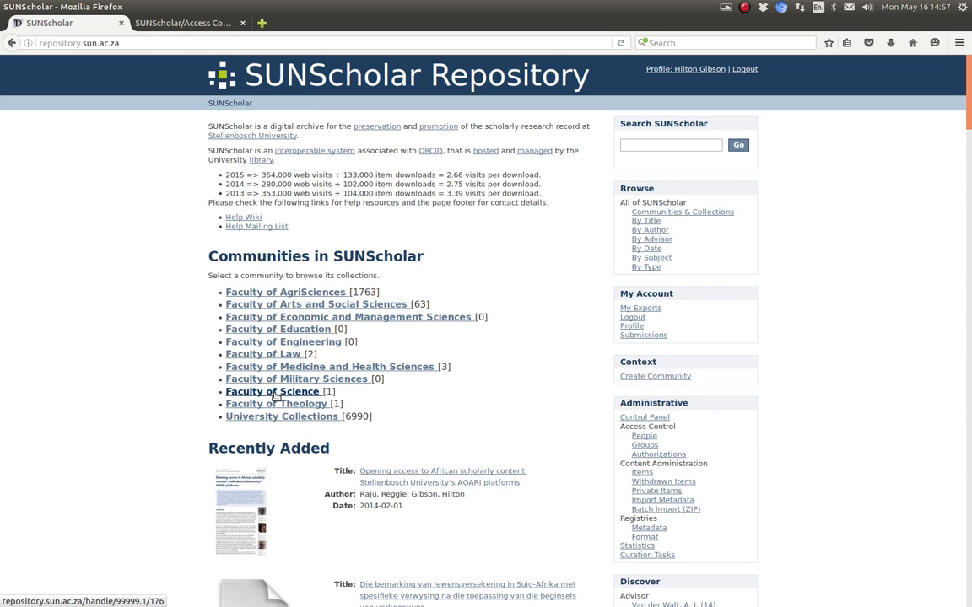
{"action": "mouse_move", "coordinate": [263, 354]}
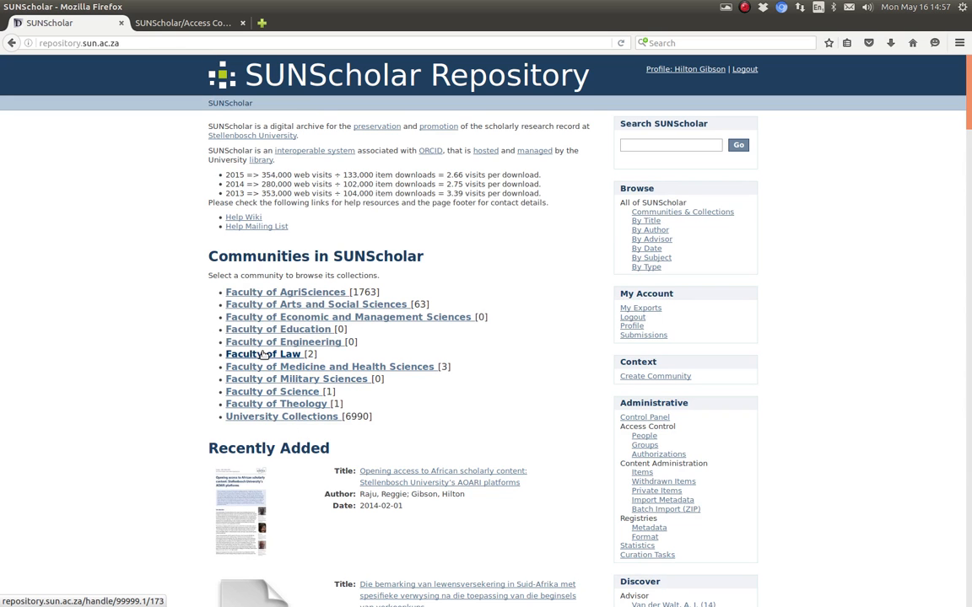
{"action": "left_click", "coordinate": [263, 354]}
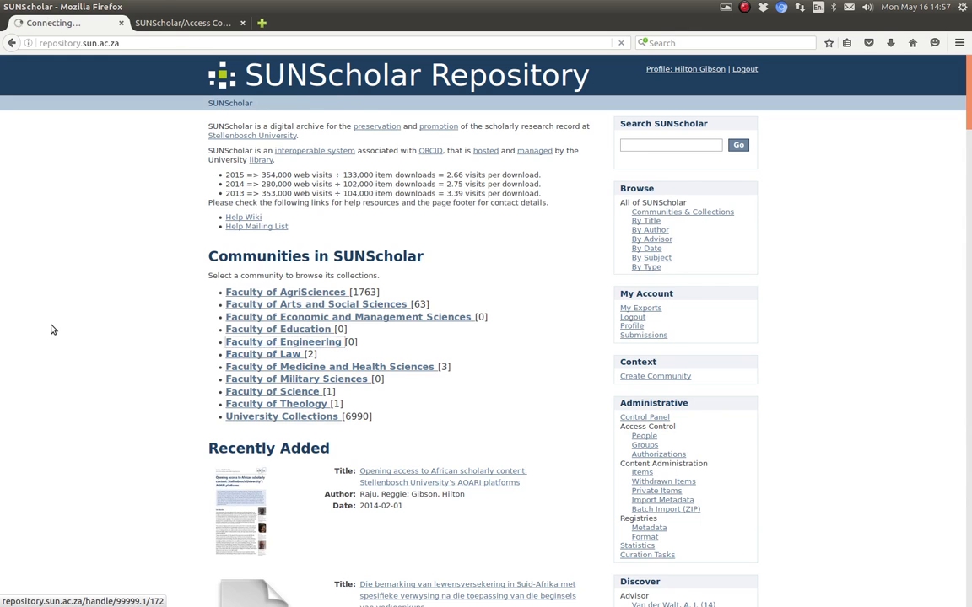
{"action": "left_click", "coordinate": [283, 341]}
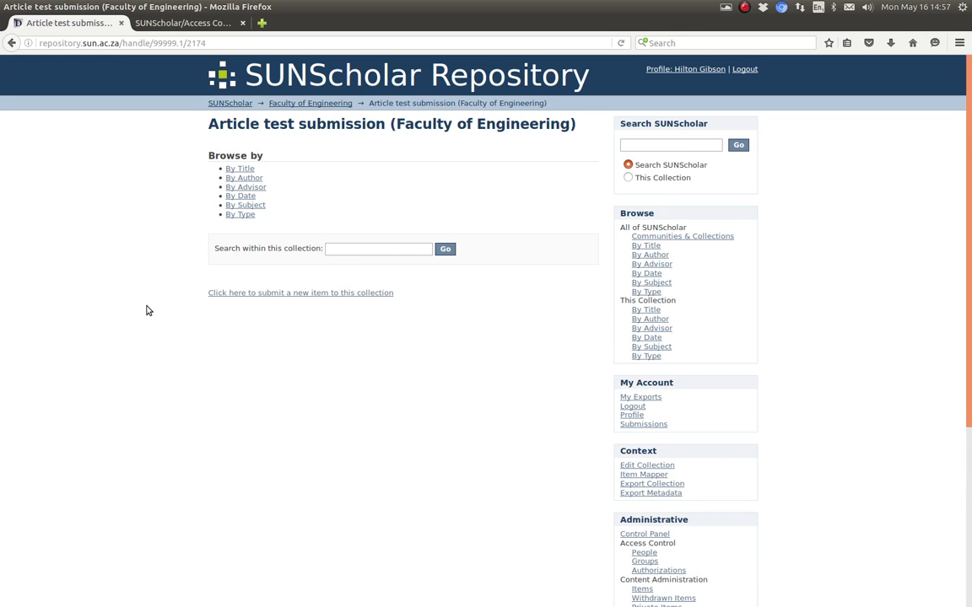
{"action": "mouse_move", "coordinate": [557, 405]}
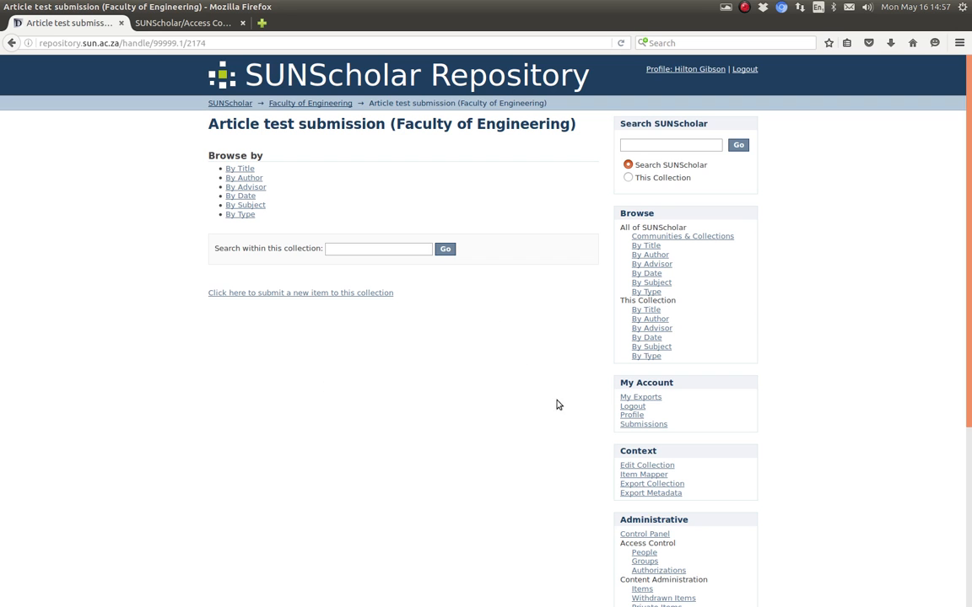
Open the Faculty of Education Article test submission collection holding the new article.
{"action": "left_click", "coordinate": [644, 426]}
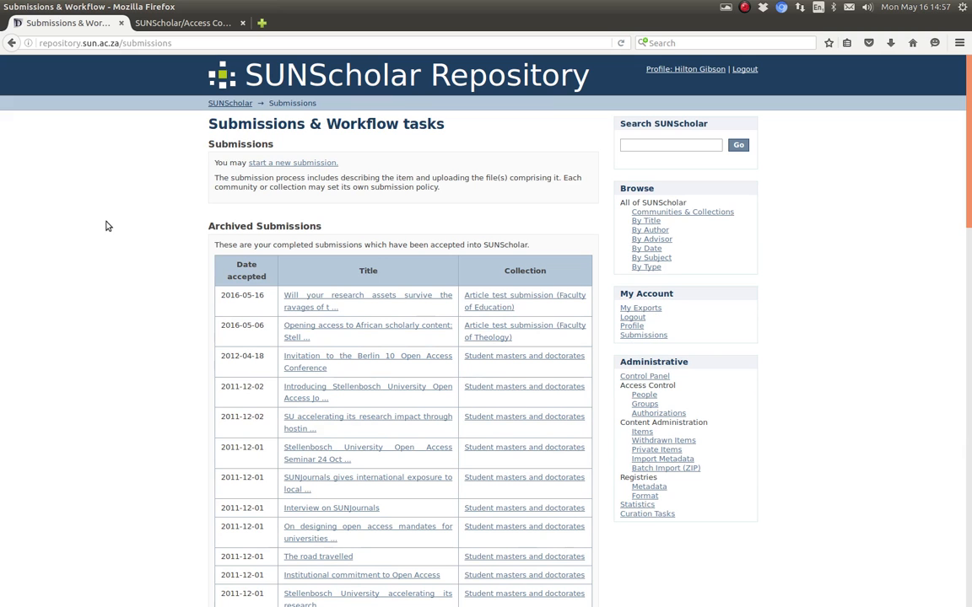
{"action": "mouse_move", "coordinate": [319, 265]}
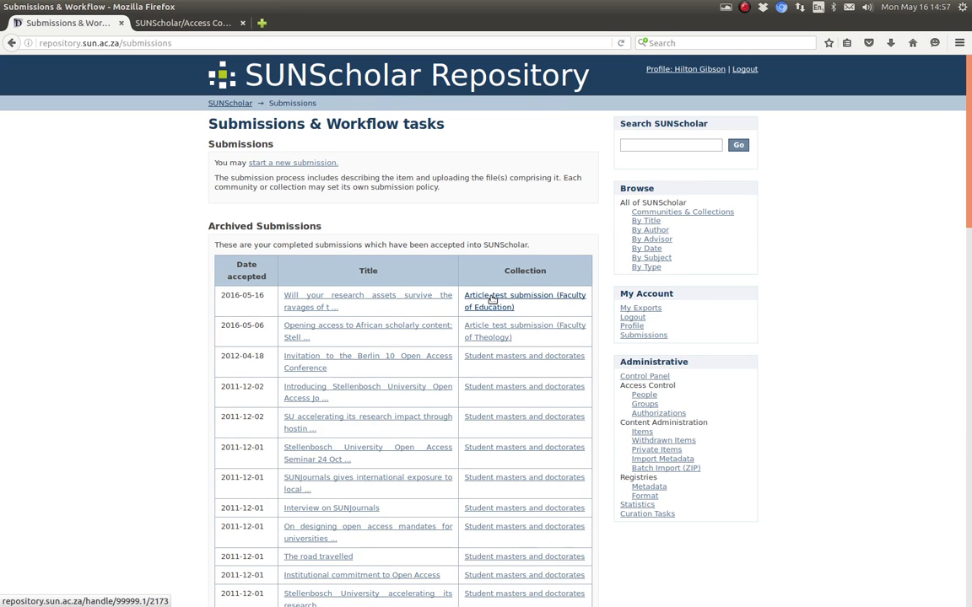
{"action": "left_click", "coordinate": [524, 300]}
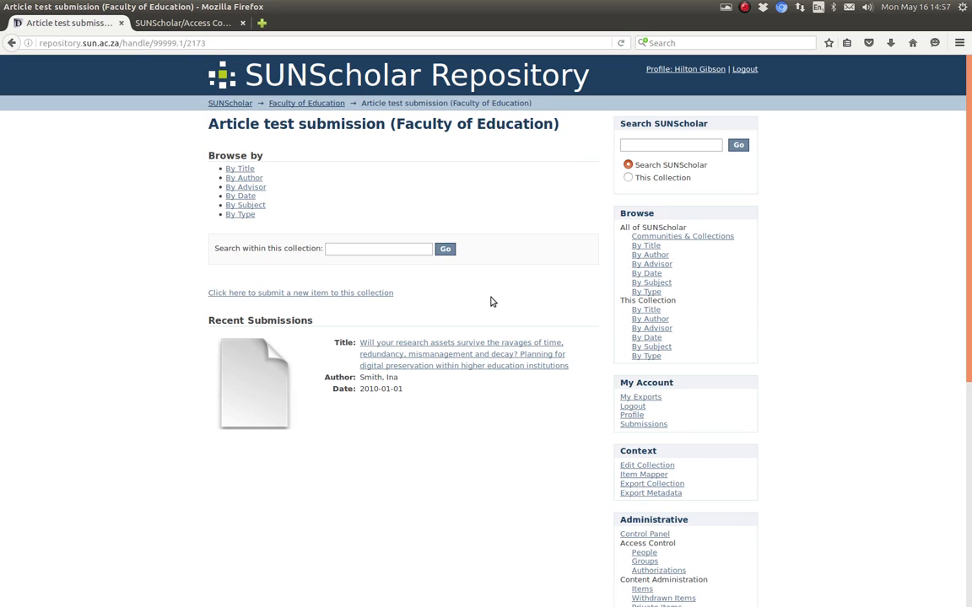
{"action": "mouse_move", "coordinate": [172, 253]}
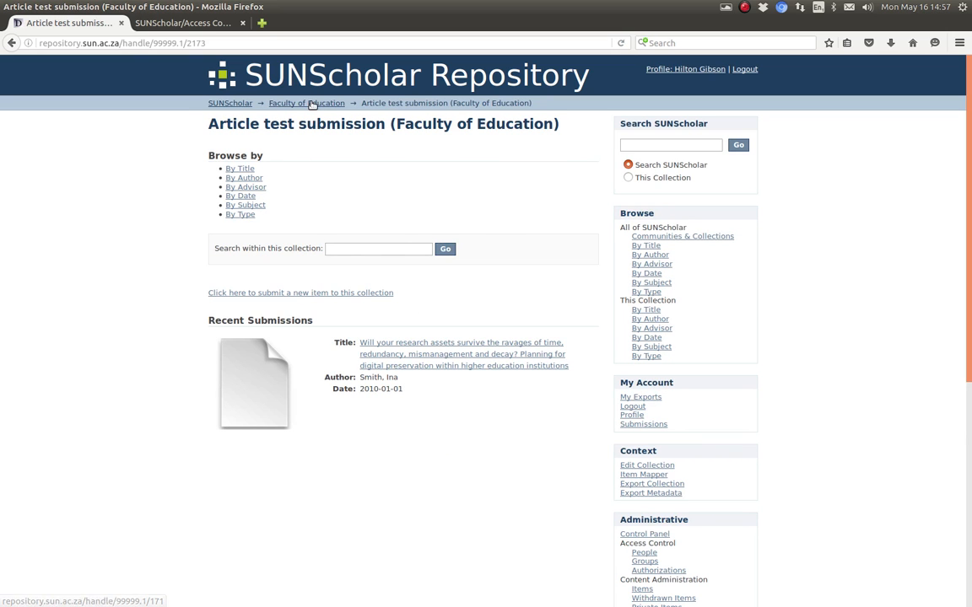
{"action": "left_click", "coordinate": [305, 103]}
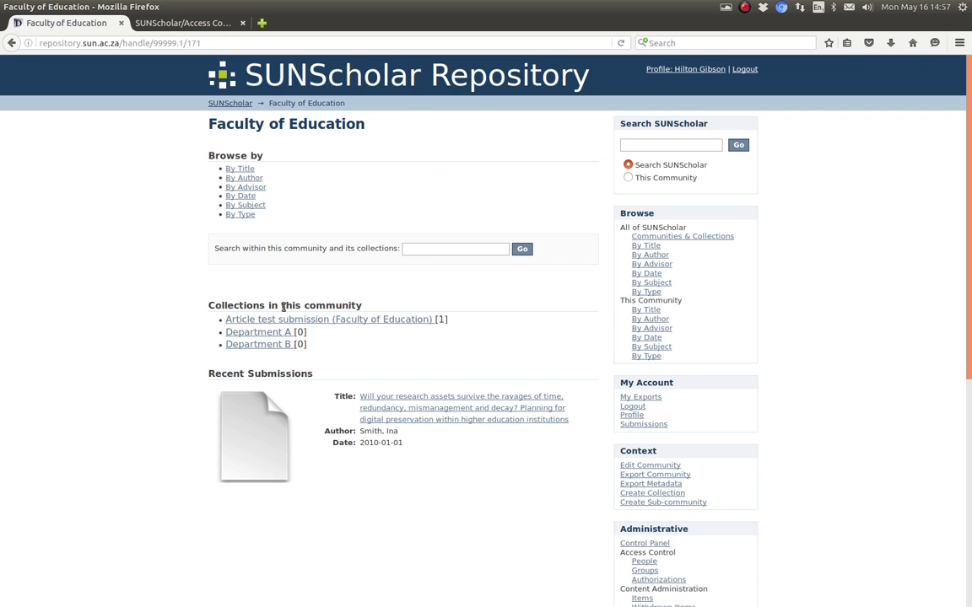
{"action": "left_click", "coordinate": [328, 319]}
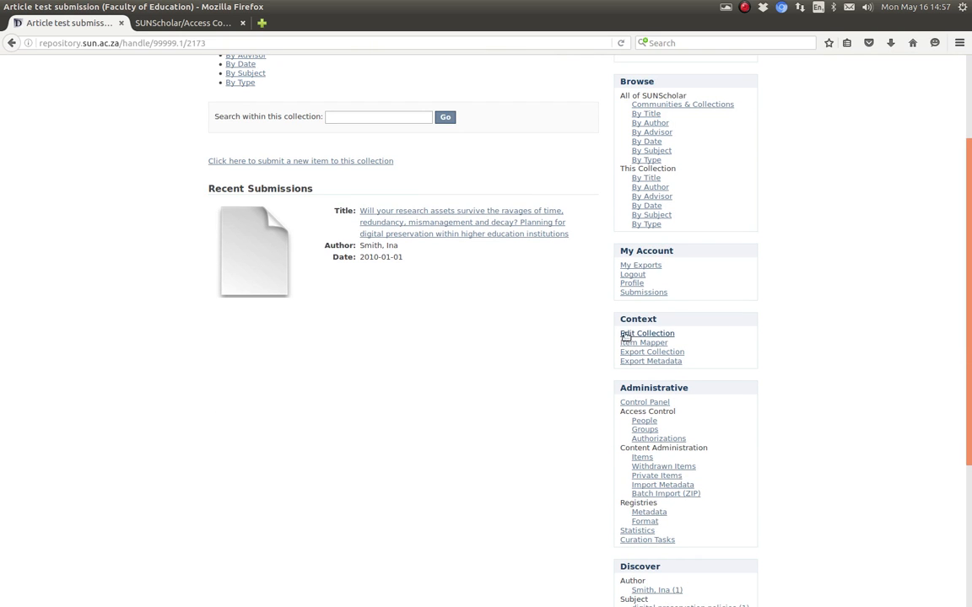
View the collection's Assign Roles settings, then return to the repository home page.
{"action": "left_click", "coordinate": [648, 334]}
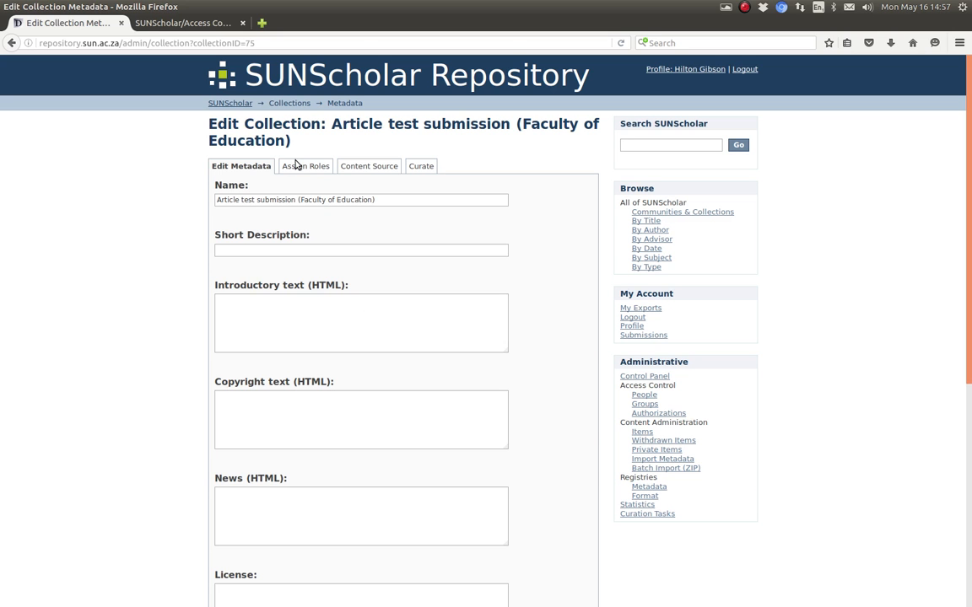
{"action": "left_click", "coordinate": [300, 166]}
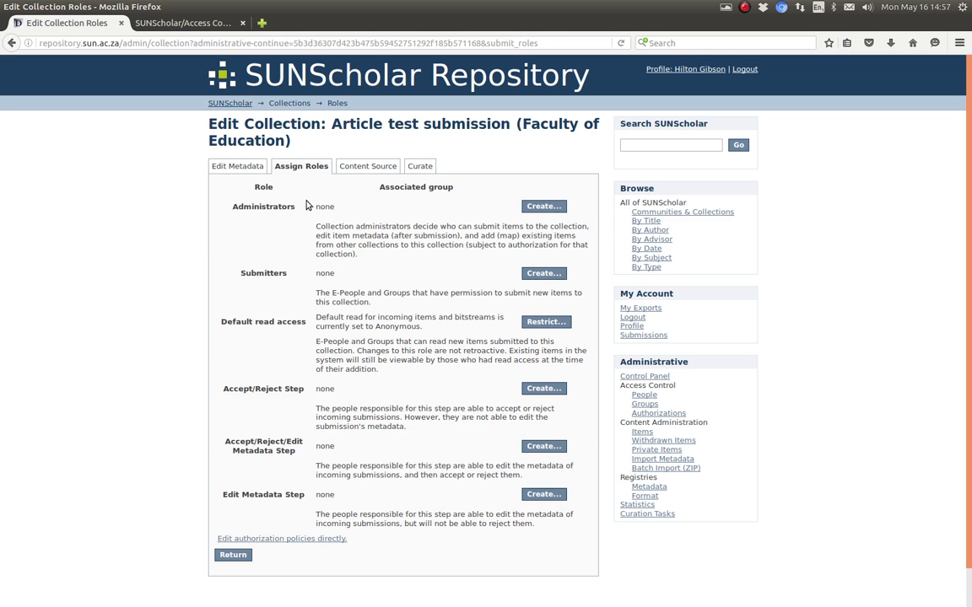
{"action": "mouse_move", "coordinate": [132, 260]}
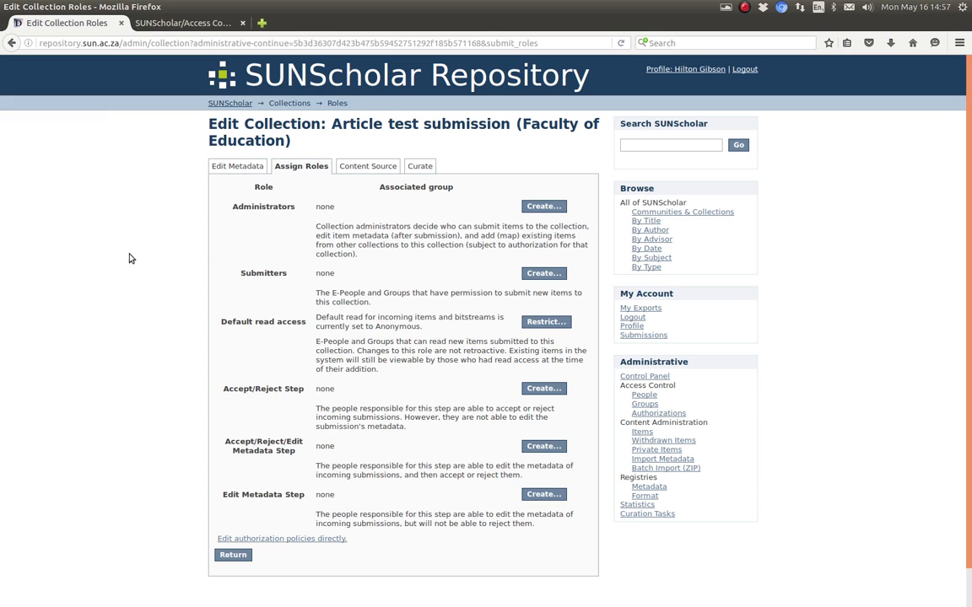
{"action": "mouse_move", "coordinate": [128, 246]}
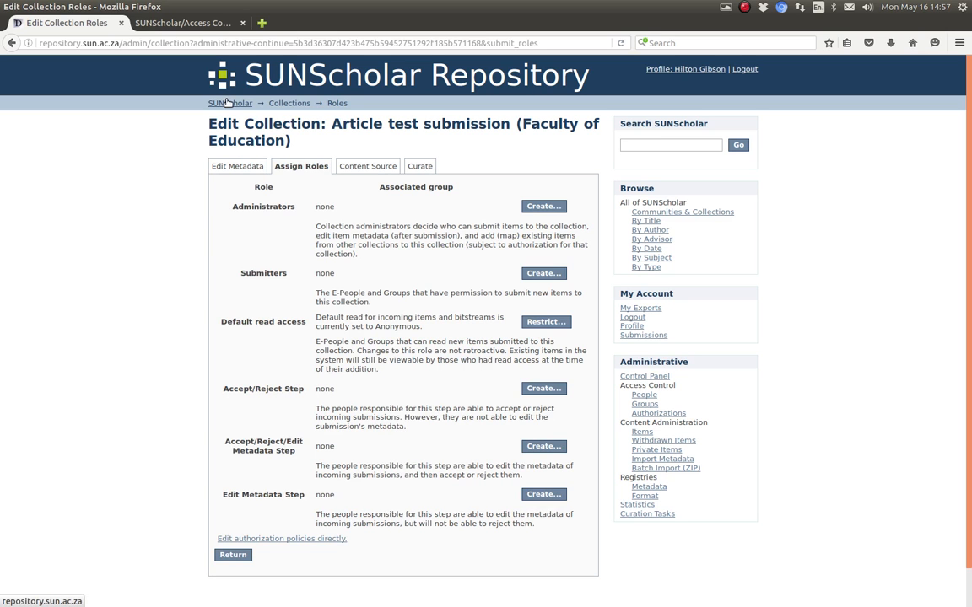
{"action": "left_click", "coordinate": [229, 103]}
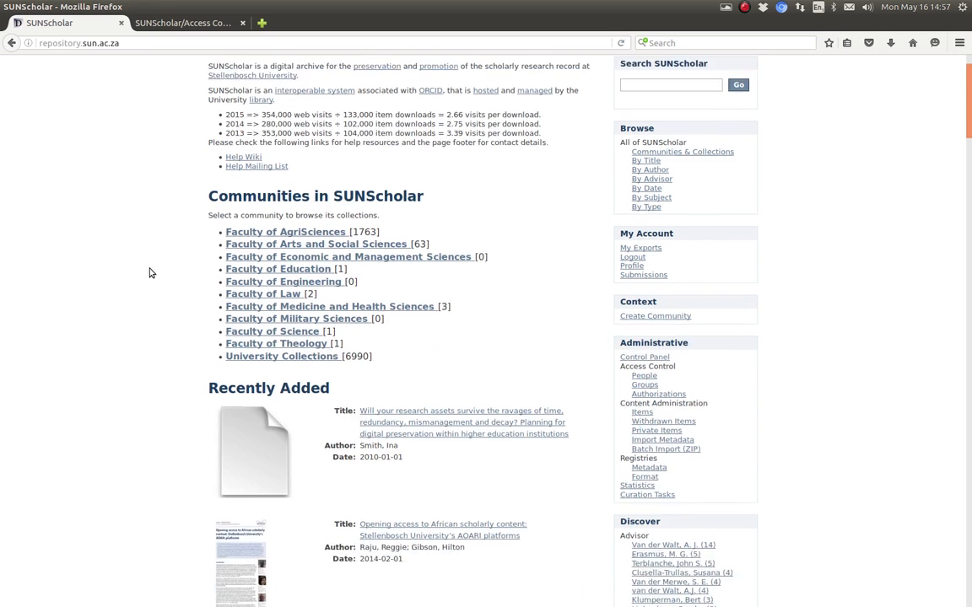
{"action": "scroll", "scroll_direction": "down", "scroll_amount": 3}
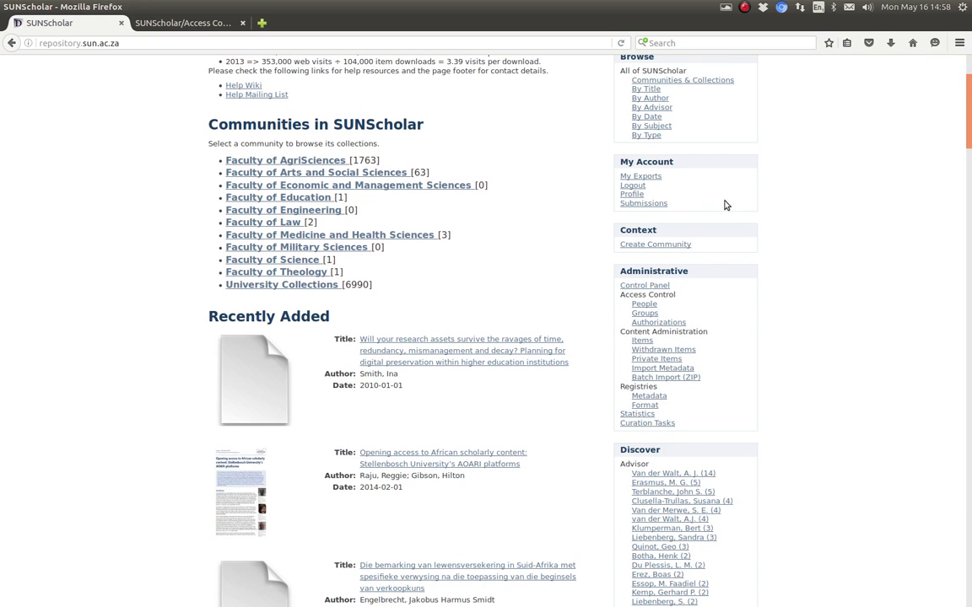
Open the archived digital preservation article from my submissions list.
{"action": "left_click", "coordinate": [643, 202]}
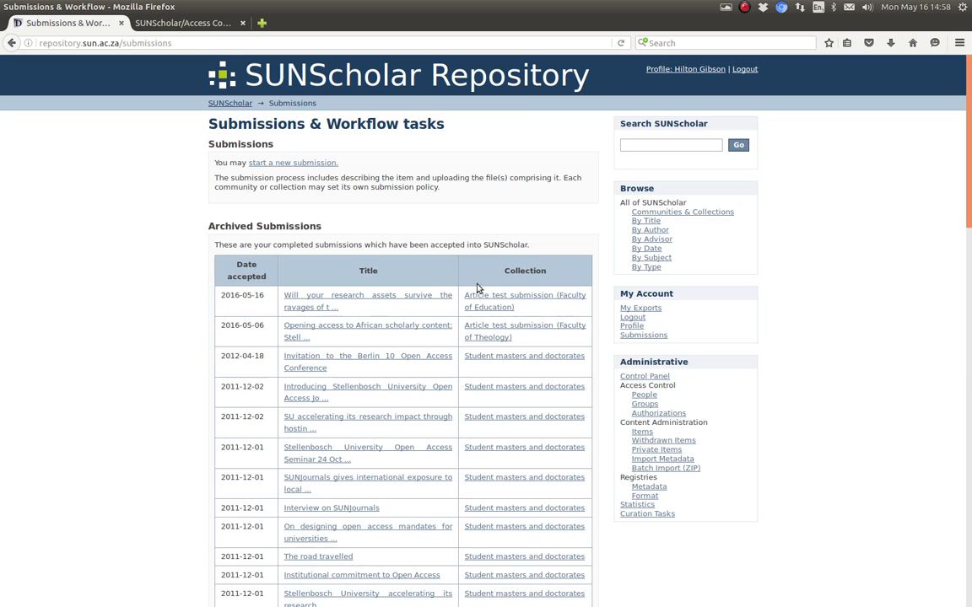
{"action": "left_click", "coordinate": [525, 300]}
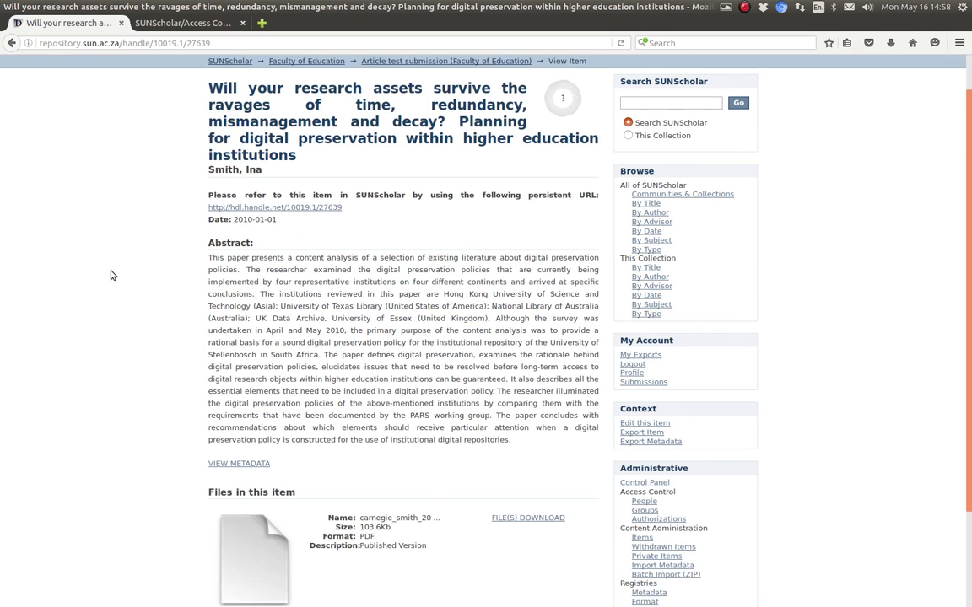
{"action": "scroll", "scroll_direction": "down", "scroll_amount": 3}
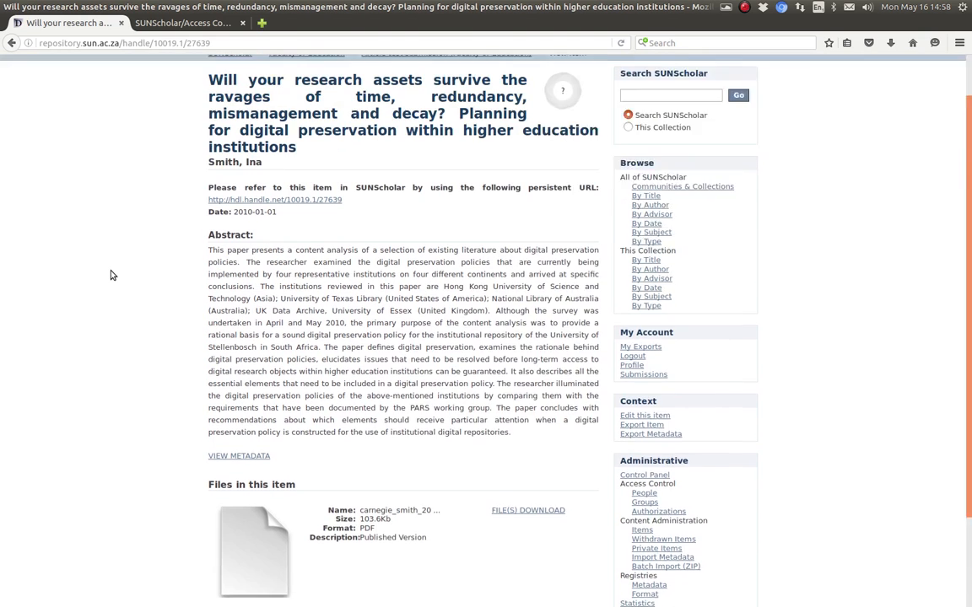
{"action": "scroll", "scroll_direction": "down", "scroll_amount": 3}
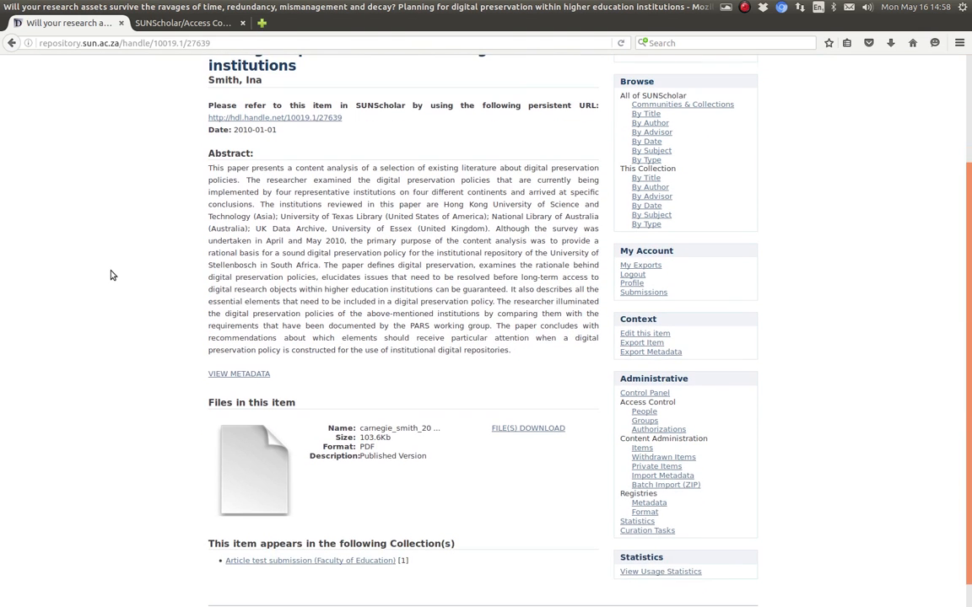
Show the article's full metadata record with provenance and subjects.
{"action": "left_click", "coordinate": [240, 374]}
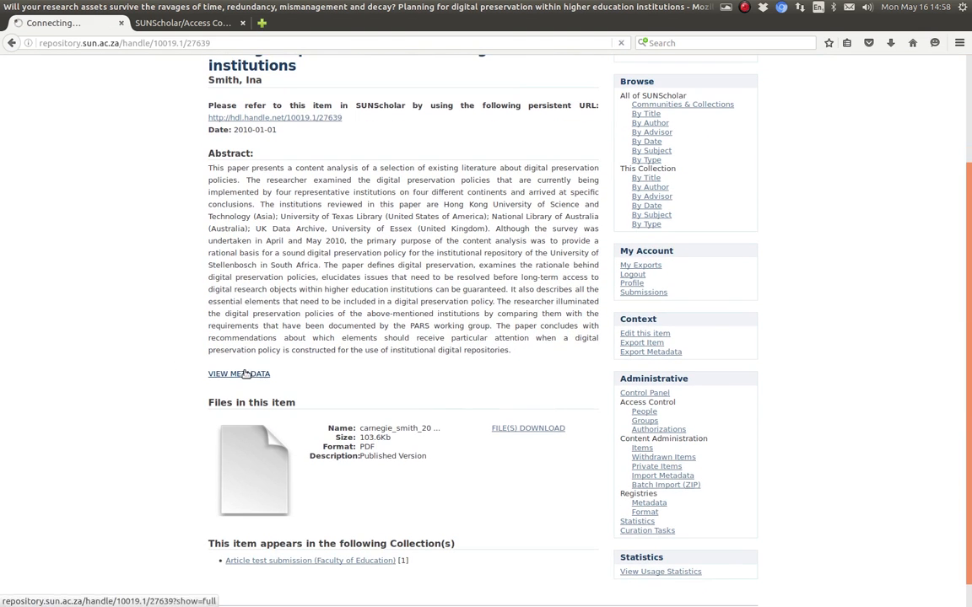
{"action": "left_click", "coordinate": [240, 375]}
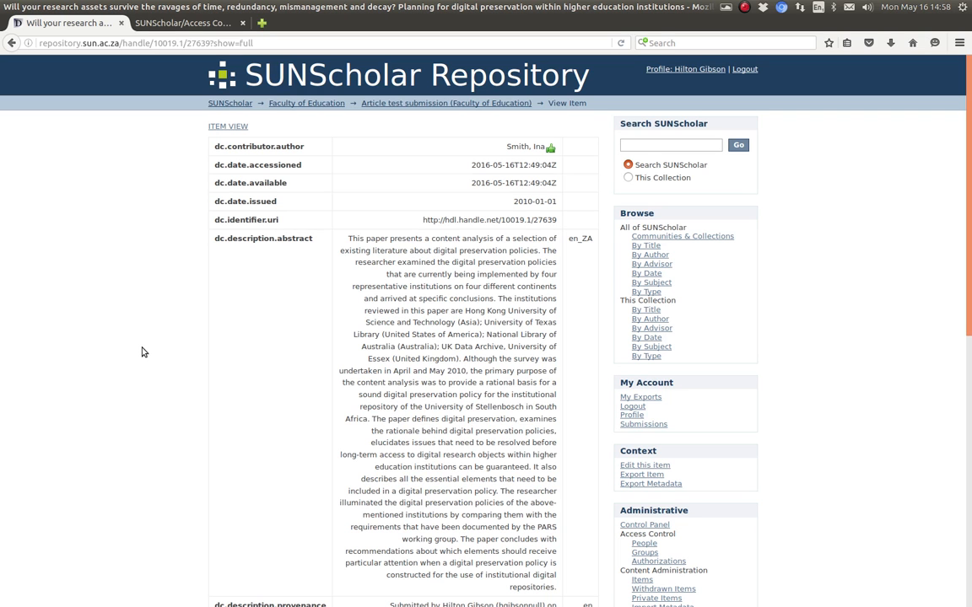
{"action": "mouse_move", "coordinate": [550, 159]}
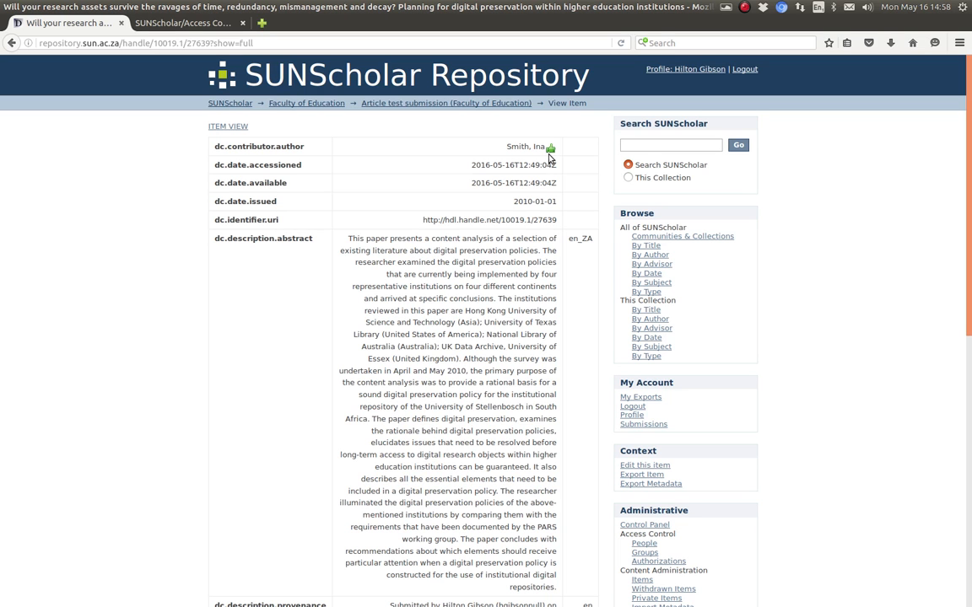
{"action": "scroll", "scroll_direction": "down", "scroll_amount": 3}
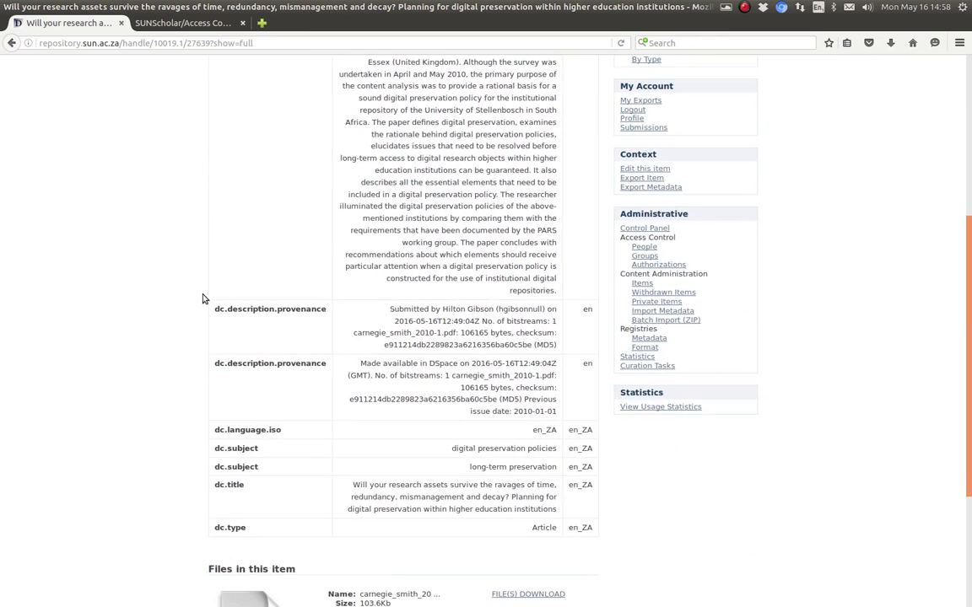
{"action": "scroll", "scroll_direction": "down", "scroll_amount": 3}
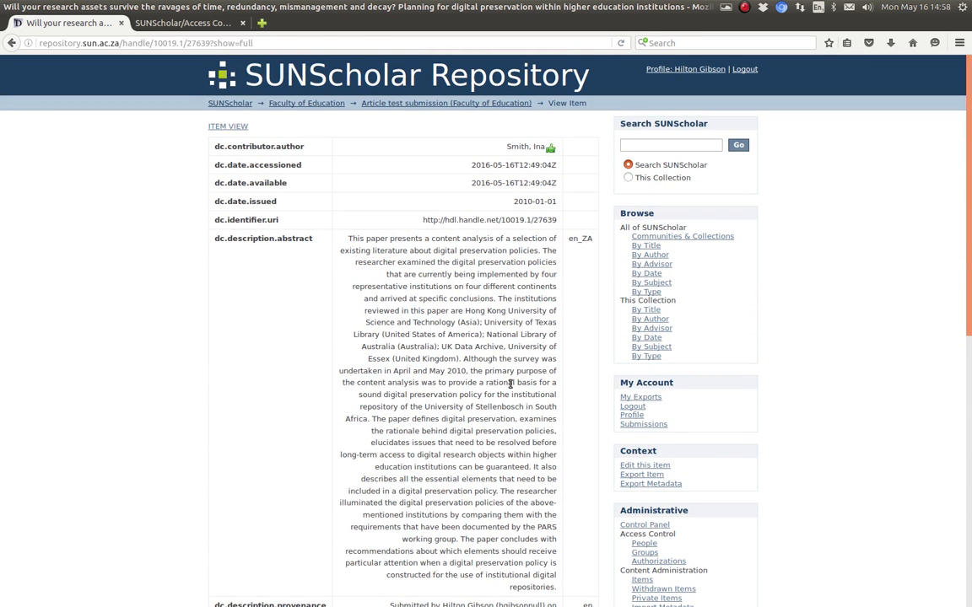
Log out, then reach Smith's digital preservation article via the Faculty of Education community as a visitor.
{"action": "left_click", "coordinate": [631, 405]}
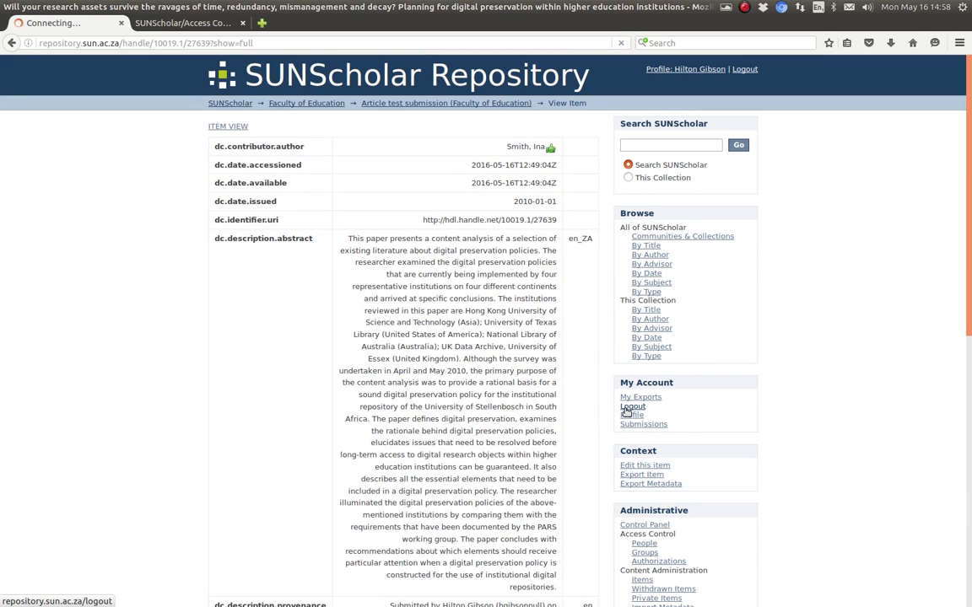
{"action": "left_click", "coordinate": [631, 404]}
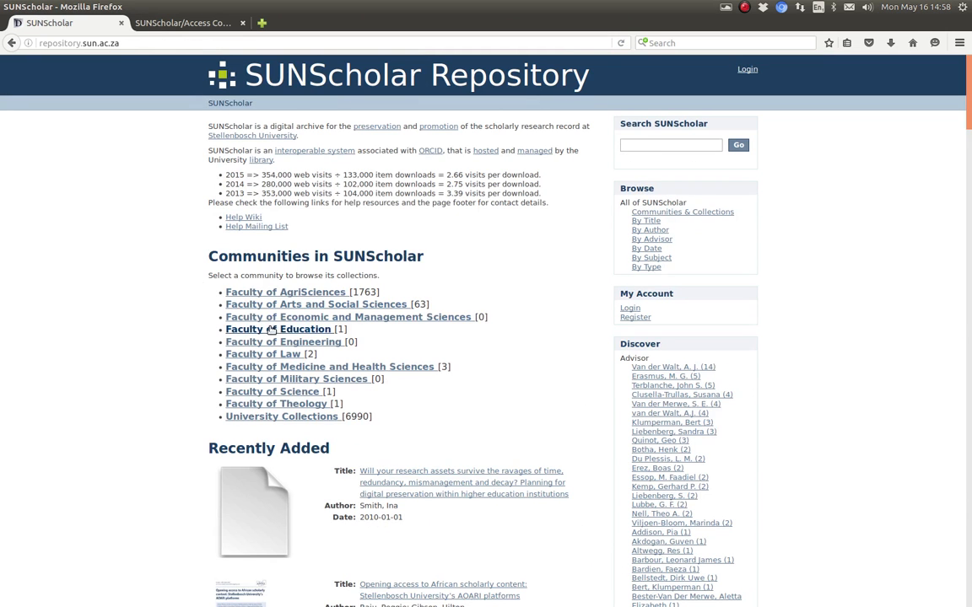
{"action": "left_click", "coordinate": [277, 329]}
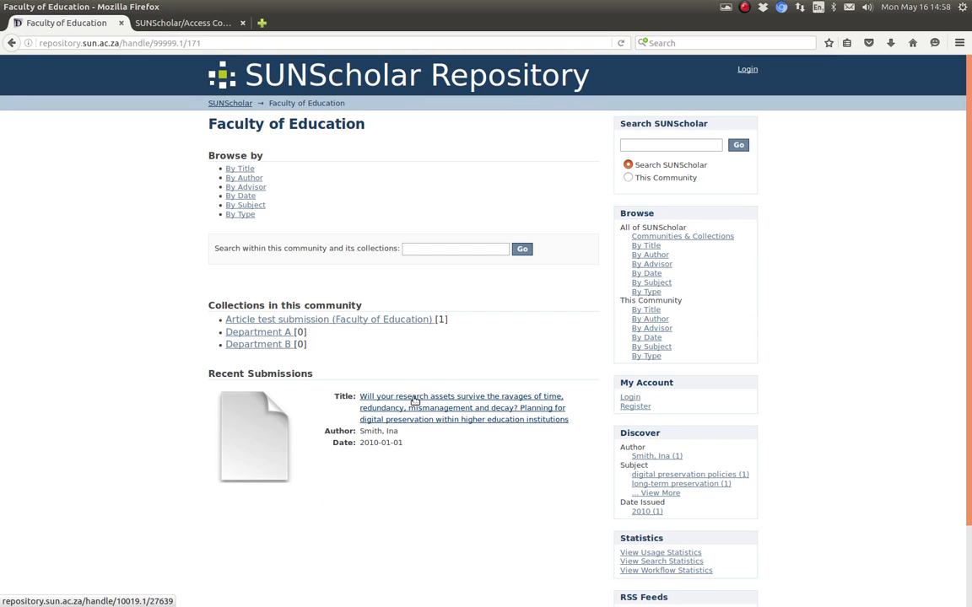
{"action": "left_click", "coordinate": [460, 395]}
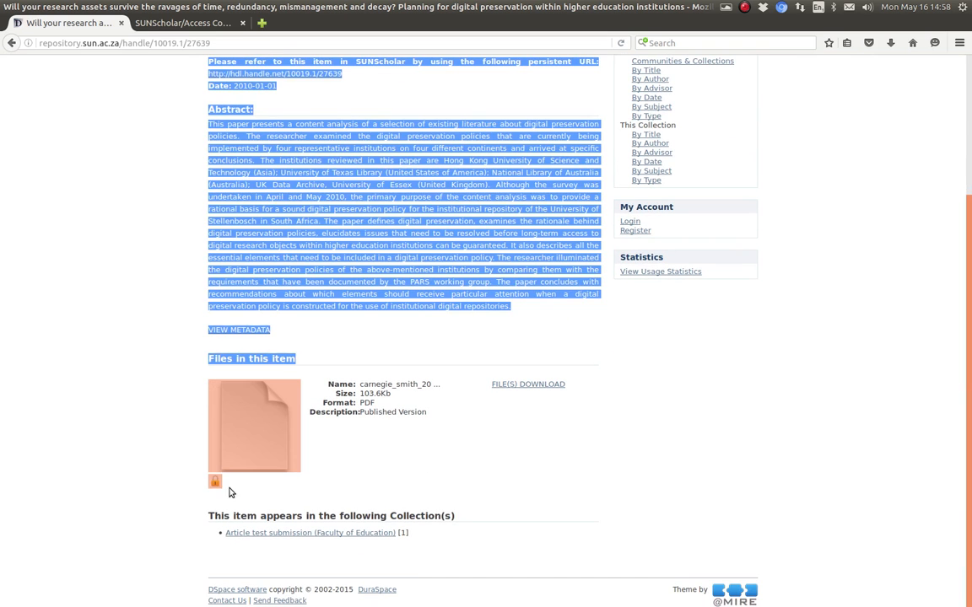
{"action": "left_click", "coordinate": [528, 385]}
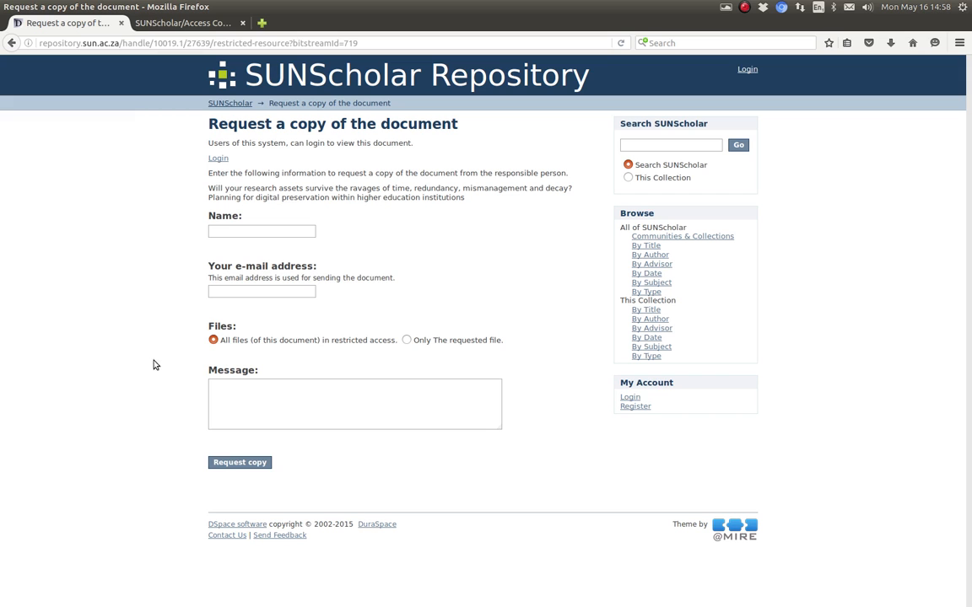
{"action": "mouse_move", "coordinate": [133, 155]}
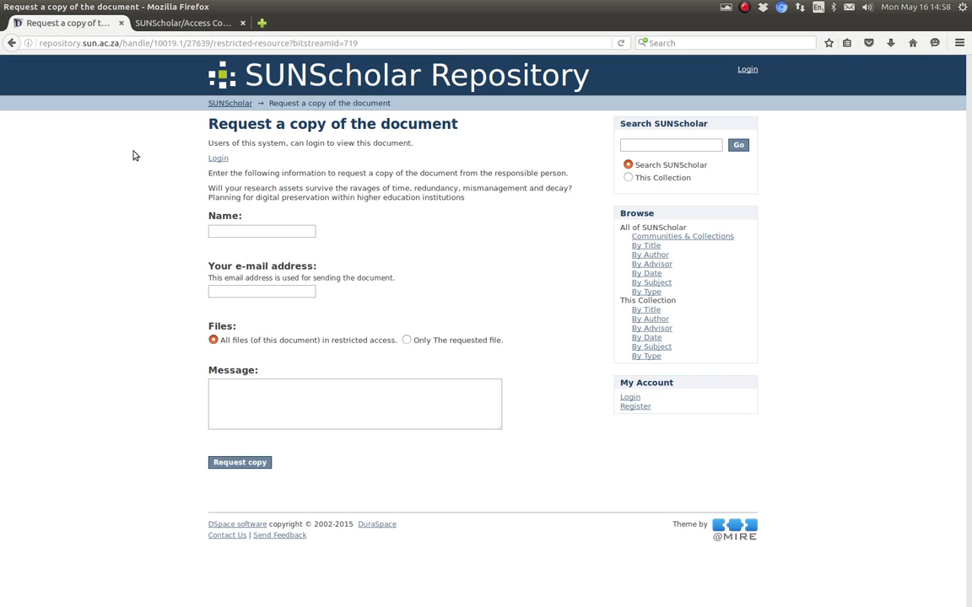
{"action": "mouse_move", "coordinate": [401, 277]}
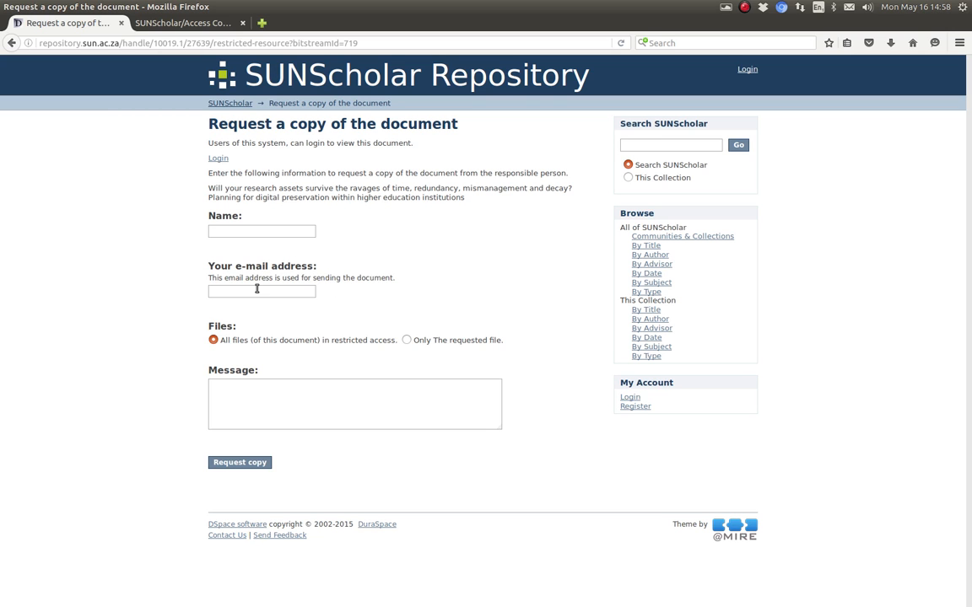
{"action": "mouse_move", "coordinate": [138, 274]}
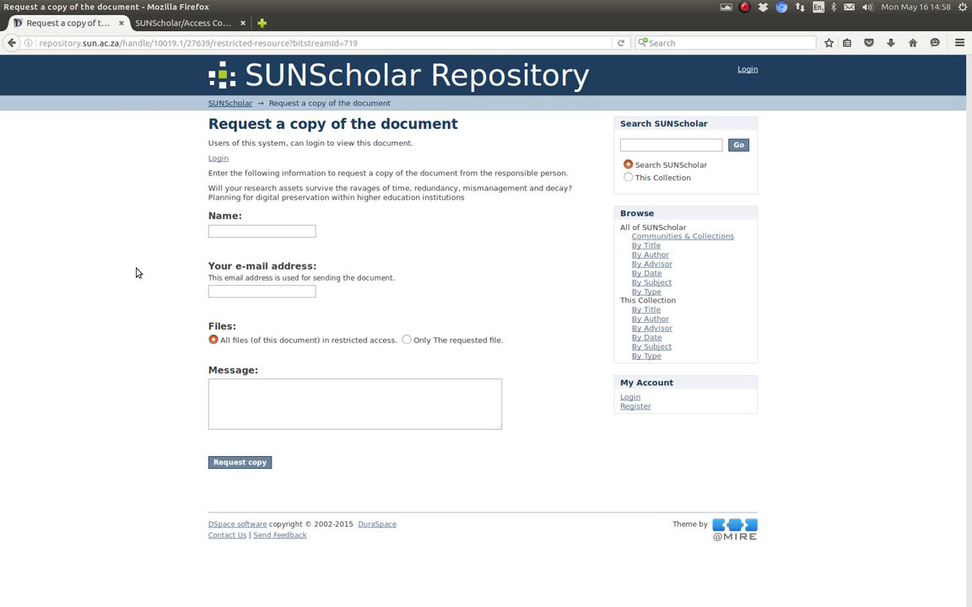
{"action": "mouse_move", "coordinate": [108, 216]}
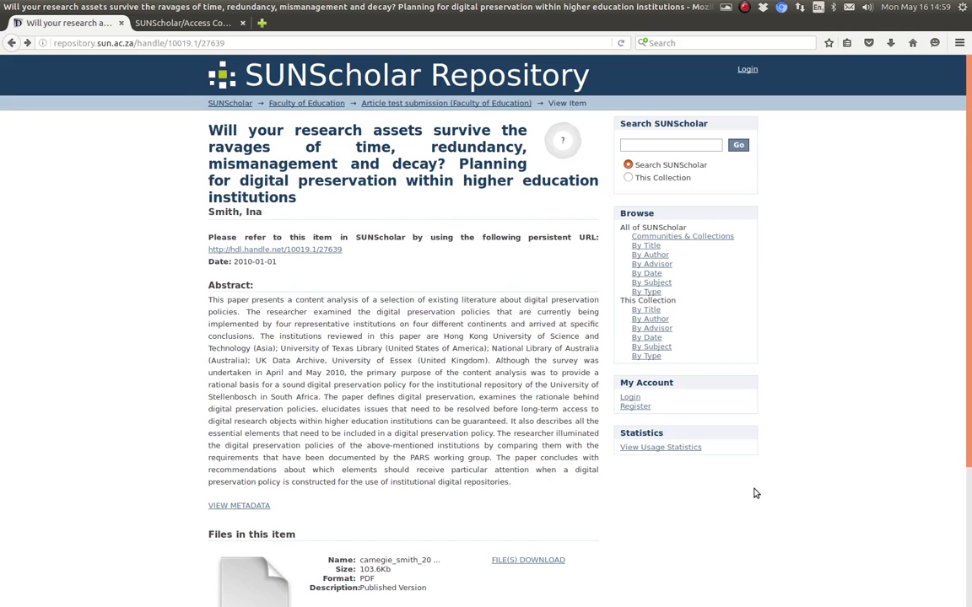
Go back to the SUNScholar home page via the breadcrumb and browse the communities list.
{"action": "left_click", "coordinate": [230, 103]}
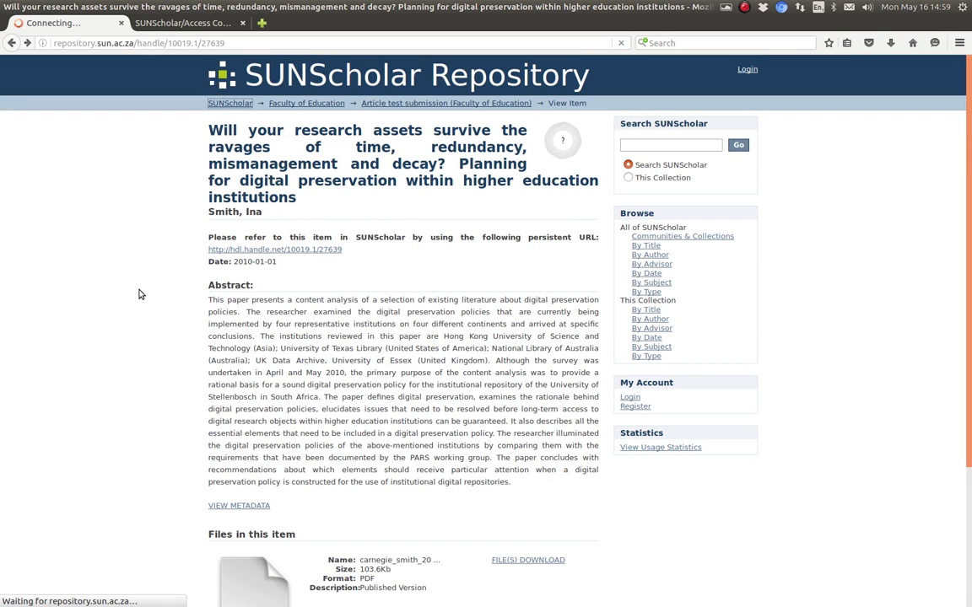
{"action": "left_click", "coordinate": [230, 103]}
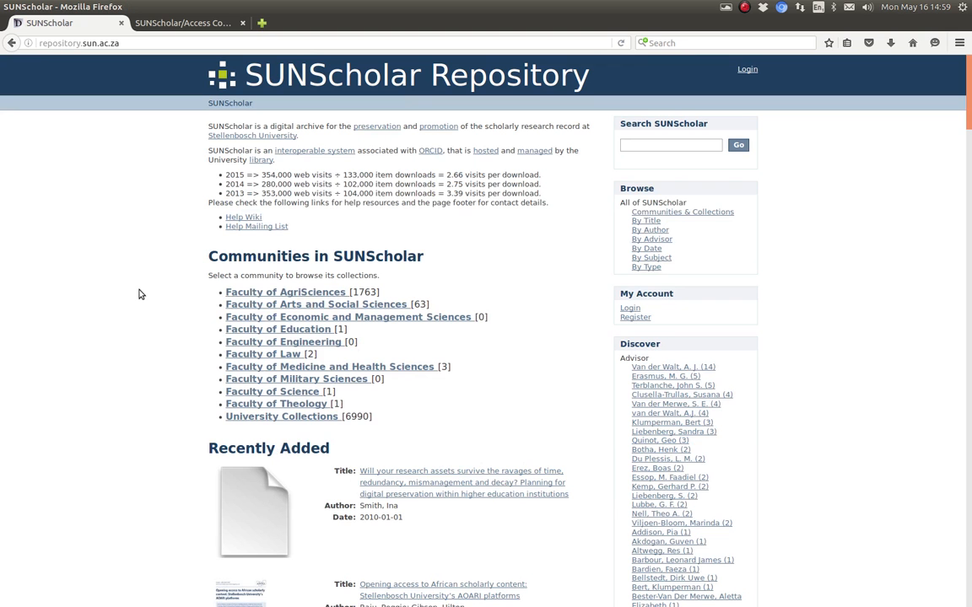
{"action": "mouse_move", "coordinate": [131, 257]}
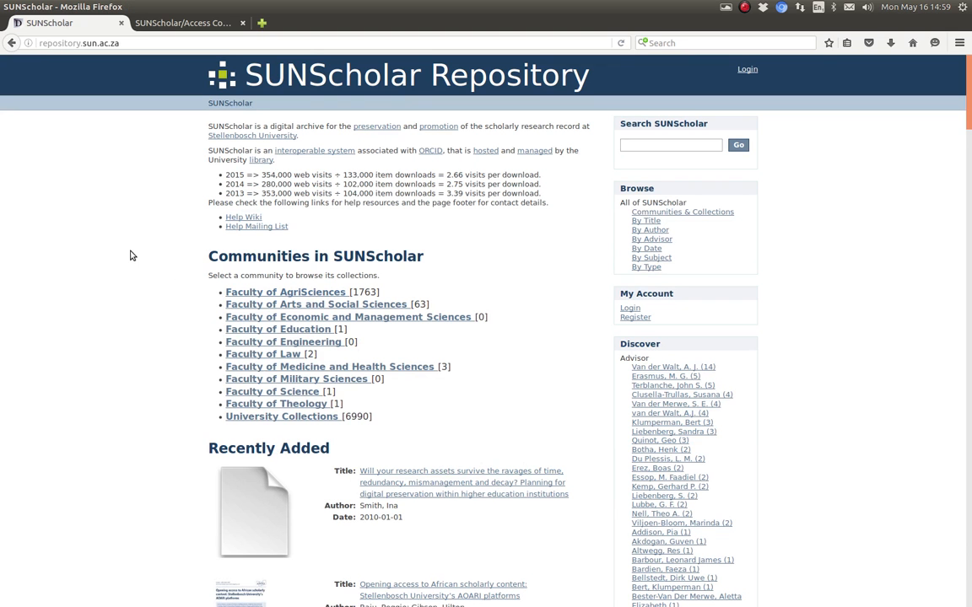
{"action": "scroll", "scroll_direction": "down", "scroll_amount": 3}
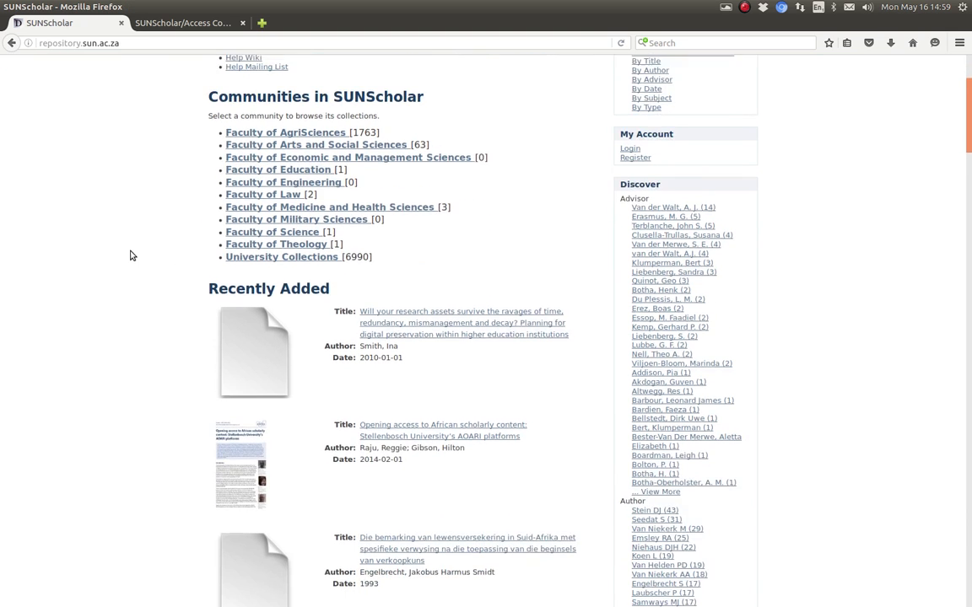
{"action": "scroll", "scroll_direction": "up", "scroll_amount": 3}
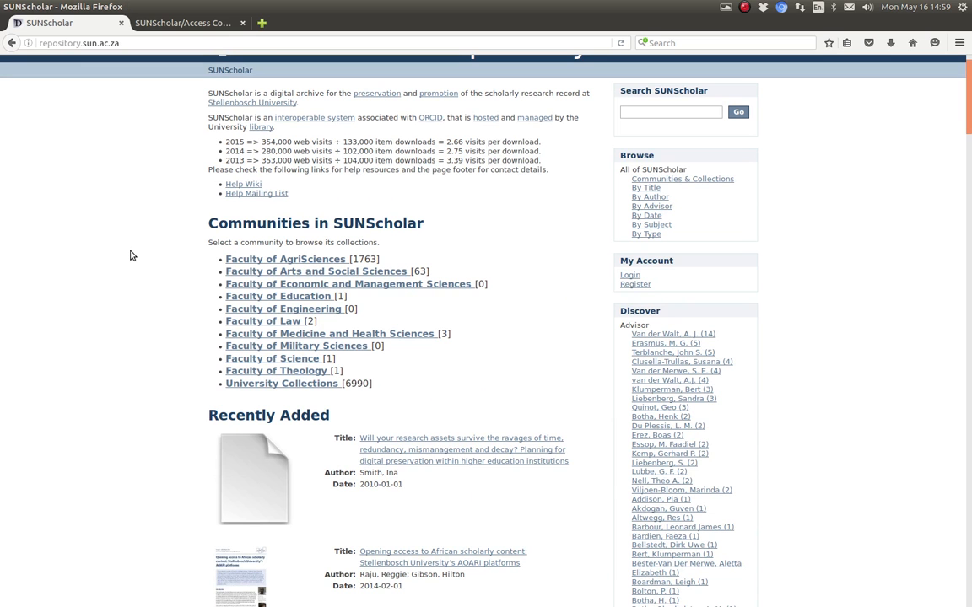
{"action": "scroll", "scroll_direction": "down", "scroll_amount": 3}
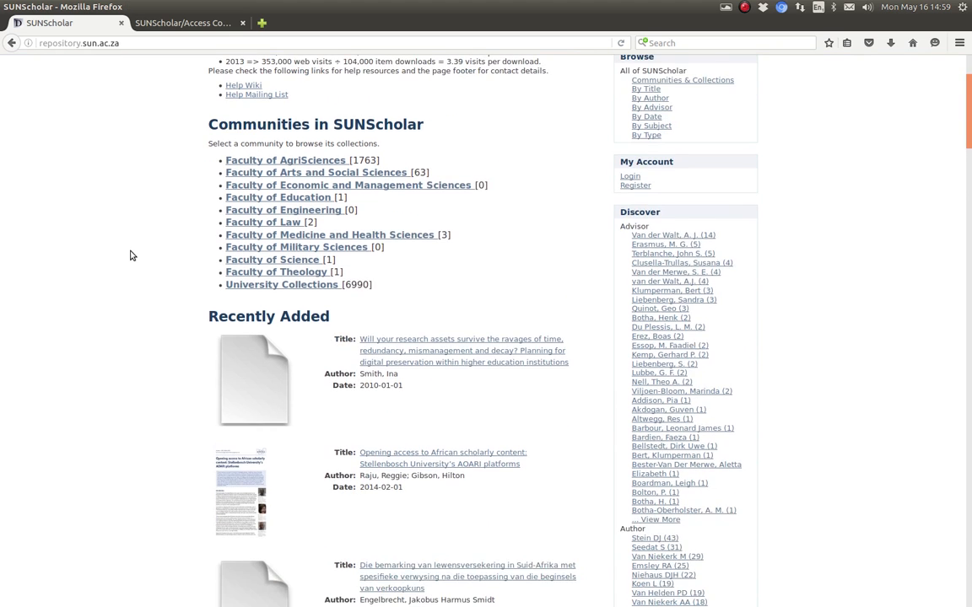